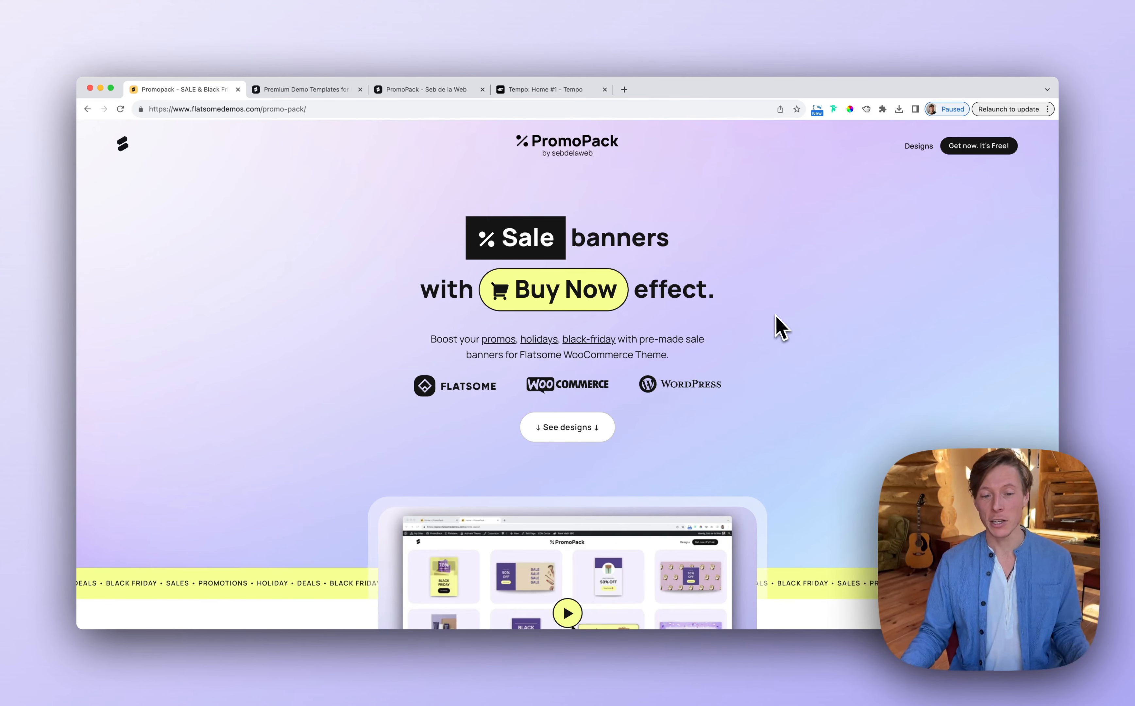
Step: Scroll the PromoPack designs grid on flatsomedemos.com, then switch to the Tempo: Home #1 tab
scroll("down", 3)
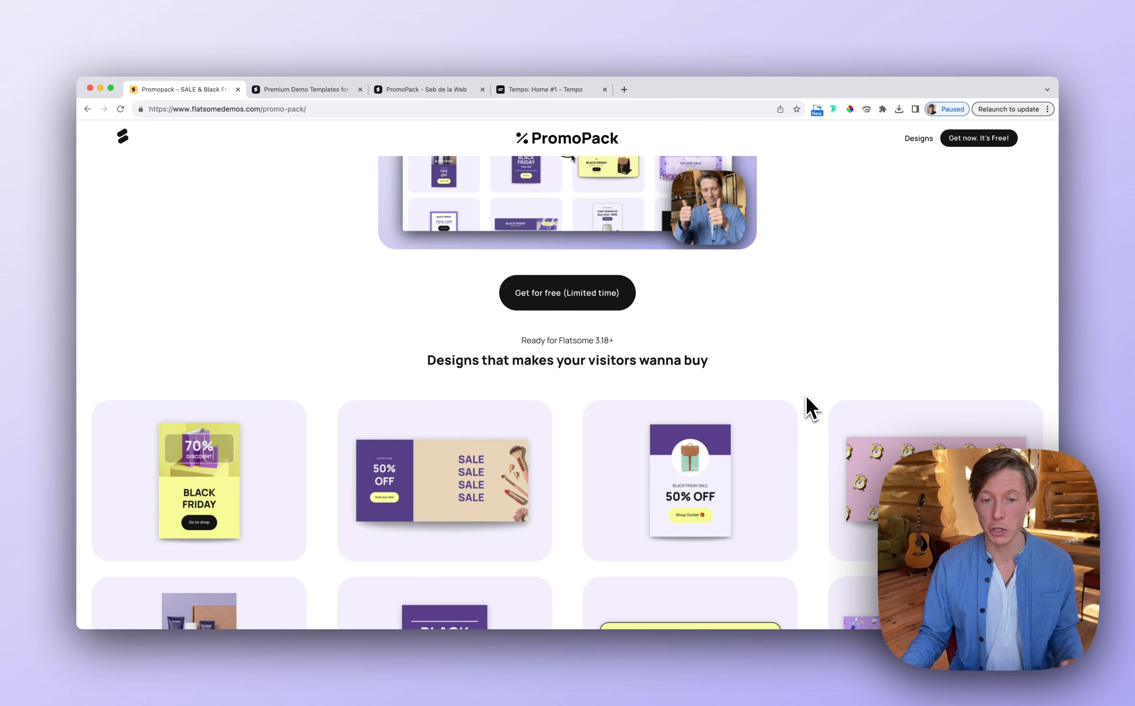
scroll("down", 3)
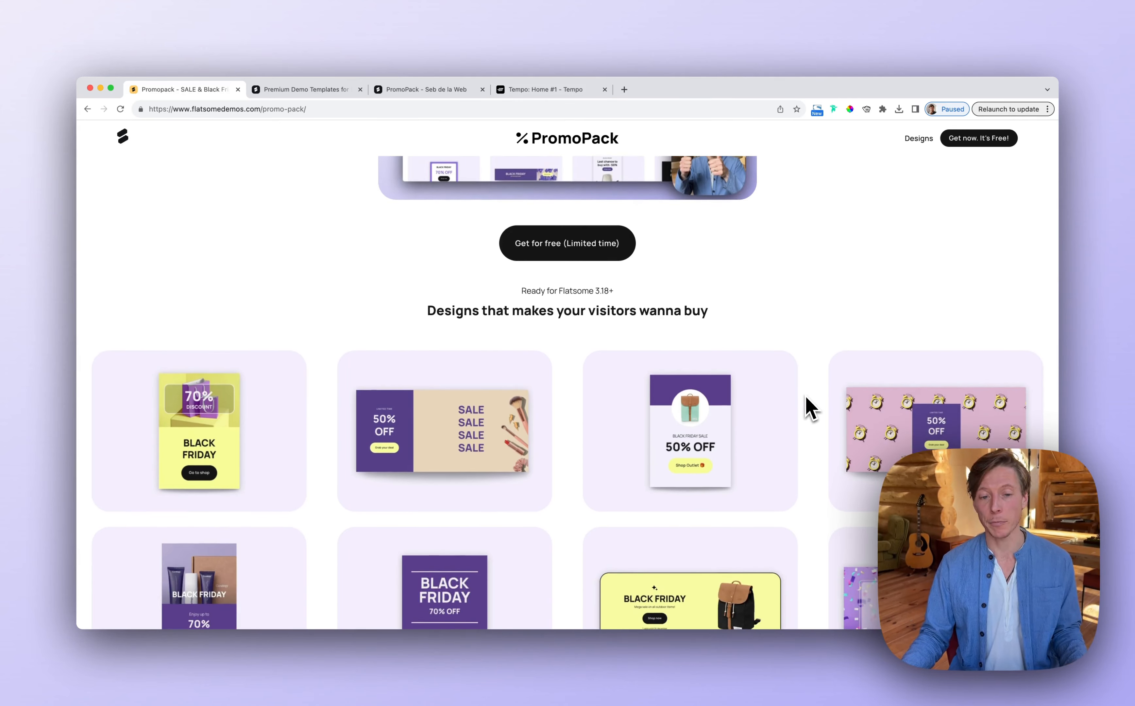
scroll("down", 3)
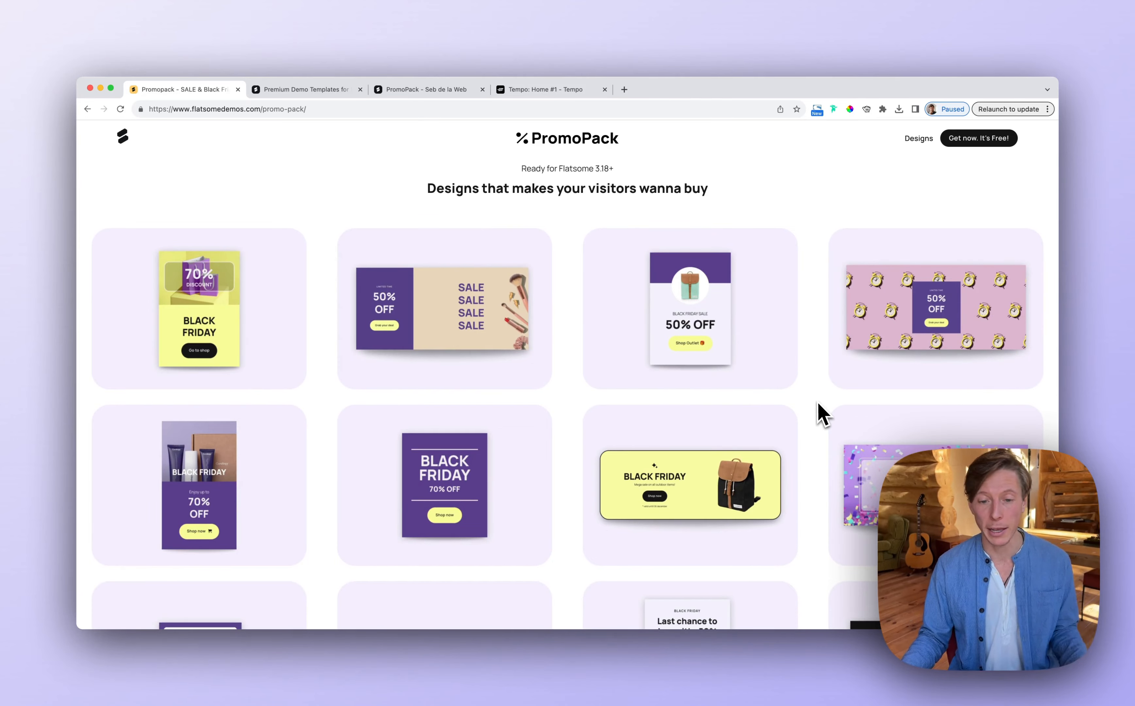
scroll("down", 3)
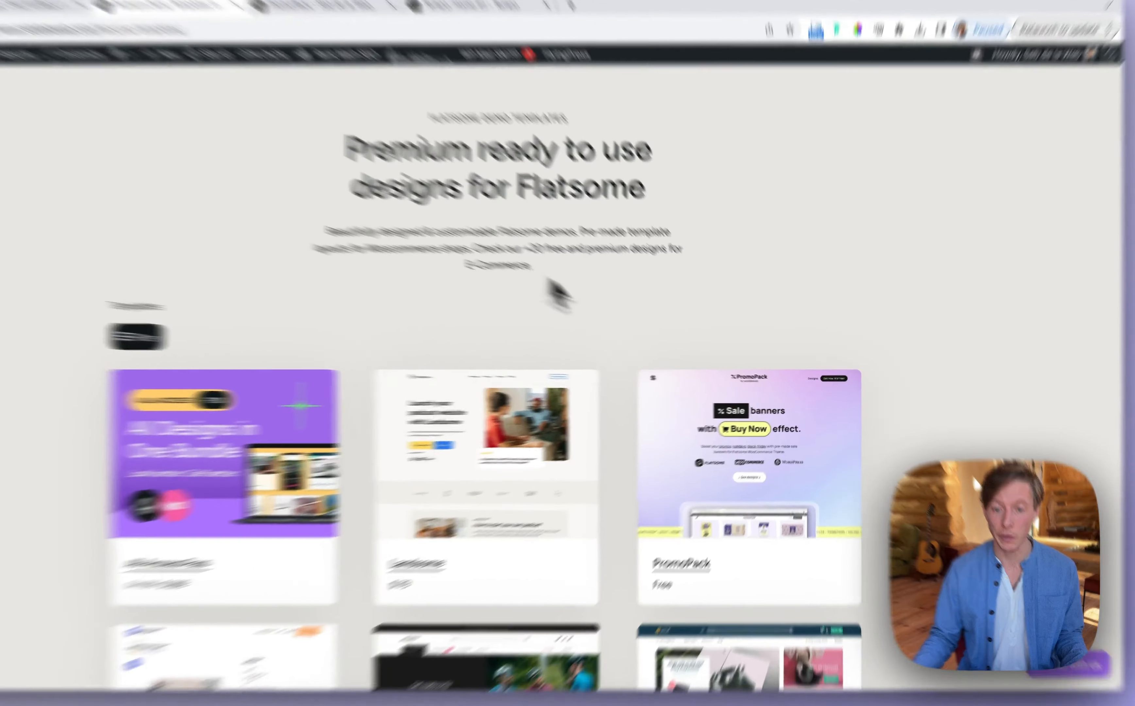
scroll("down", 3)
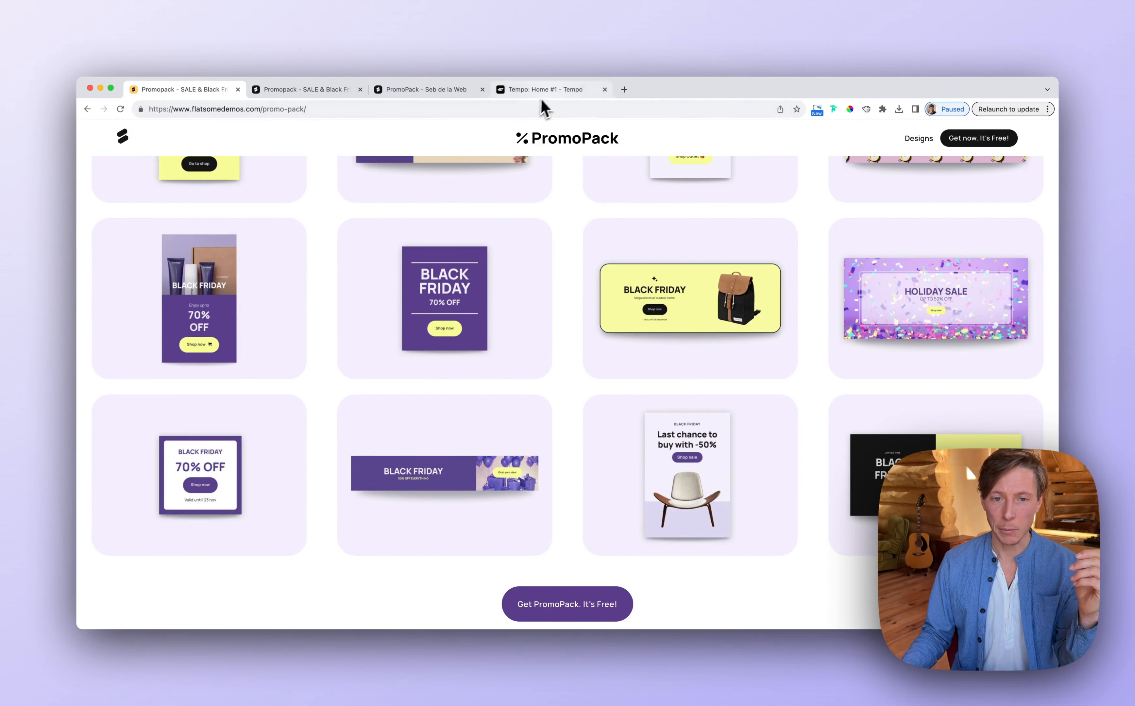
left_click(550, 88)
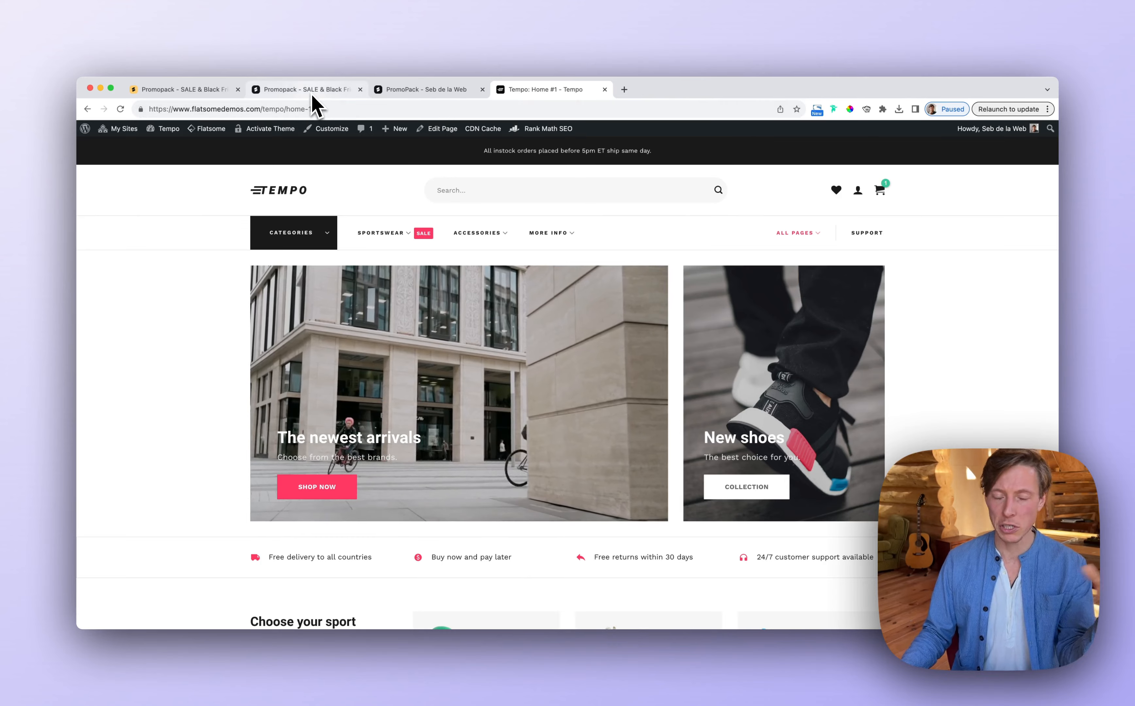
Step: Open PromoPack's Template Files page and scroll through the Import CSS, Import files and Banners sections
left_click(304, 89)
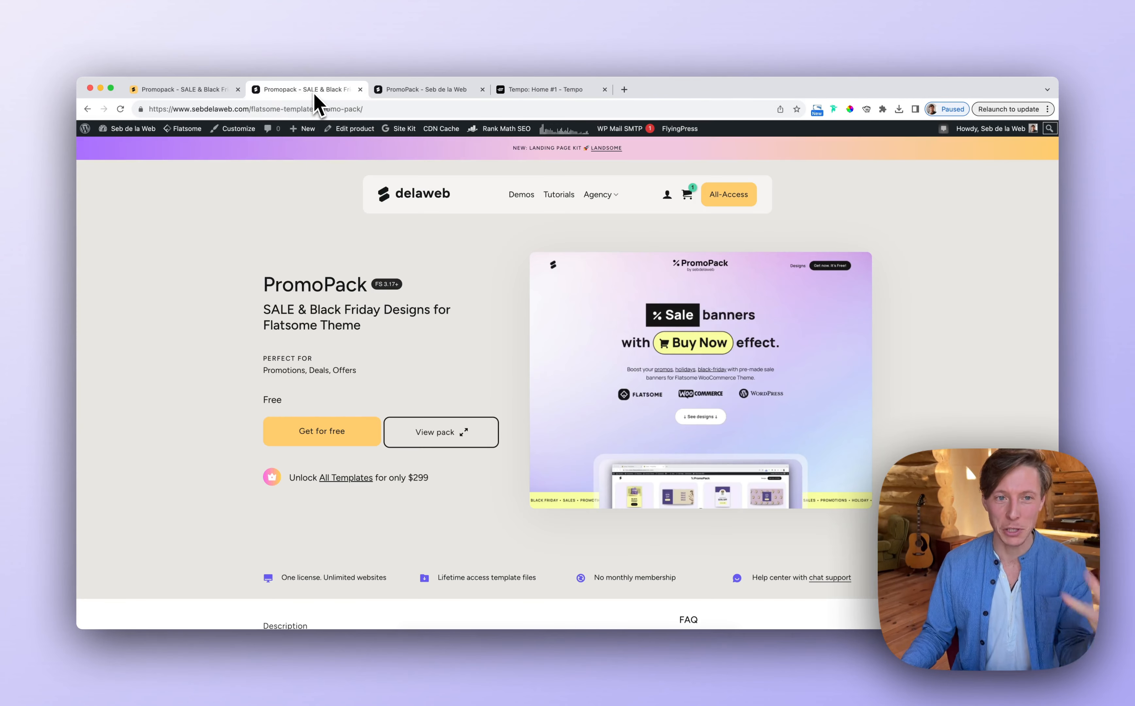
left_click(425, 89)
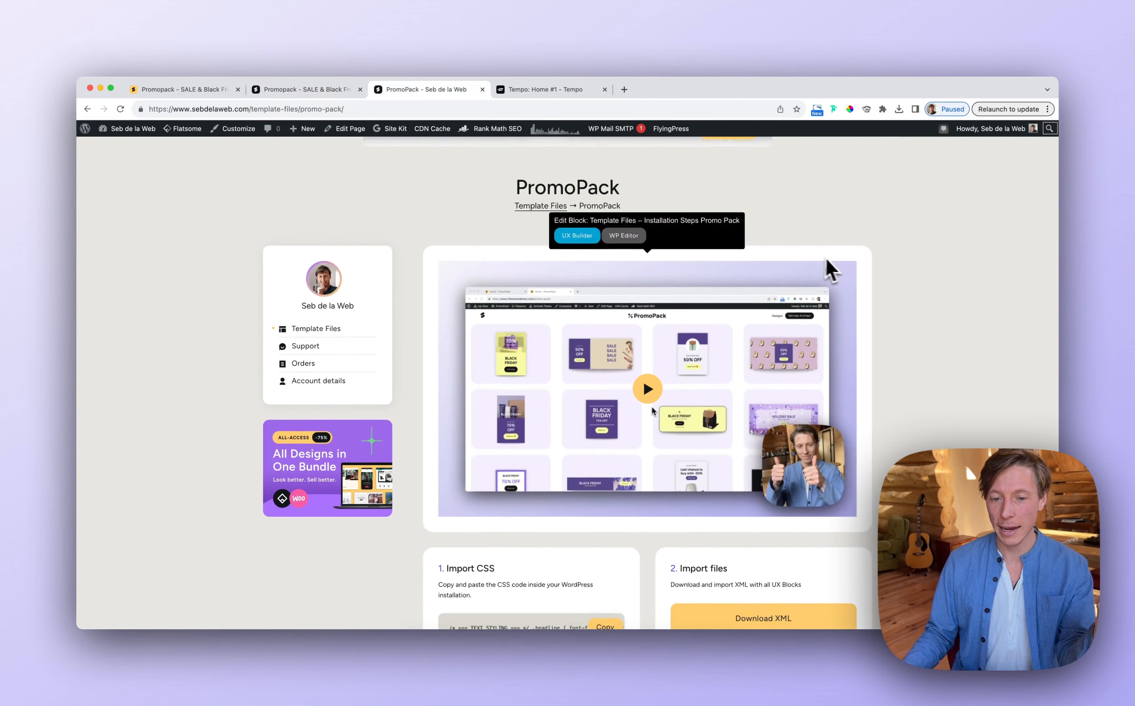
scroll("down", 3)
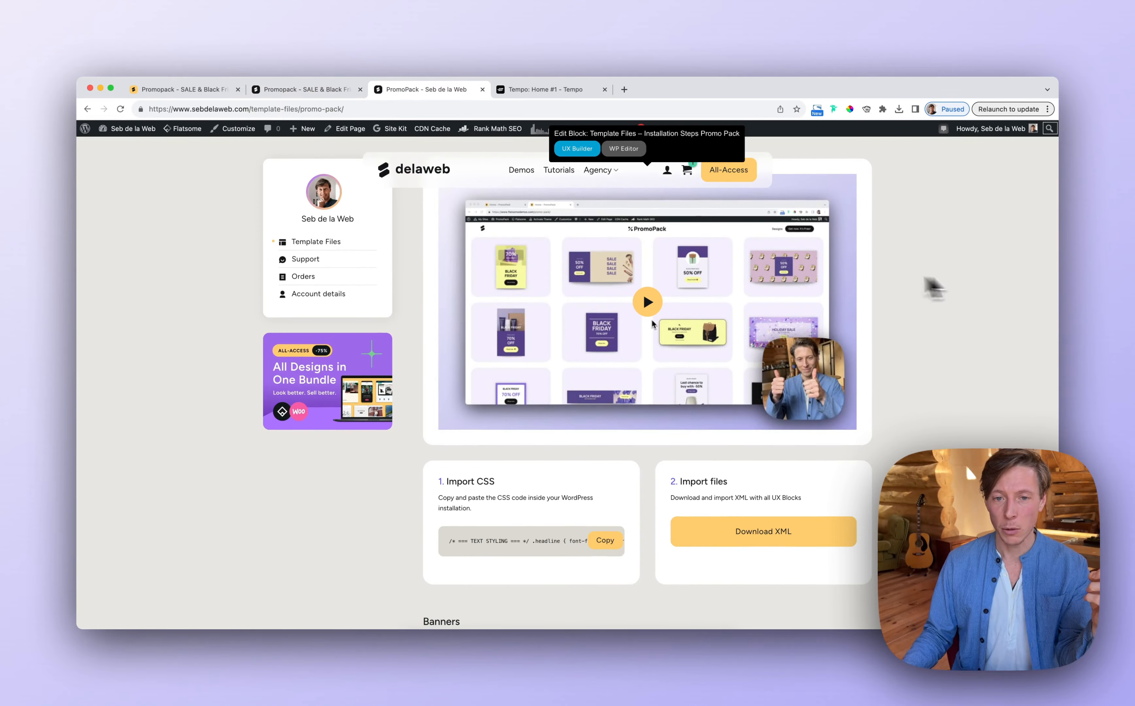
scroll("down", 3)
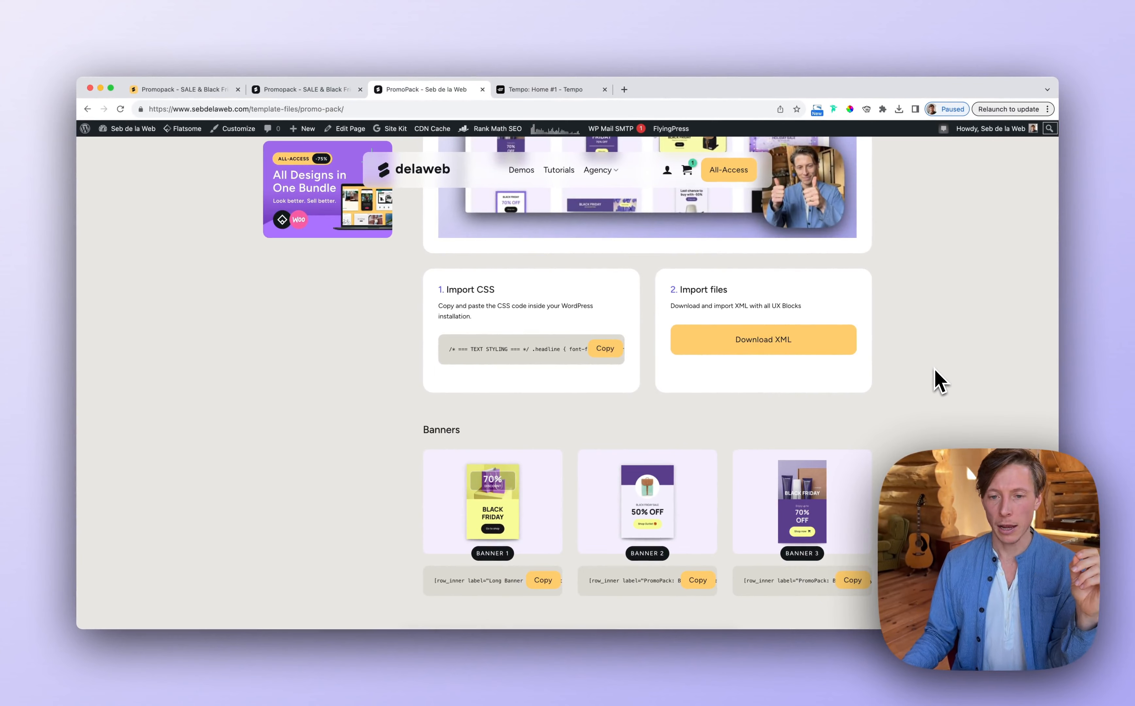
scroll("down", 3)
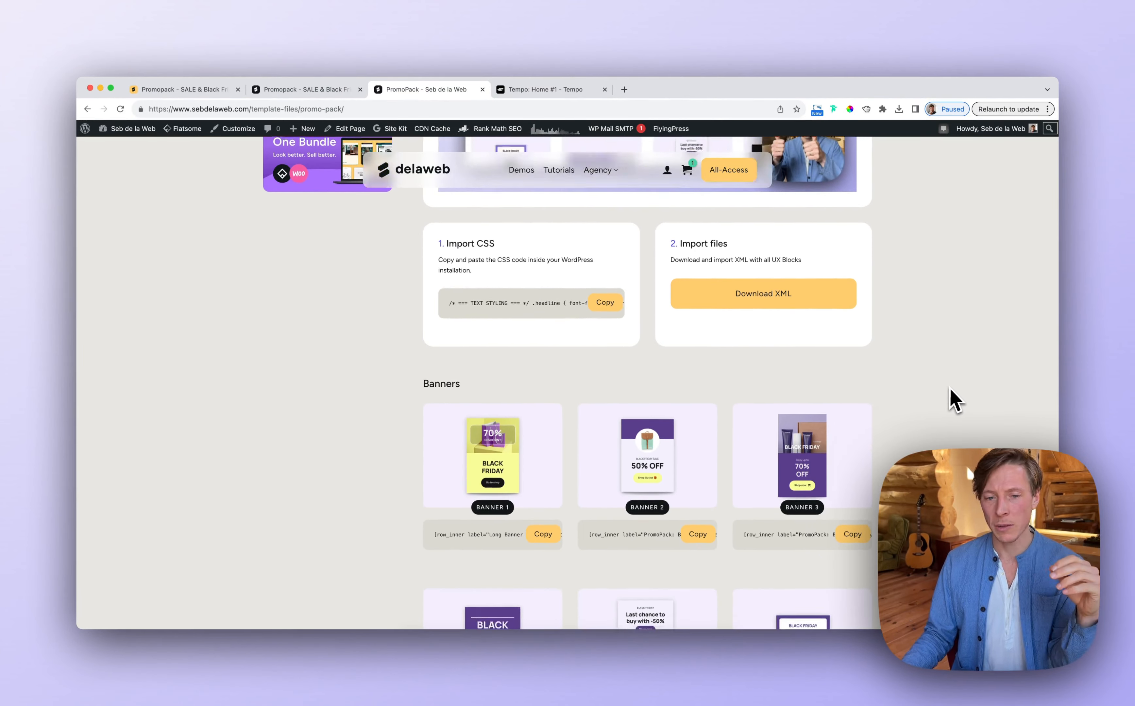
scroll("down", 3)
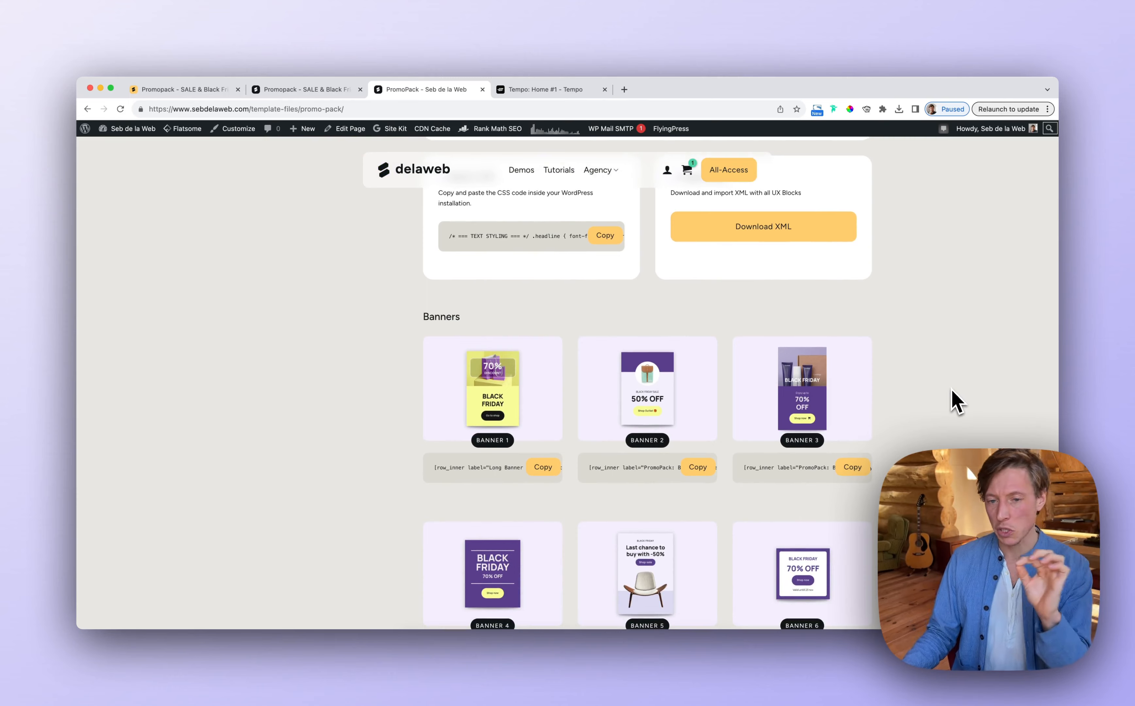
scroll("down", 3)
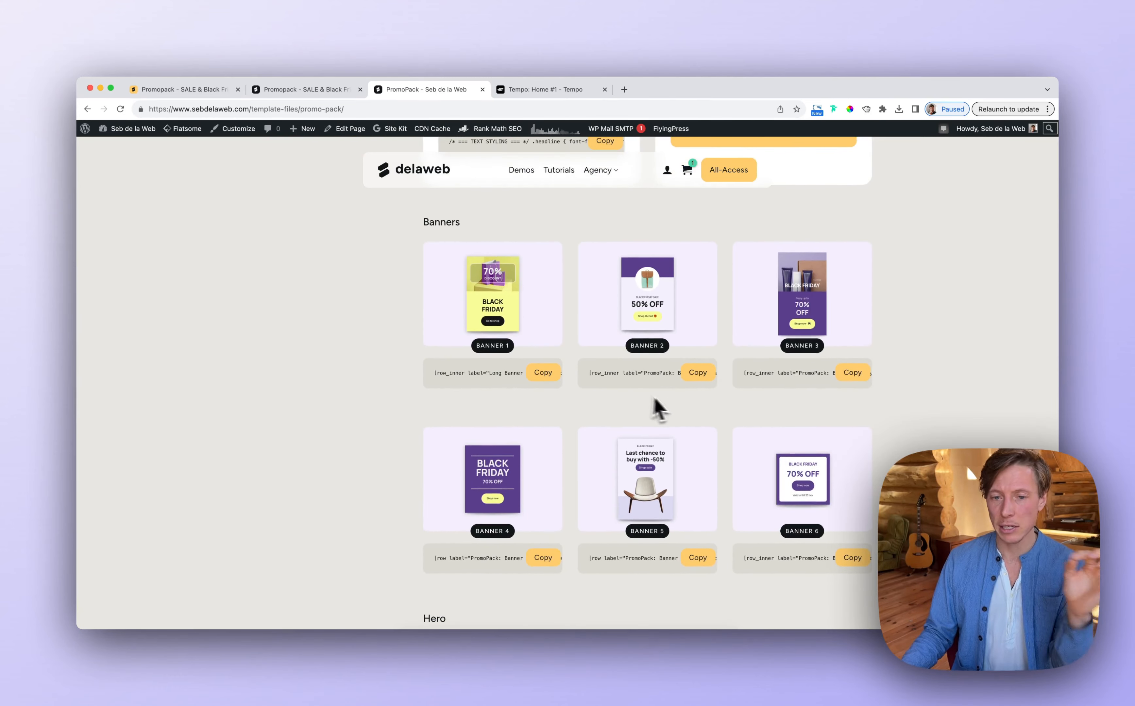
scroll("down", 3)
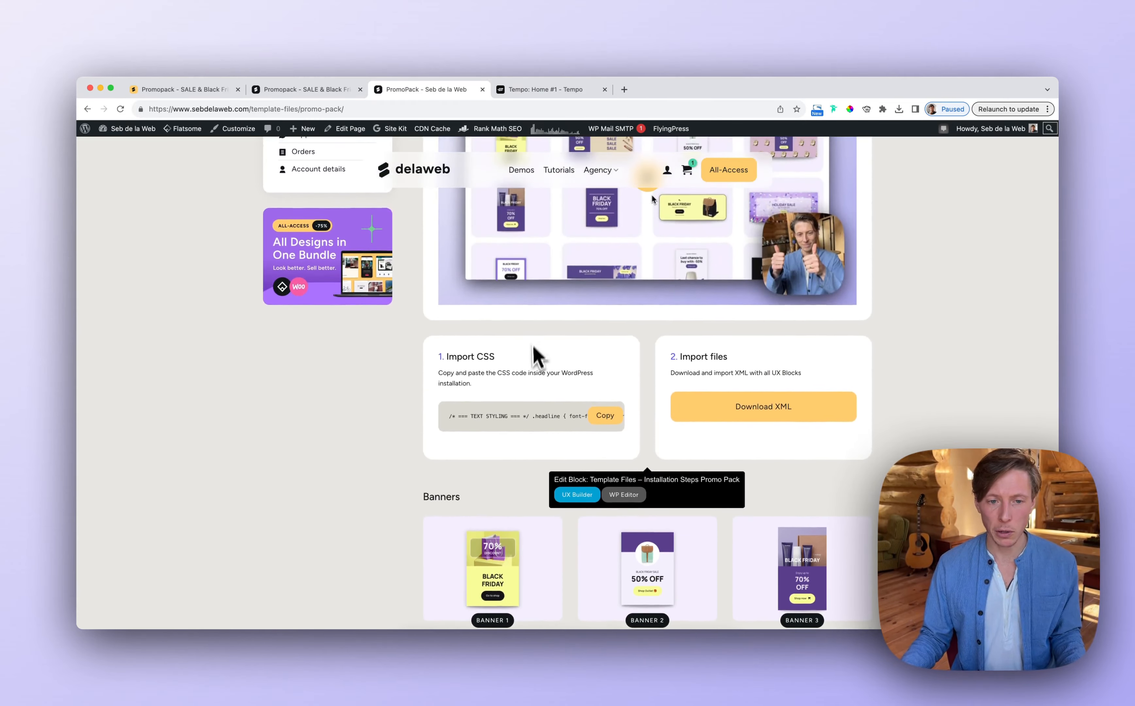
Step: Copy PromoPack's styling CSS and bring up Flatsome > Advanced > Custom CSS on the Tempo site
left_click(549, 89)
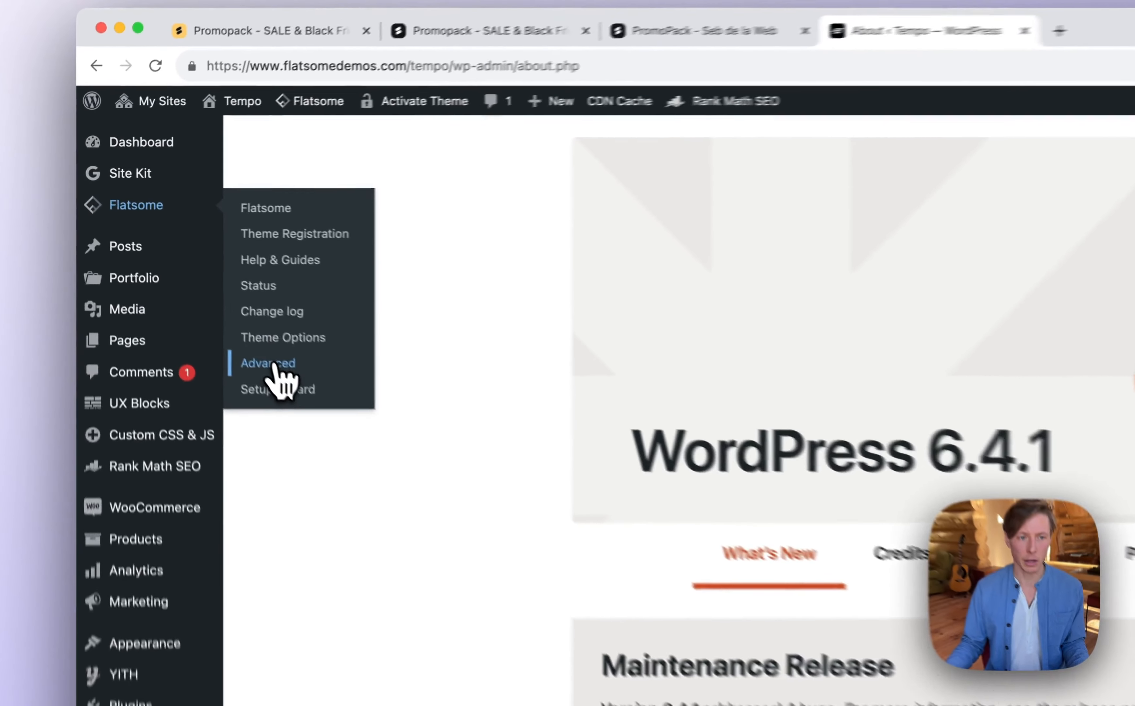
left_click(268, 363)
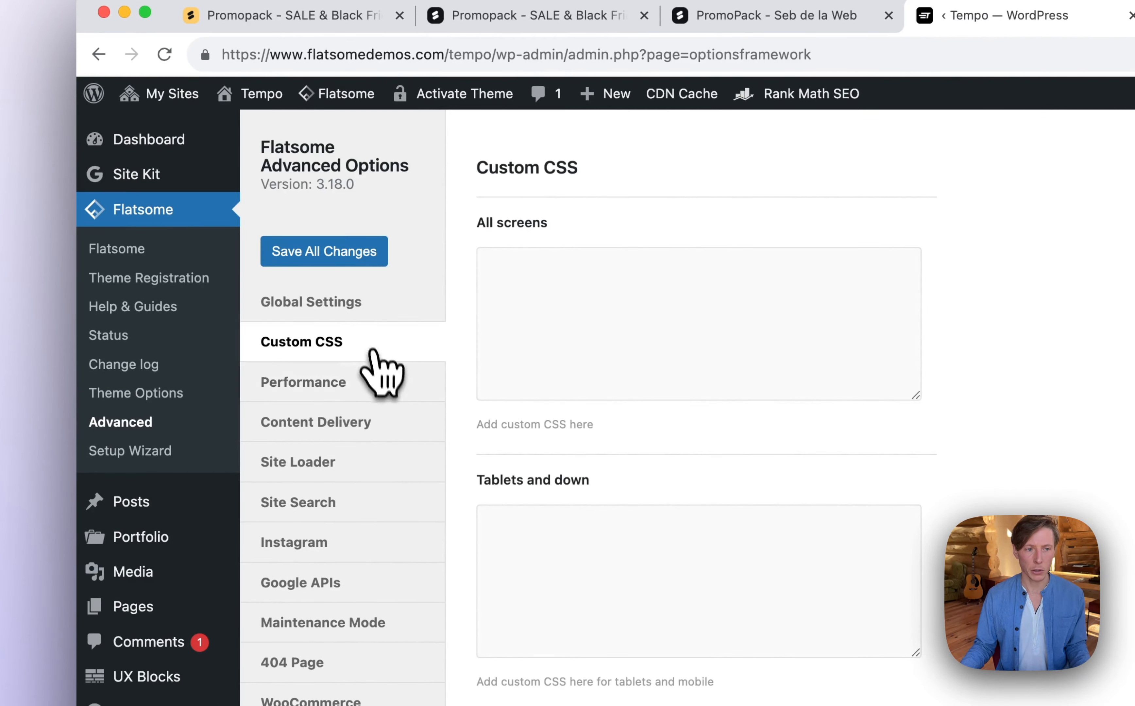
left_click(698, 323)
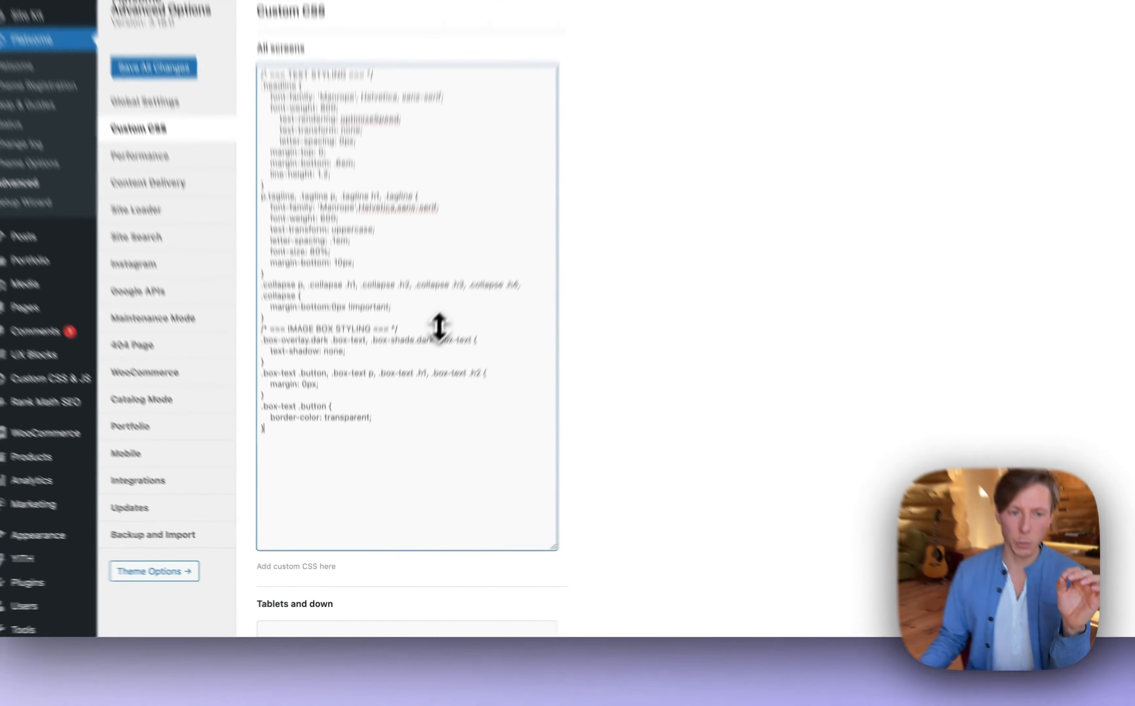
Step: Return to the Seb de la Web PromoPack page and scroll to the Banner 1–6 section
left_click(428, 89)
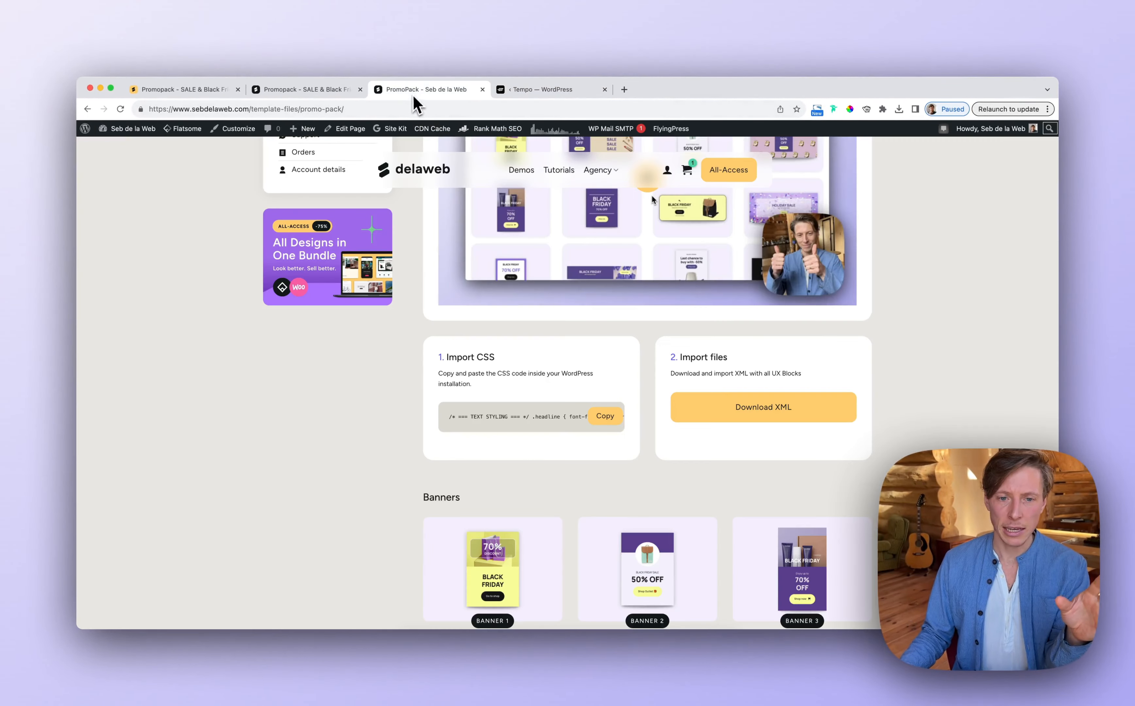
scroll("down", 3)
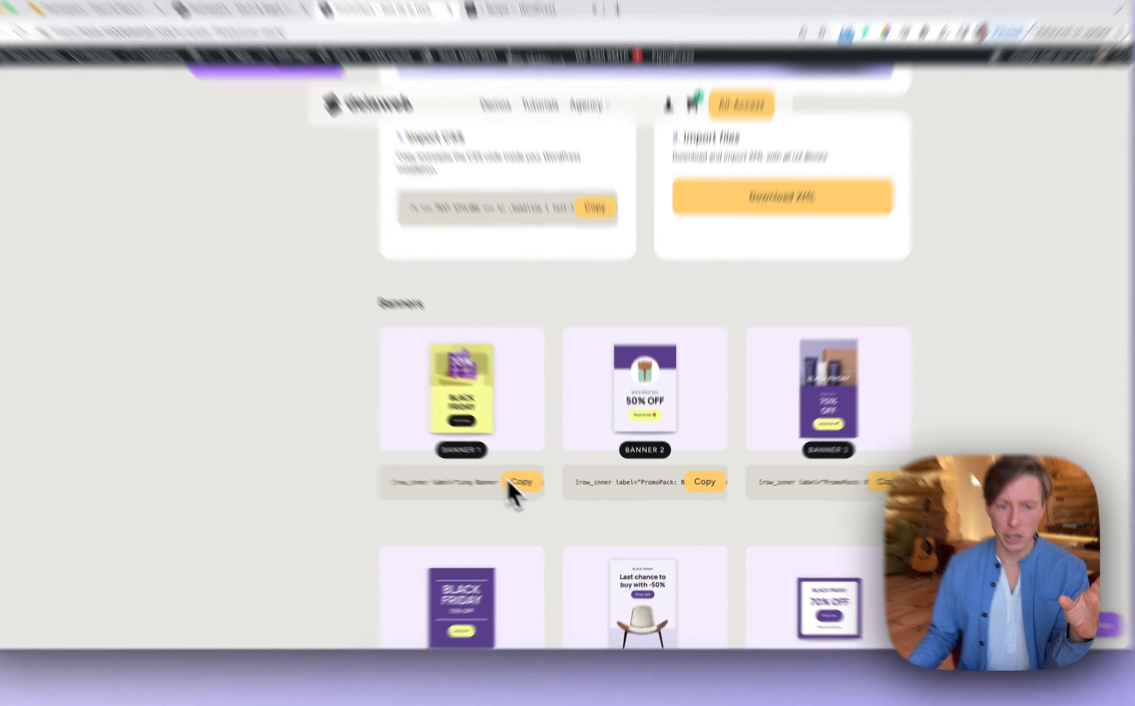
scroll("down", 3)
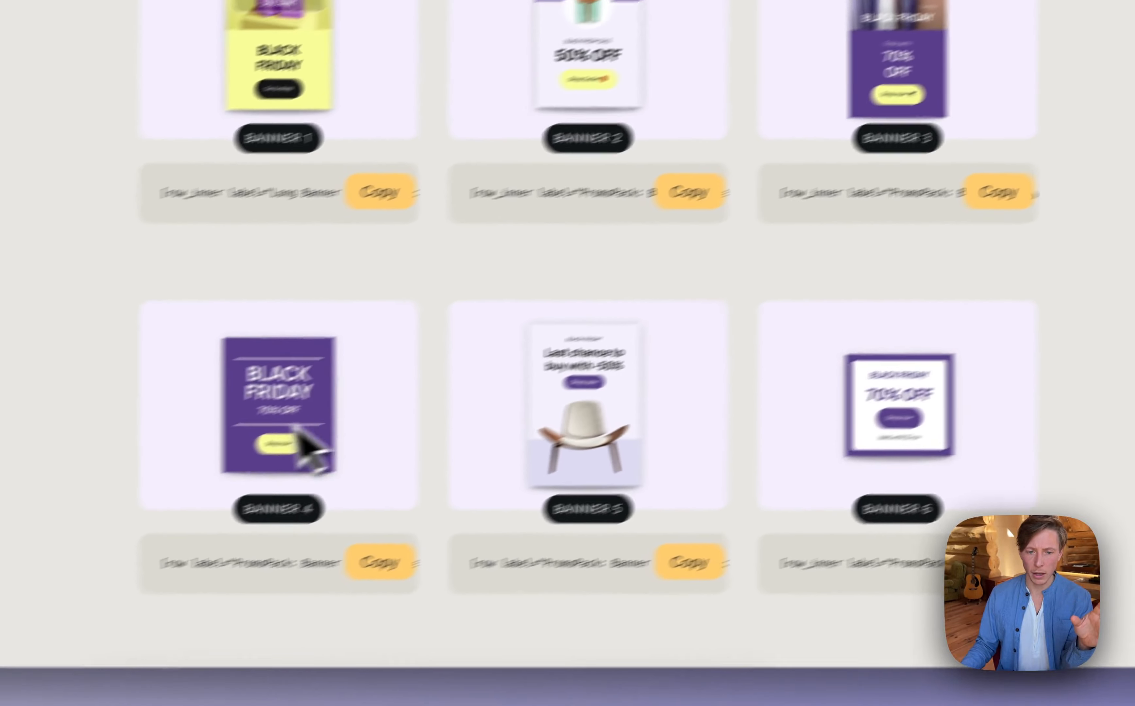
scroll("down", 3)
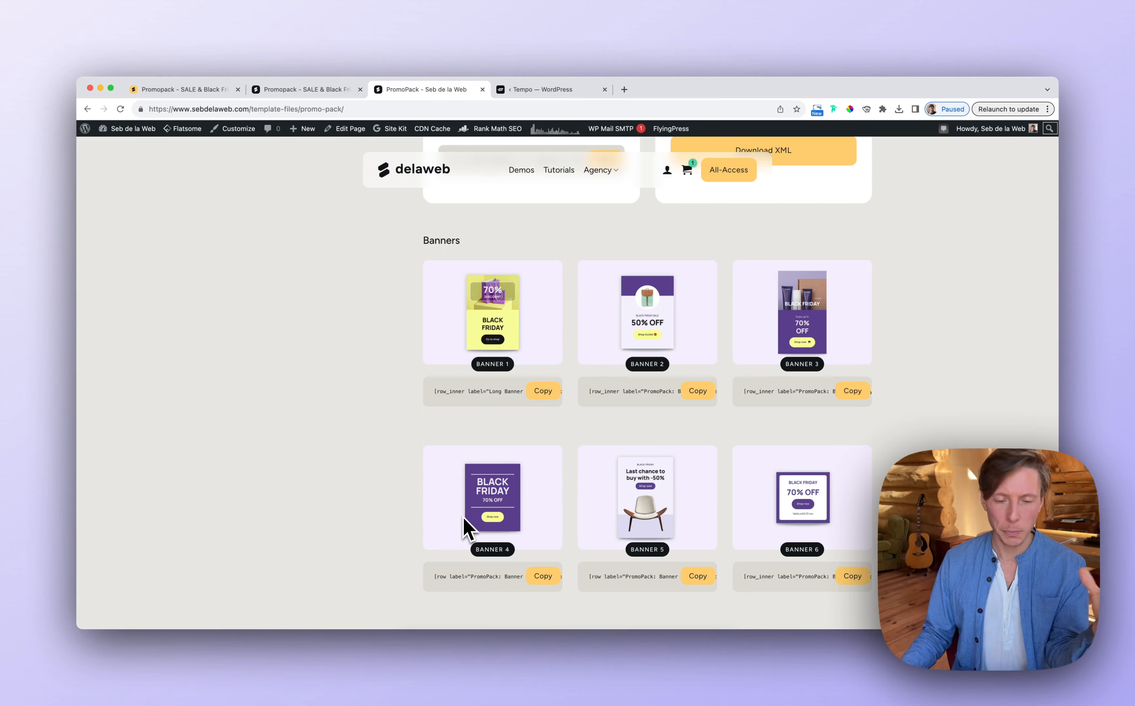
mouse_move(463, 532)
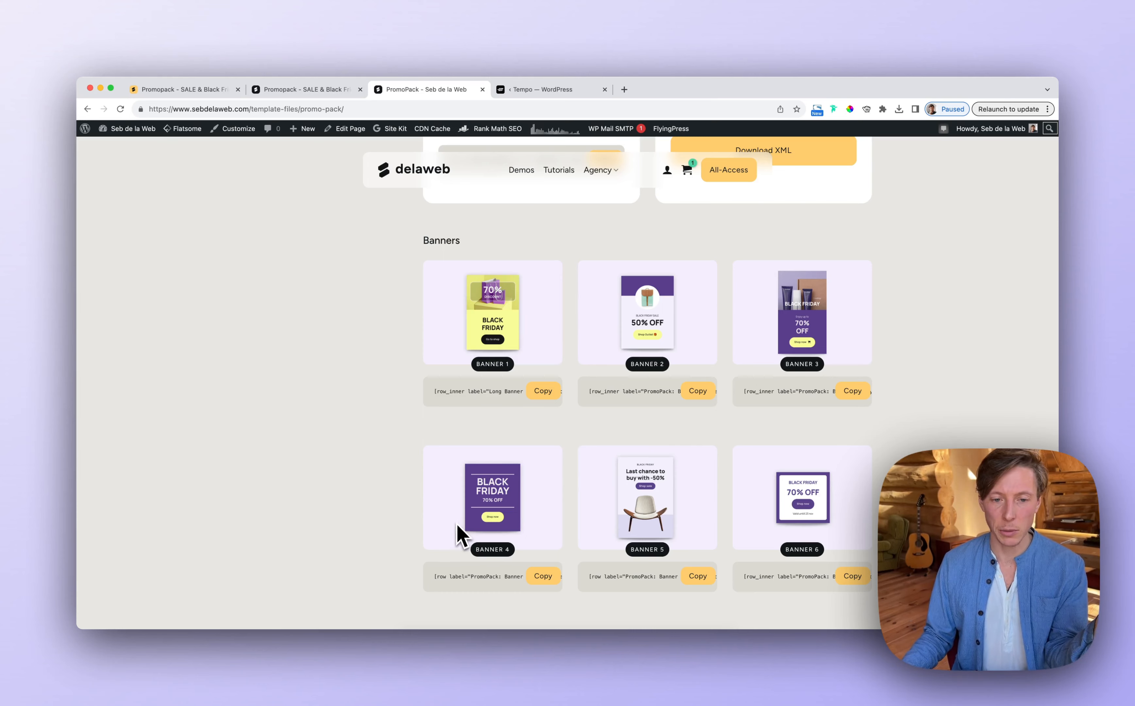
mouse_move(543, 108)
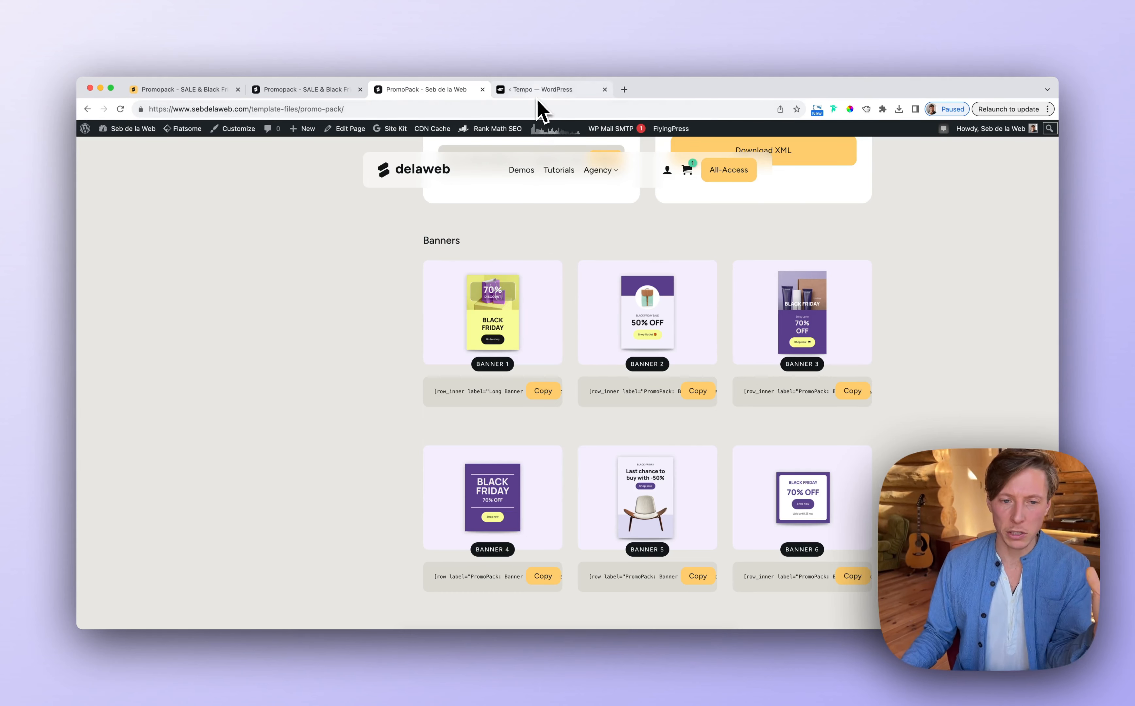
mouse_move(510, 329)
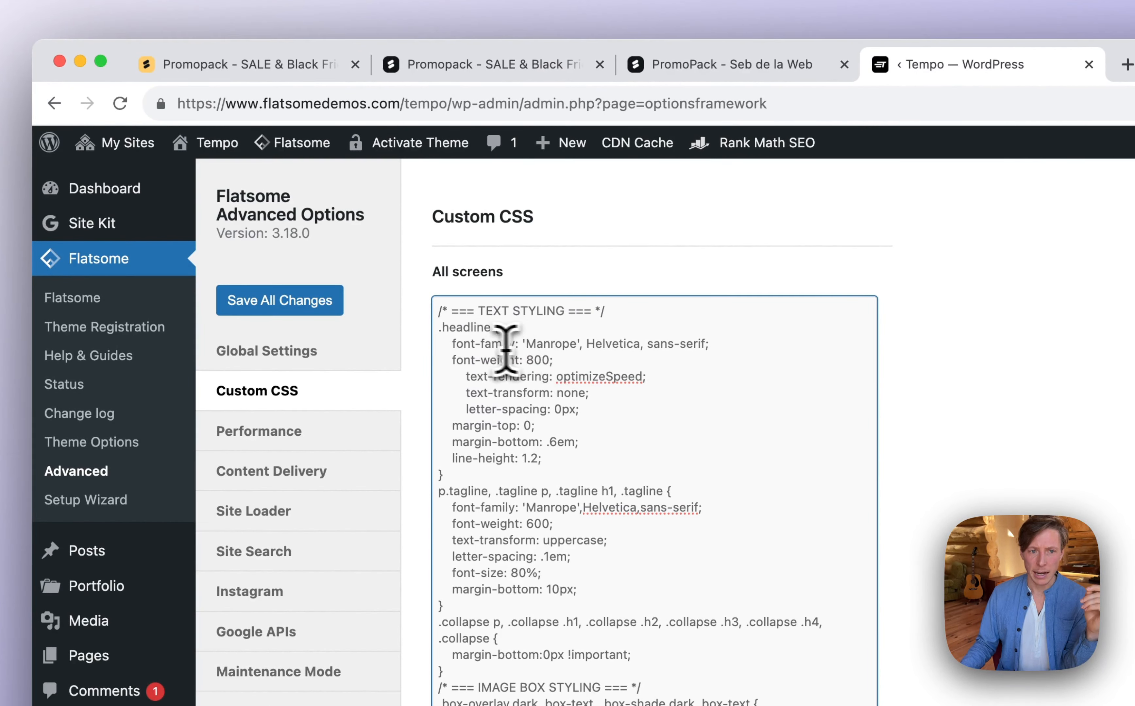
Step: Select the Manrope font in the .headline rule and check the theme's Roboto 700 headline typography
left_click_drag(452, 343, 552, 360)
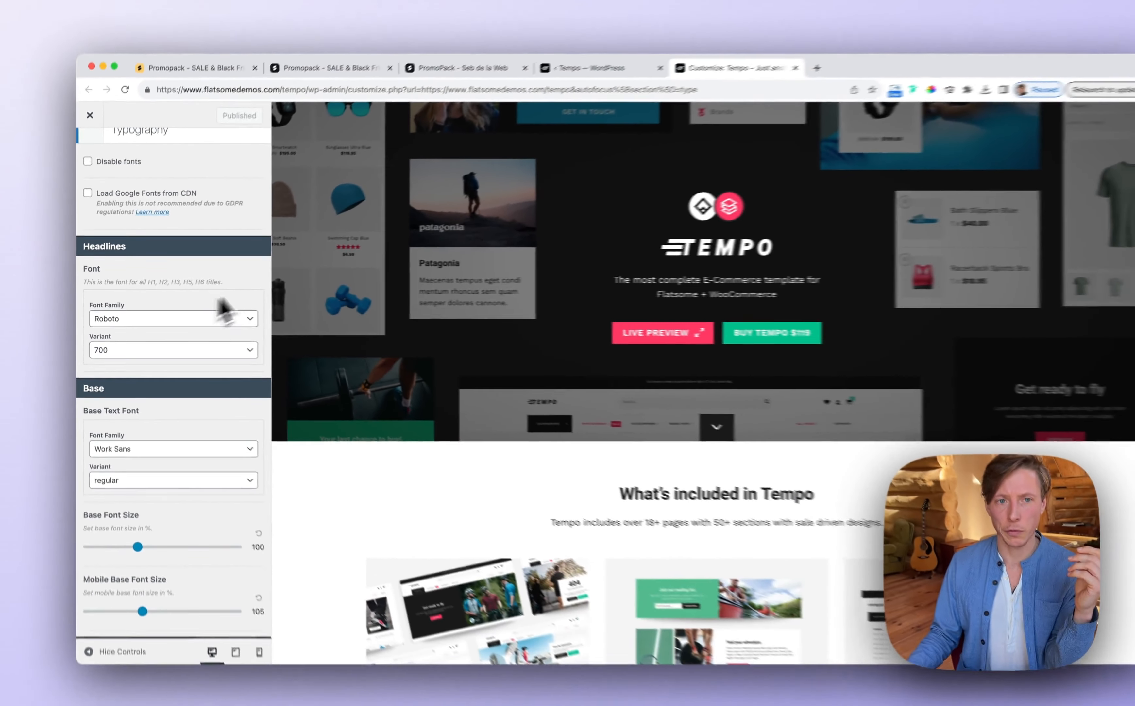
left_click(550, 88)
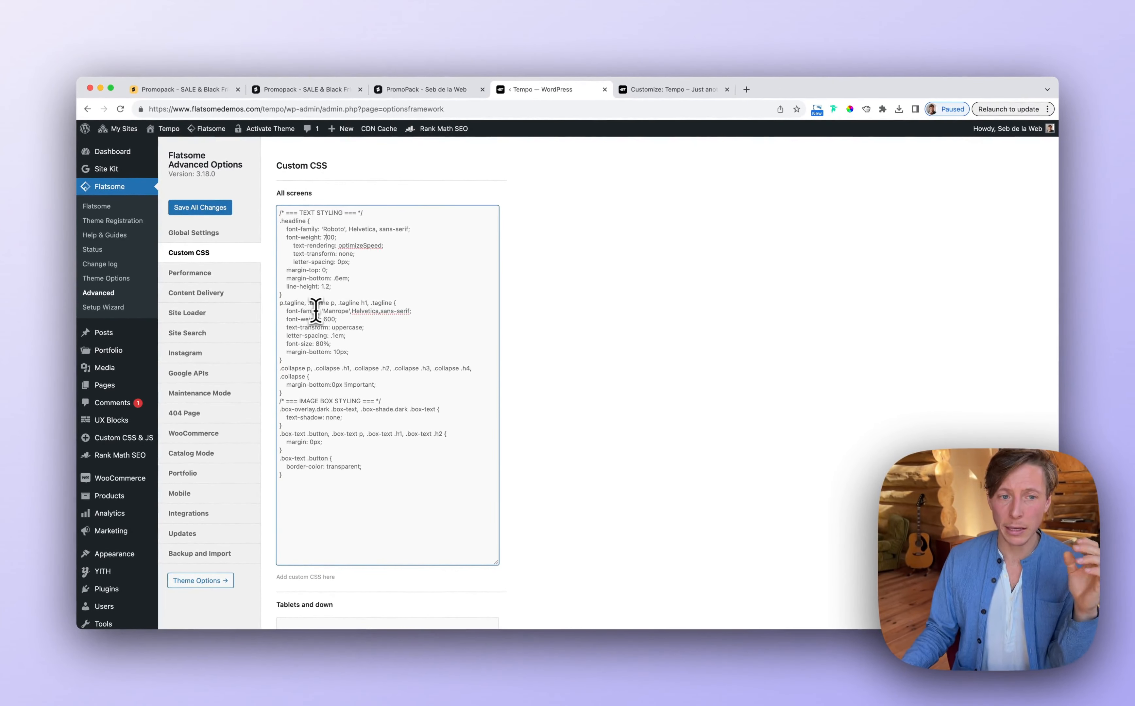
Step: View the PromoPack design gallery at /promo-pack on the demos site, then switch back to the Tempo admin
left_click(426, 89)
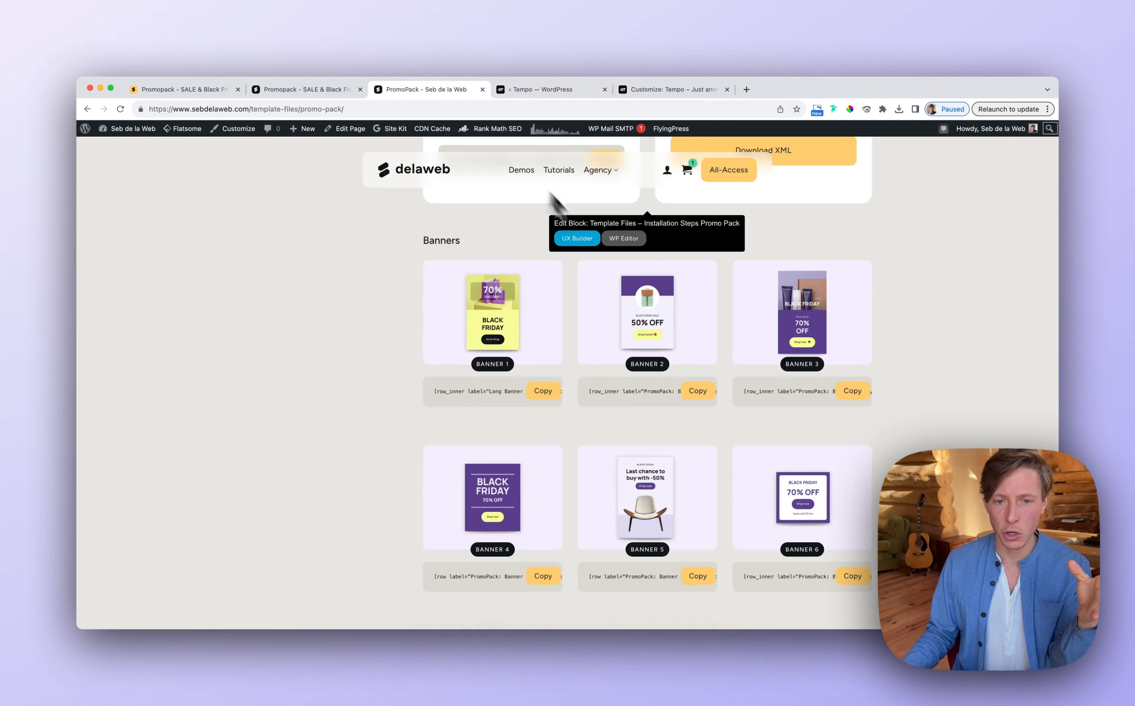
left_click(304, 89)
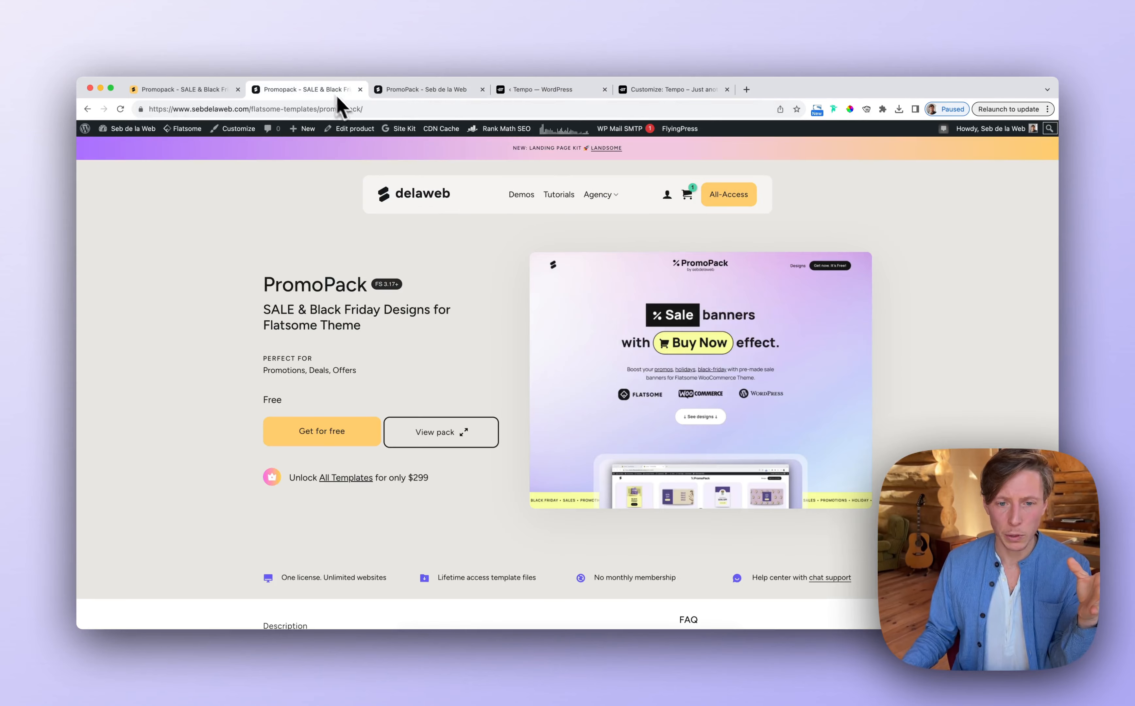
left_click(746, 89)
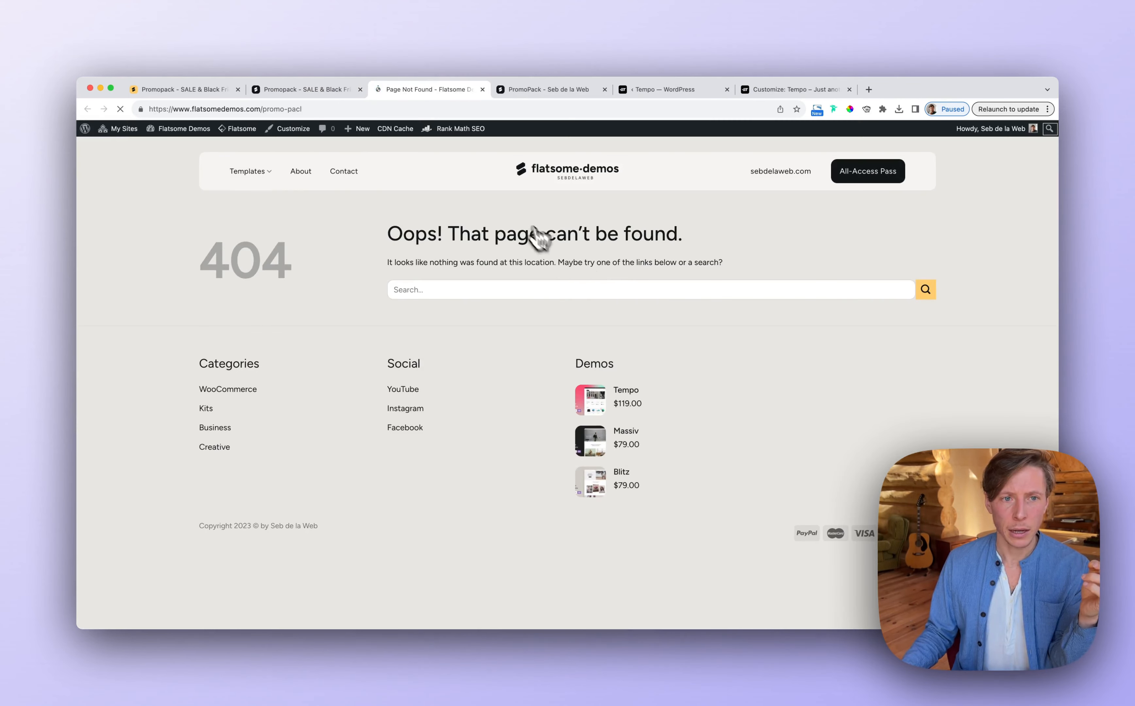
left_click(184, 89)
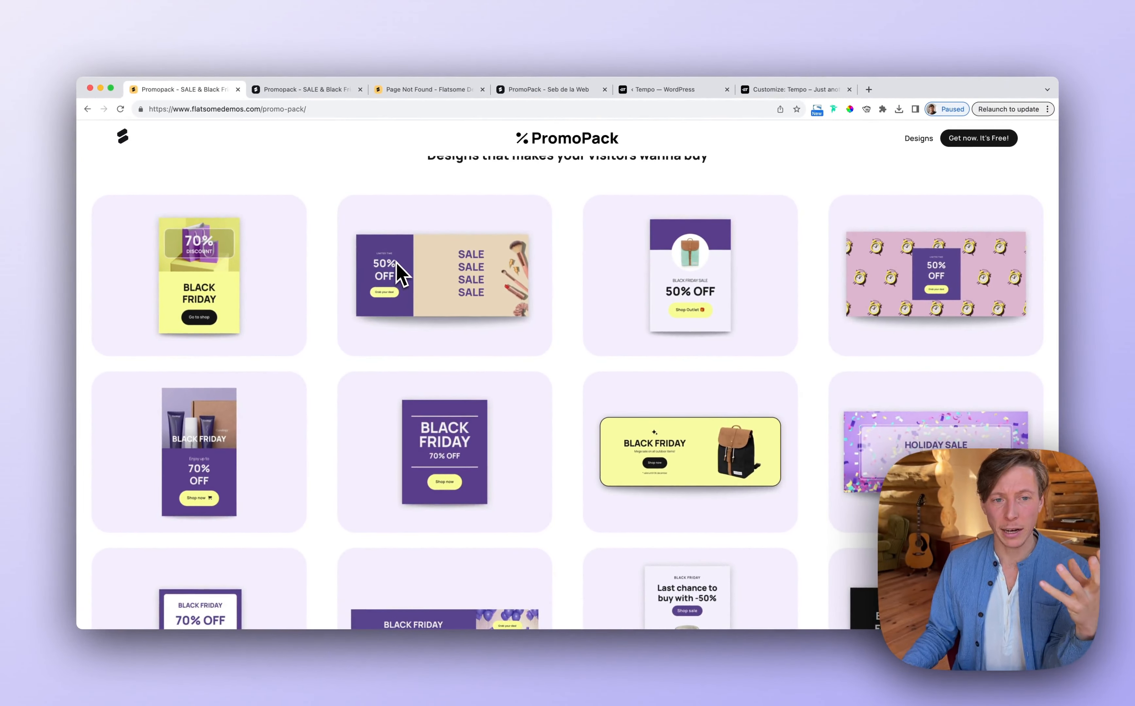
mouse_move(405, 274)
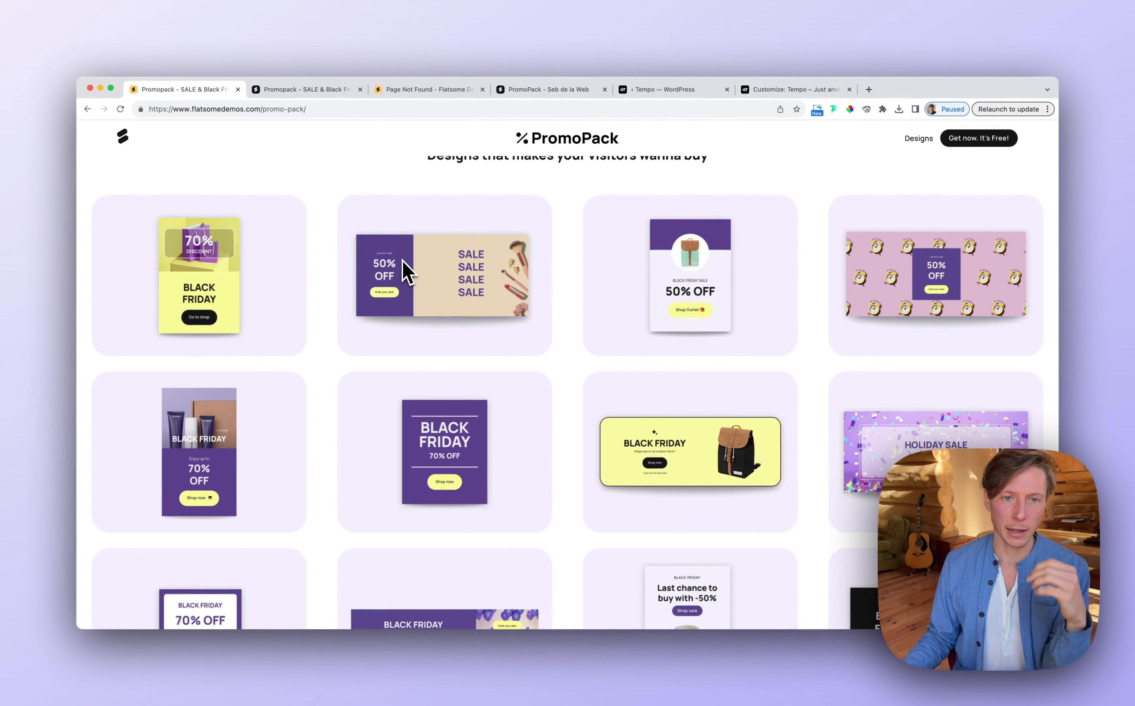
left_click(666, 89)
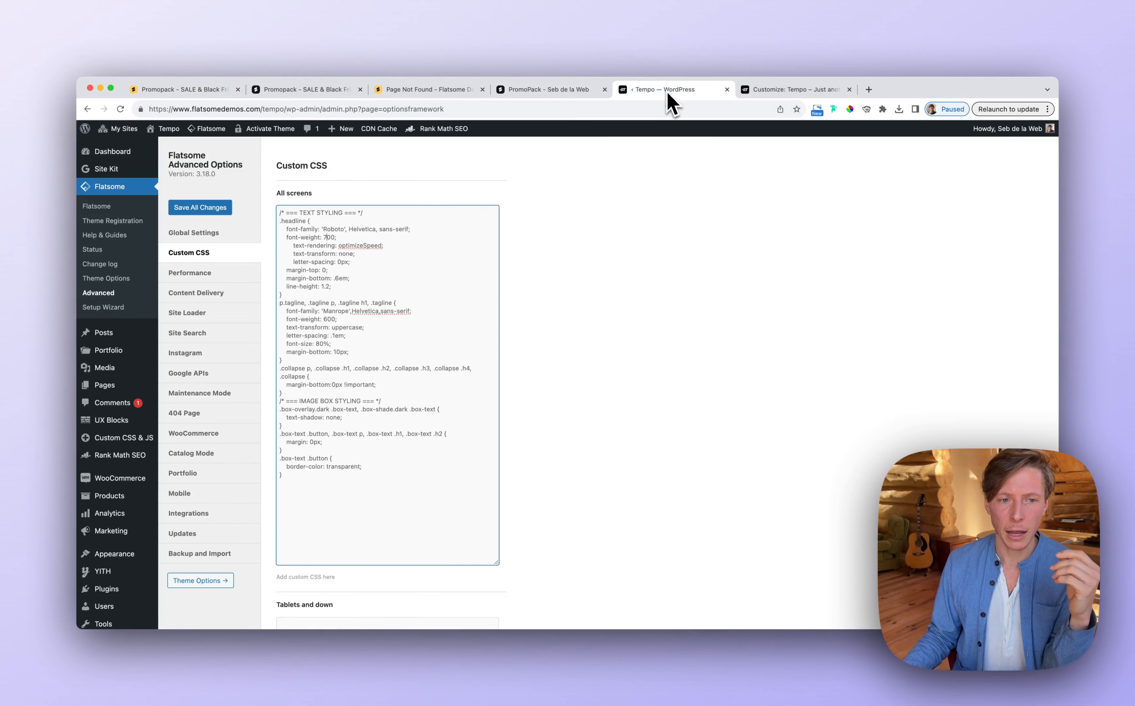
Step: Change the .tagline rule to Roboto at font-weight 700 and save all Flatsome options
double_click(320, 302)
type("Roboto")
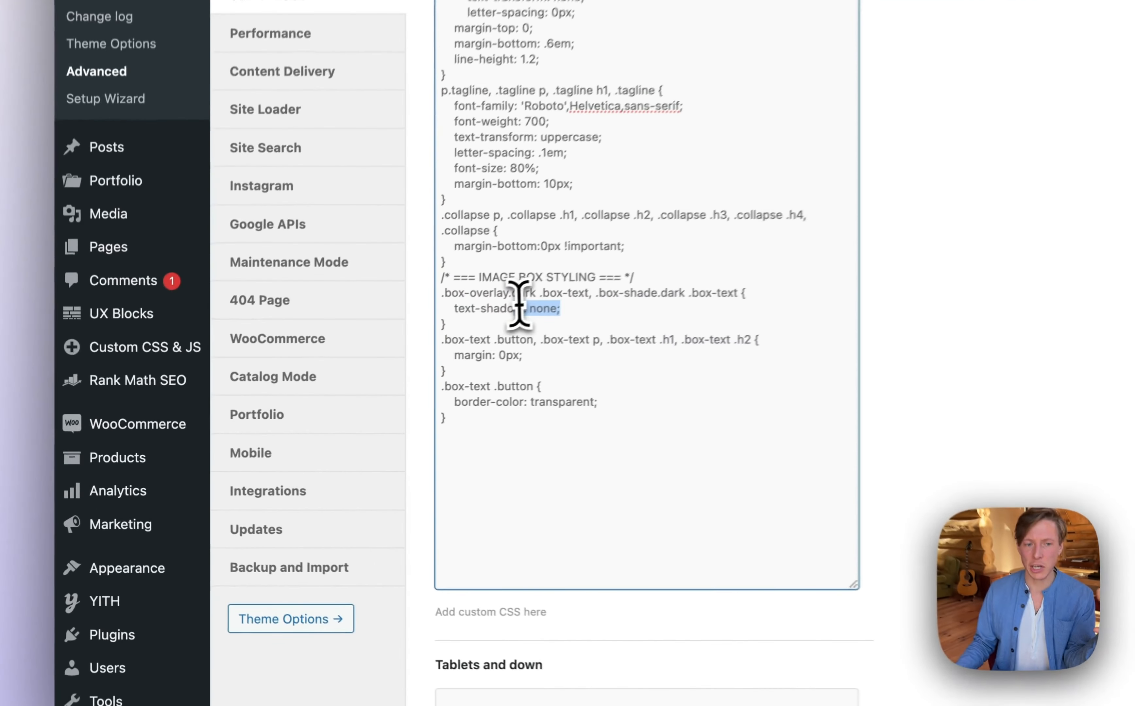
scroll("down", 3)
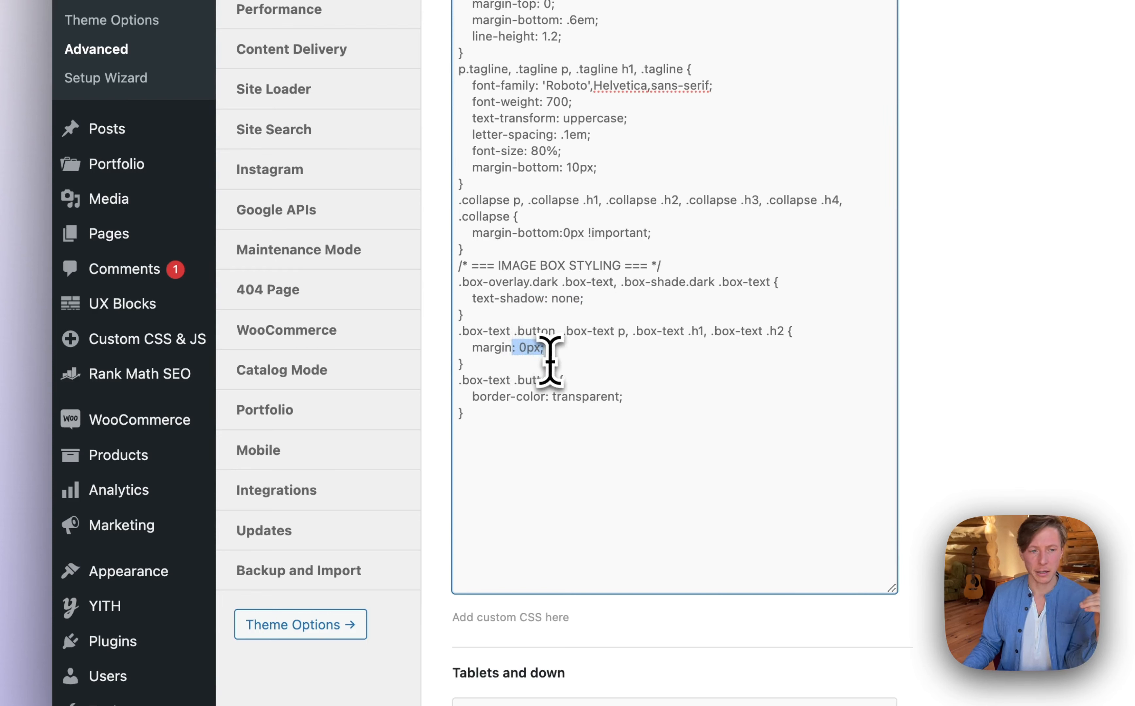
mouse_move(518, 417)
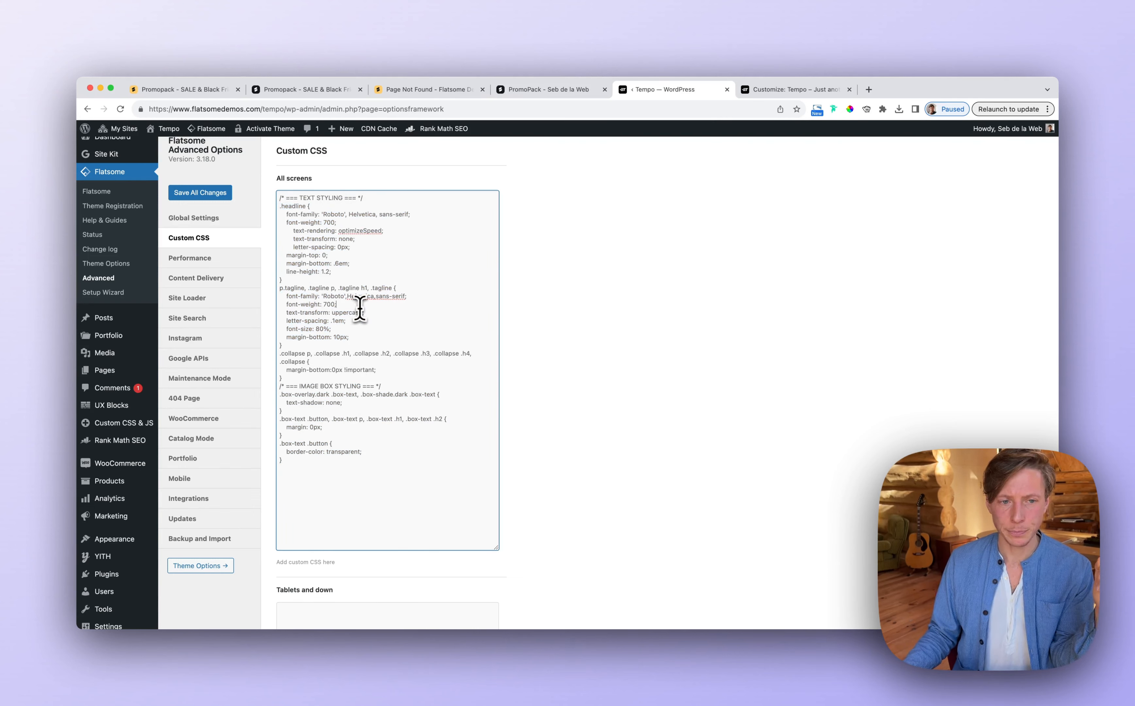
scroll("down", 3)
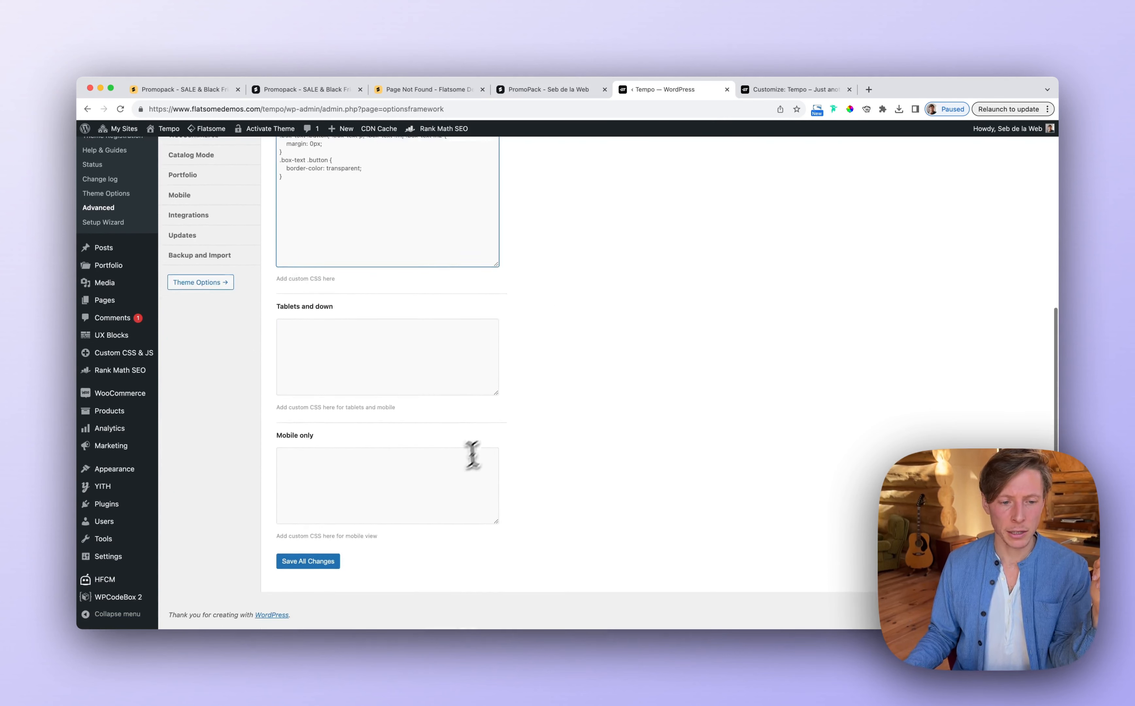
left_click(306, 561)
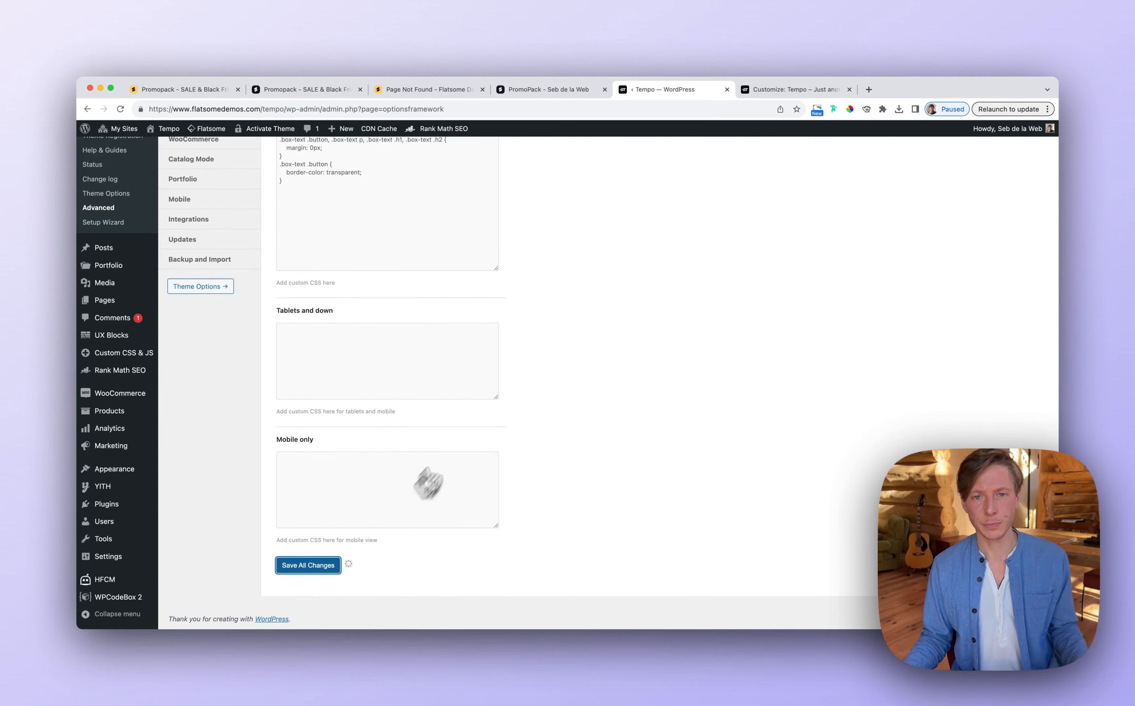
left_click(308, 565)
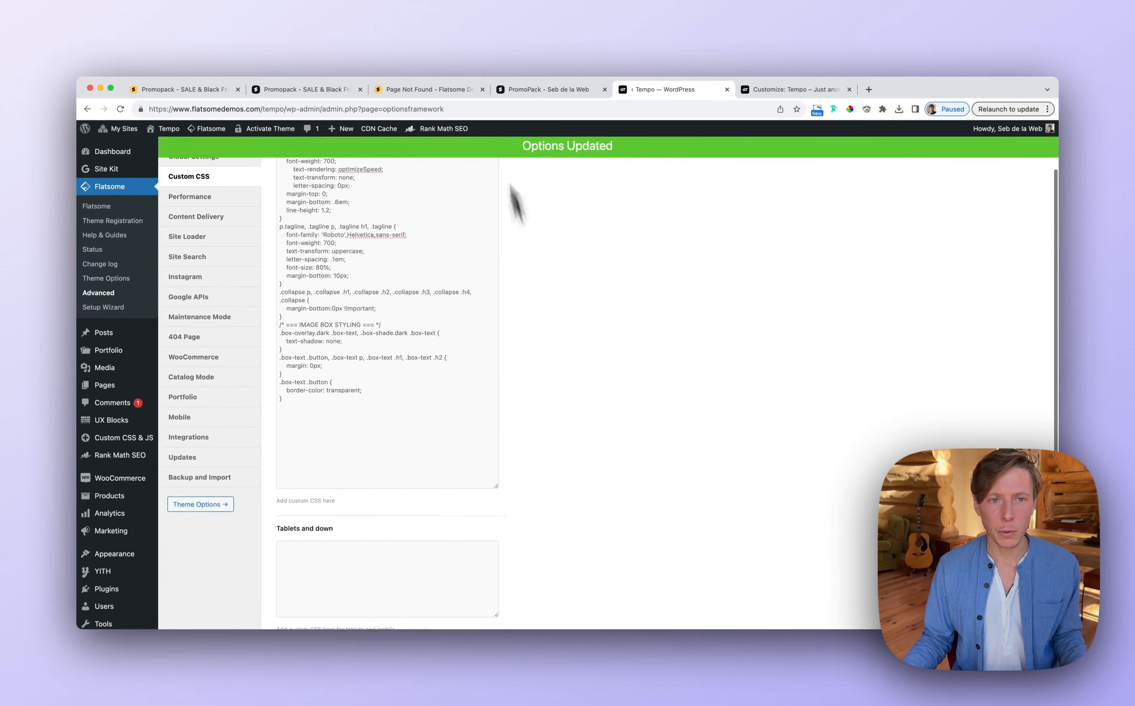
Step: Revisit the PromoPack gallery and product pages and open Template Files from the Sebdelaweb account menu
left_click(183, 89)
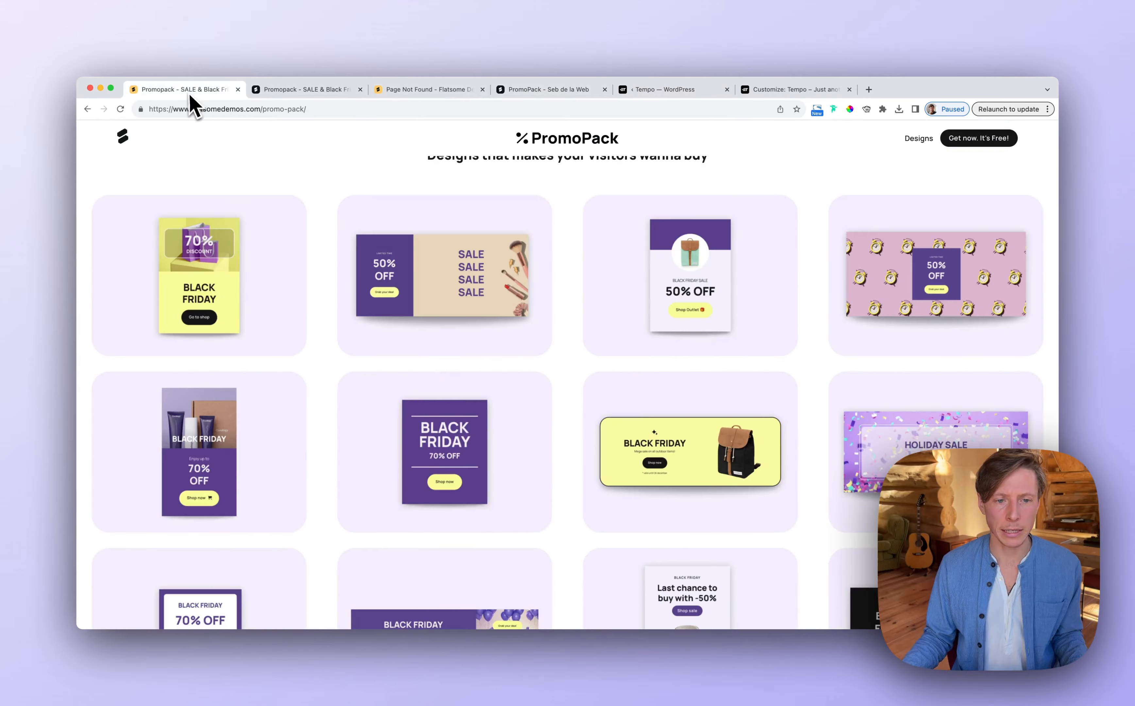
left_click(549, 89)
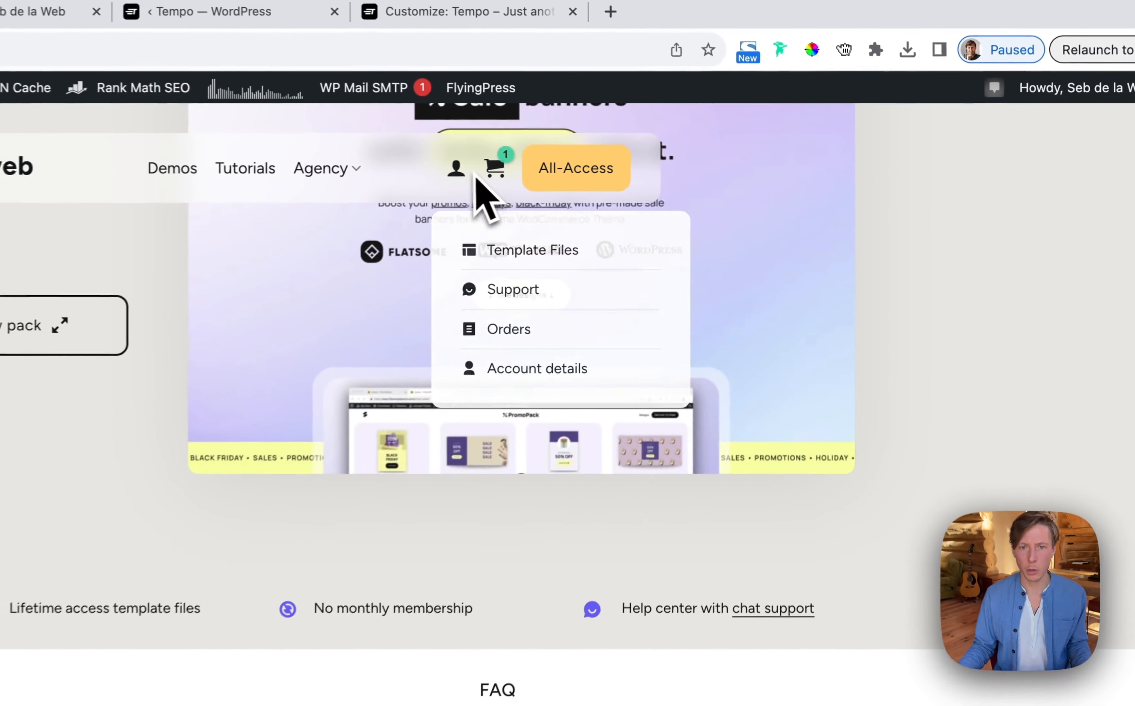
left_click(533, 249)
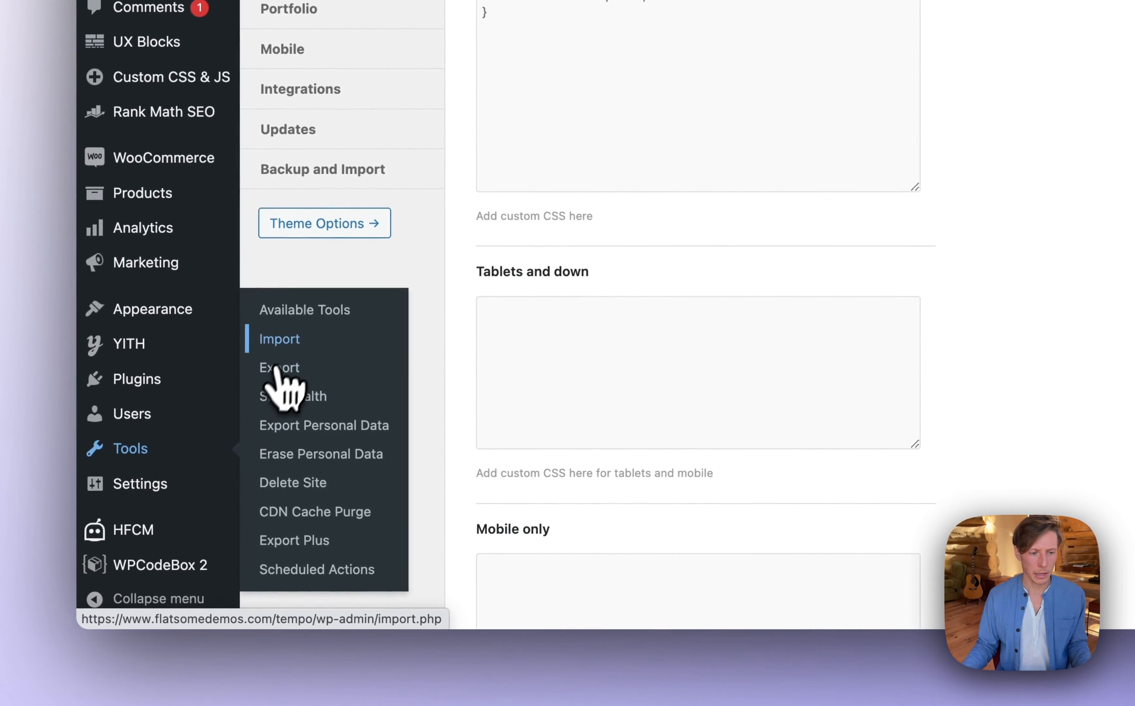
Step: Go to Tools > Import and run the WordPress importer for WXR export files
left_click(279, 339)
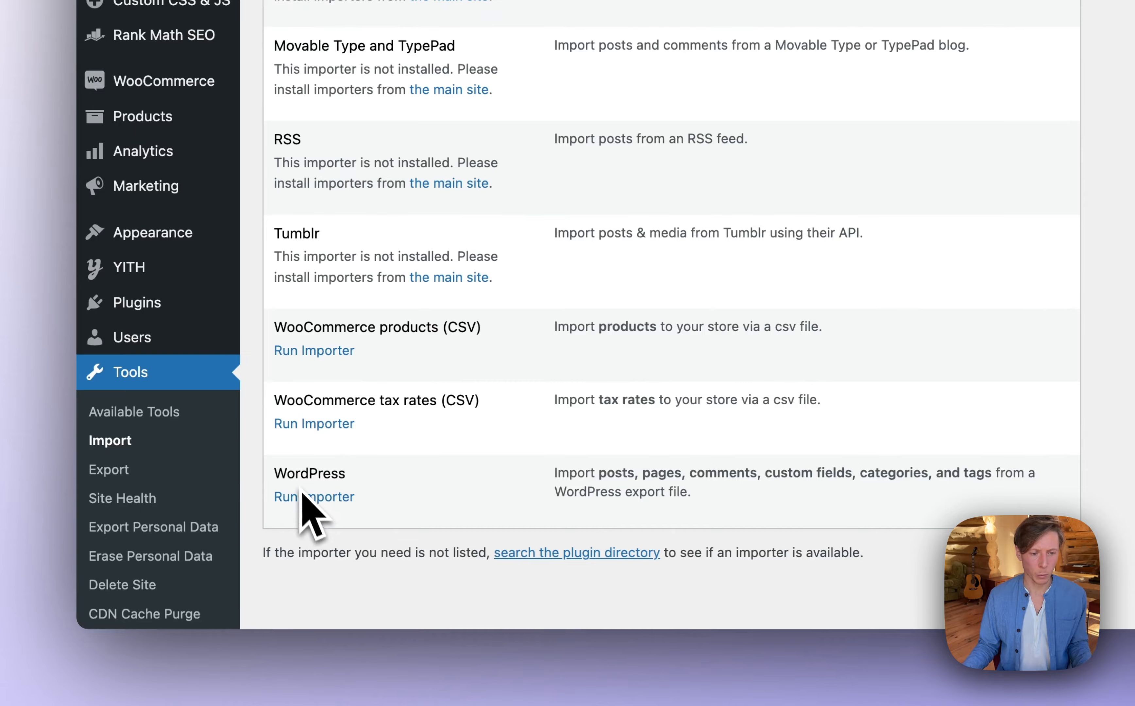
scroll("down", 3)
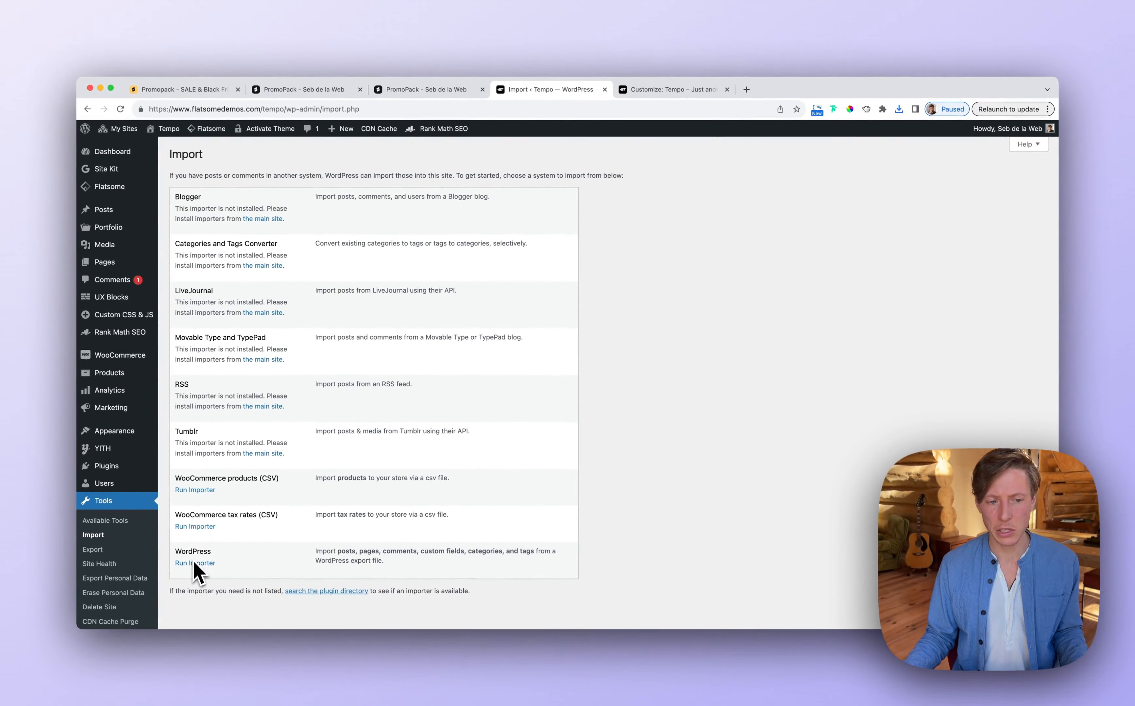
mouse_move(195, 563)
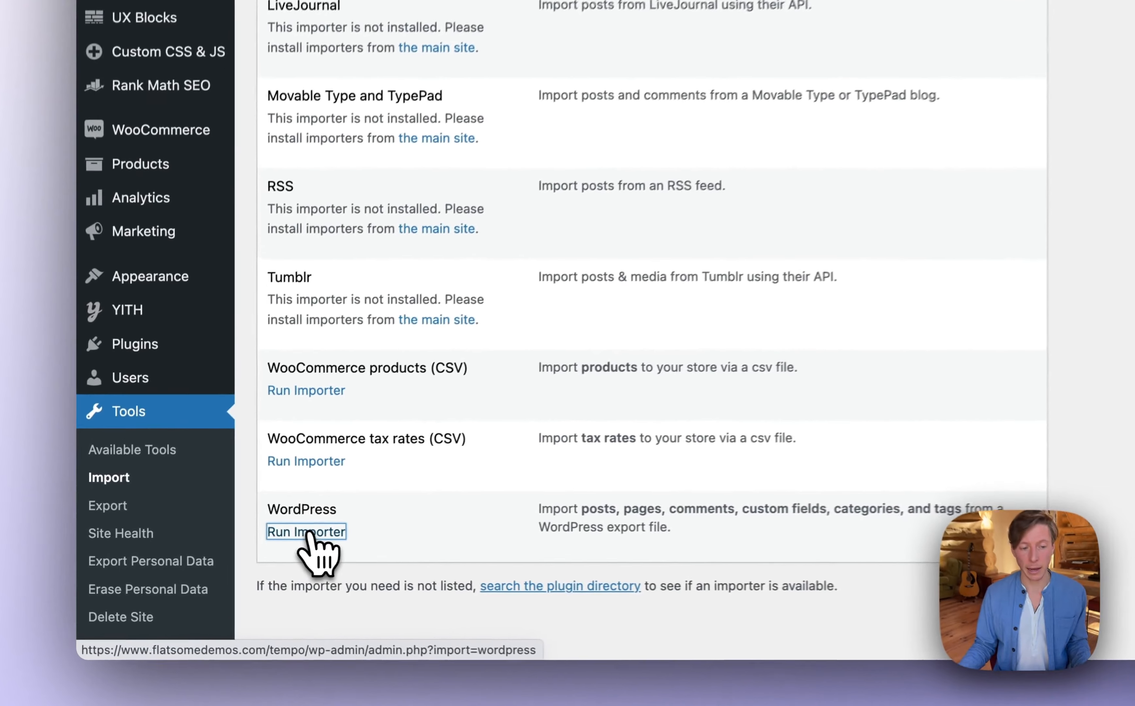
left_click(305, 532)
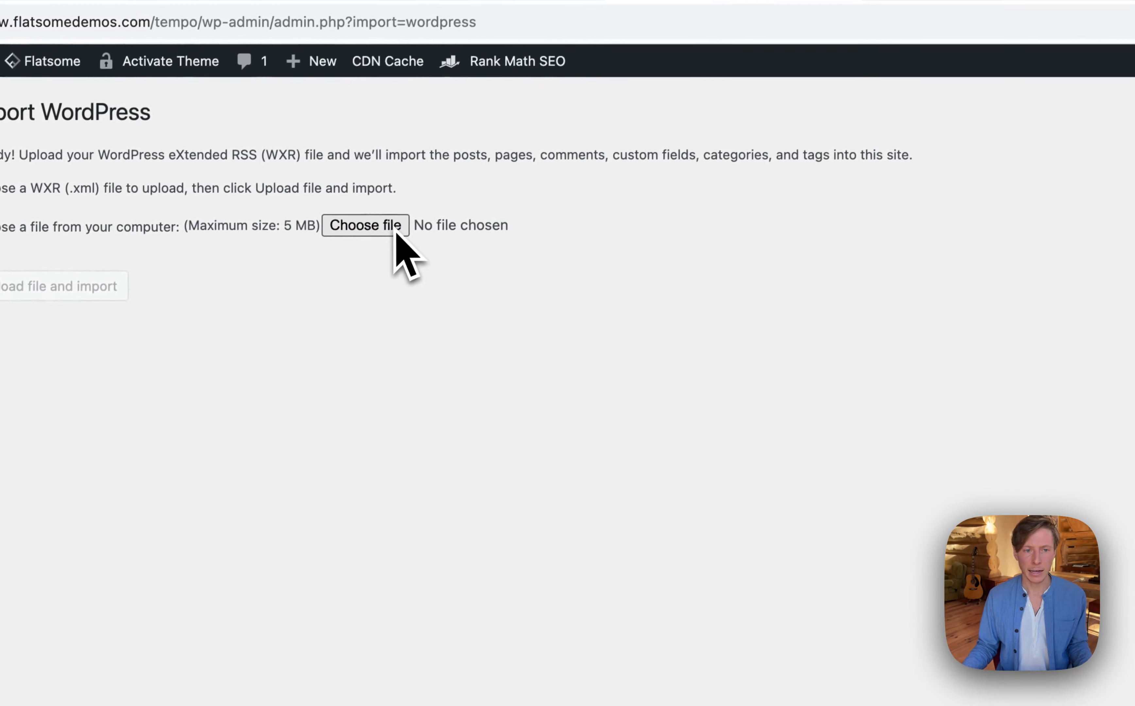
Step: Upload the downloaded PromoPack XML file and assign imported posts to the existing Seb de la Web user
left_click(366, 224)
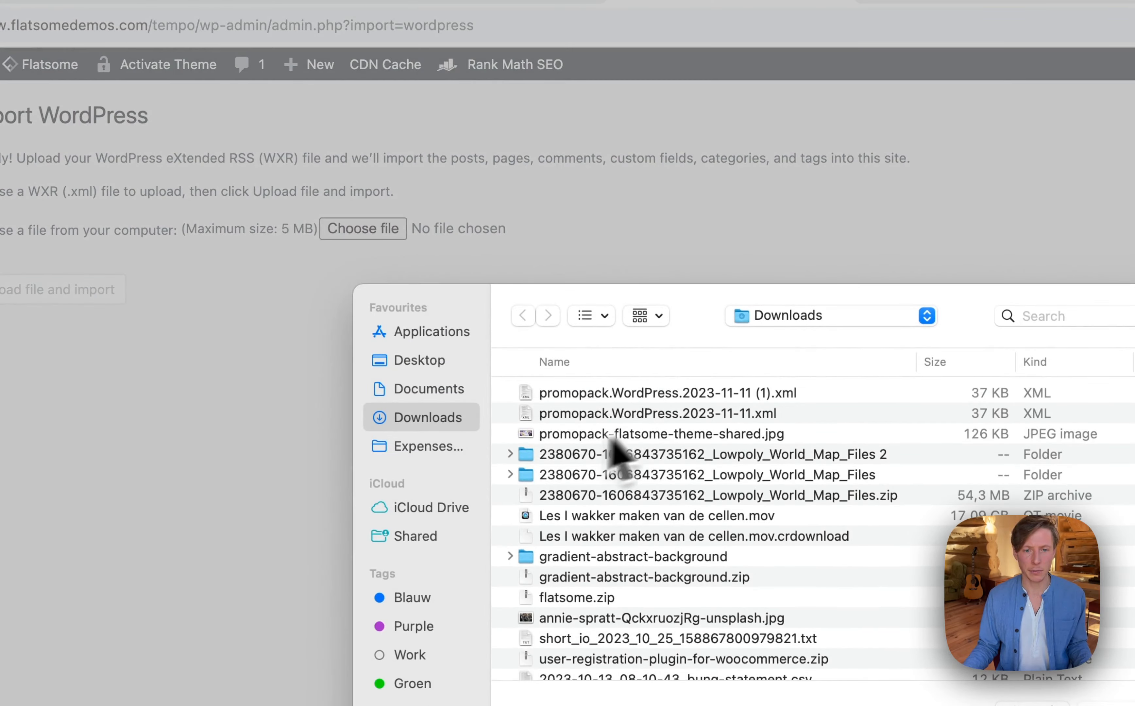
left_click(659, 392)
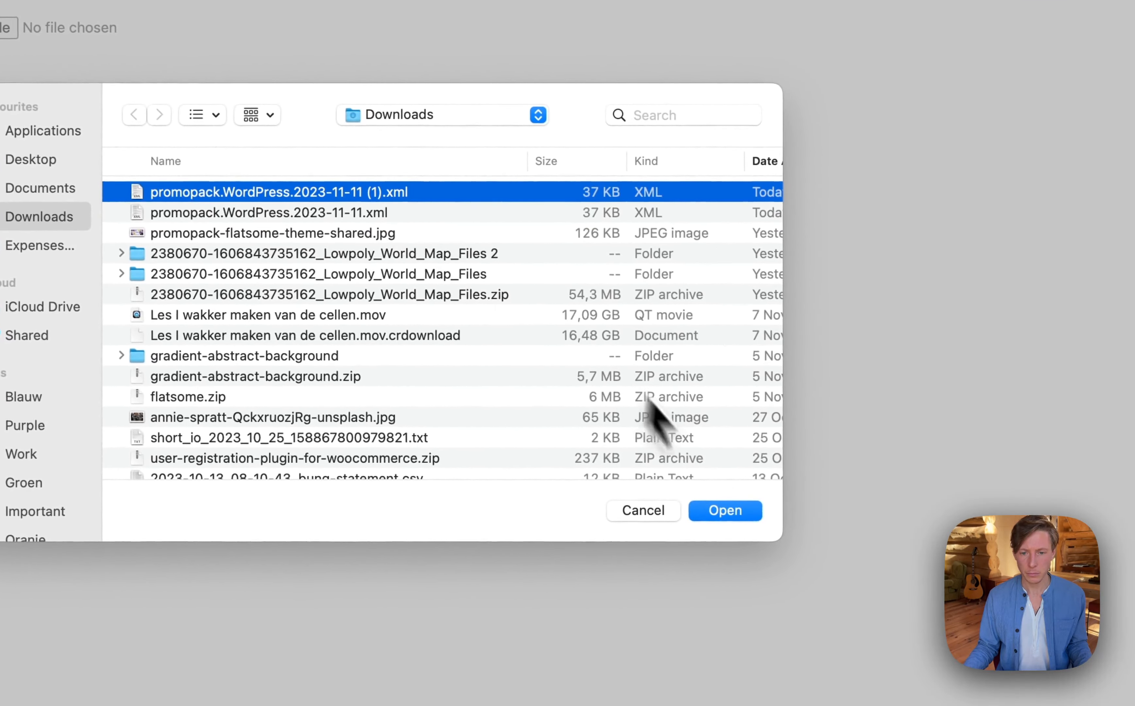
left_click(723, 510)
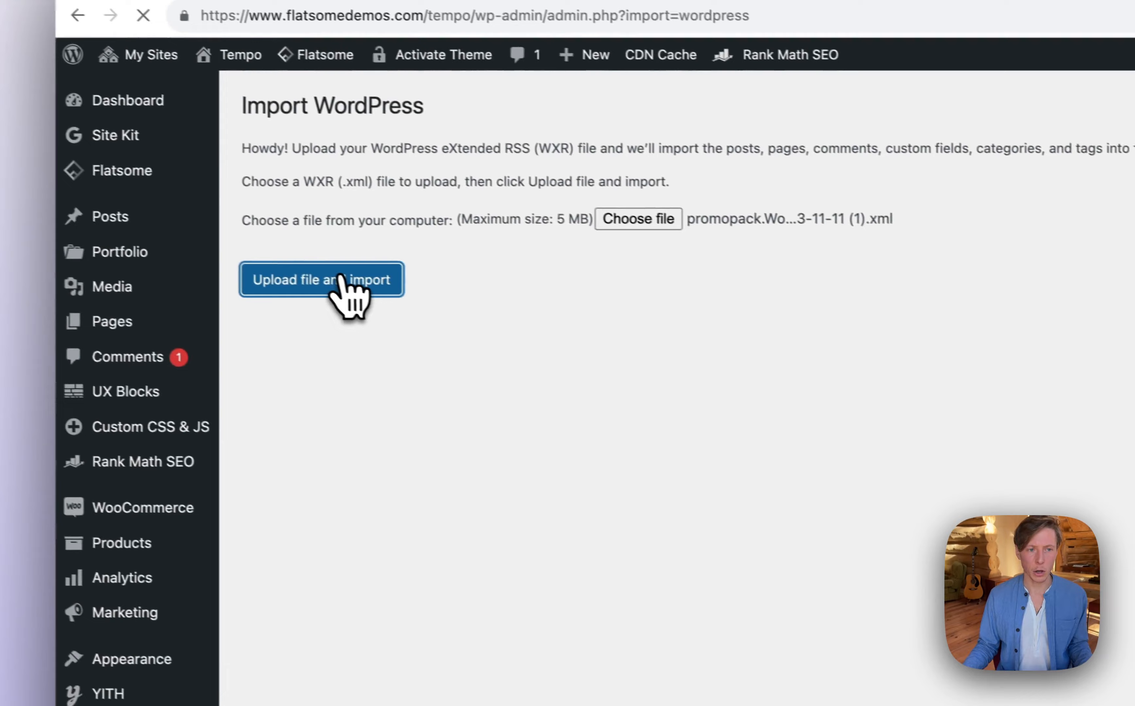
left_click(321, 280)
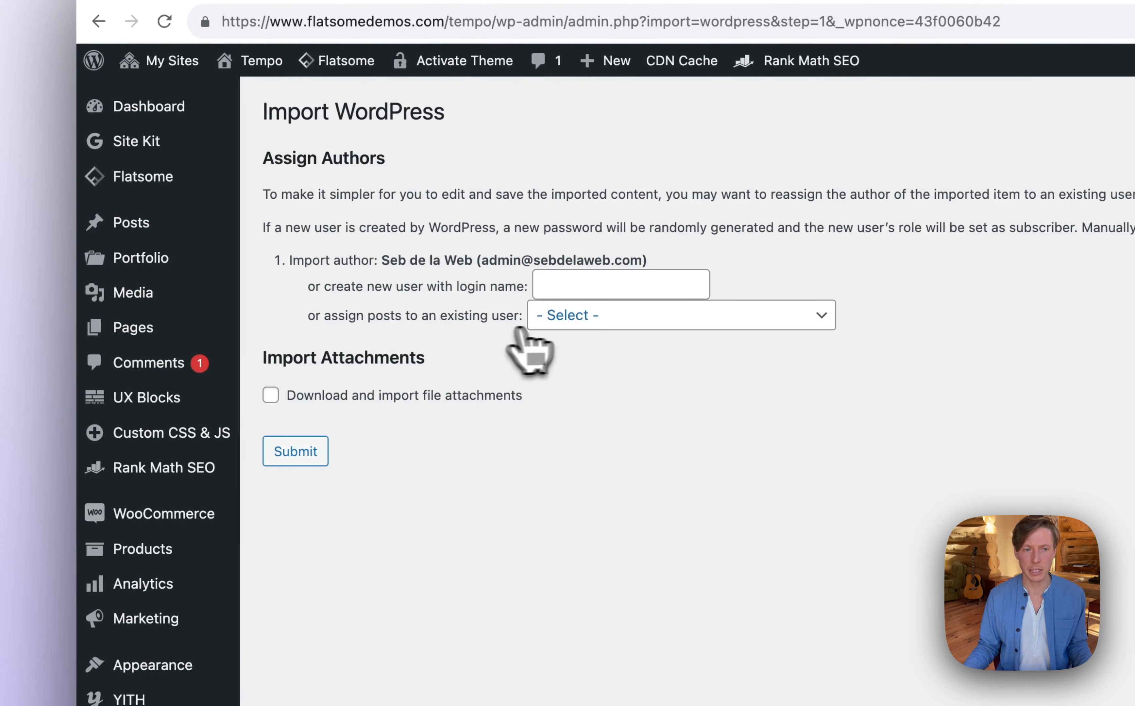
left_click(680, 314)
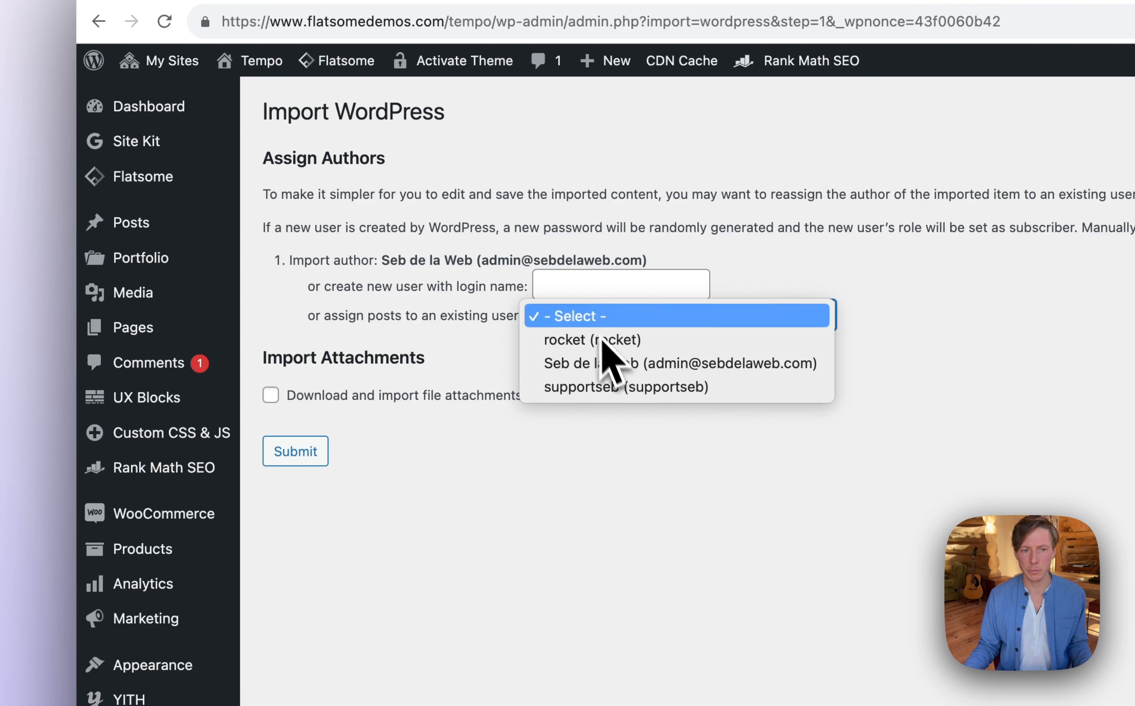
mouse_move(626, 363)
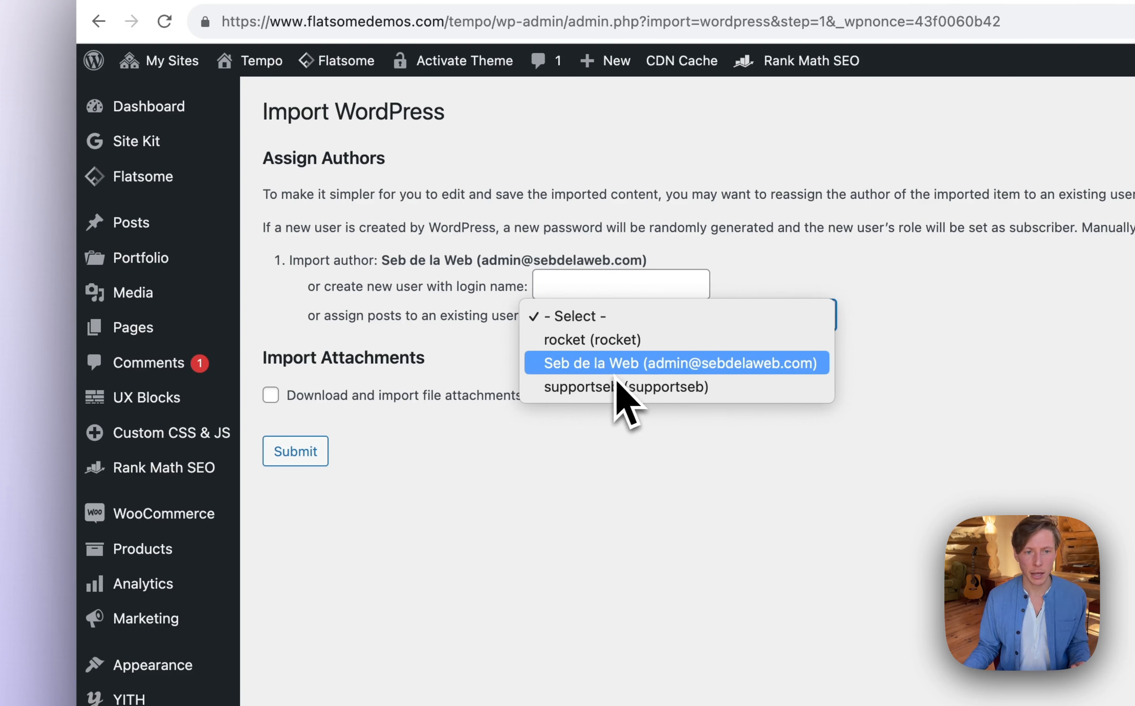
mouse_move(755, 396)
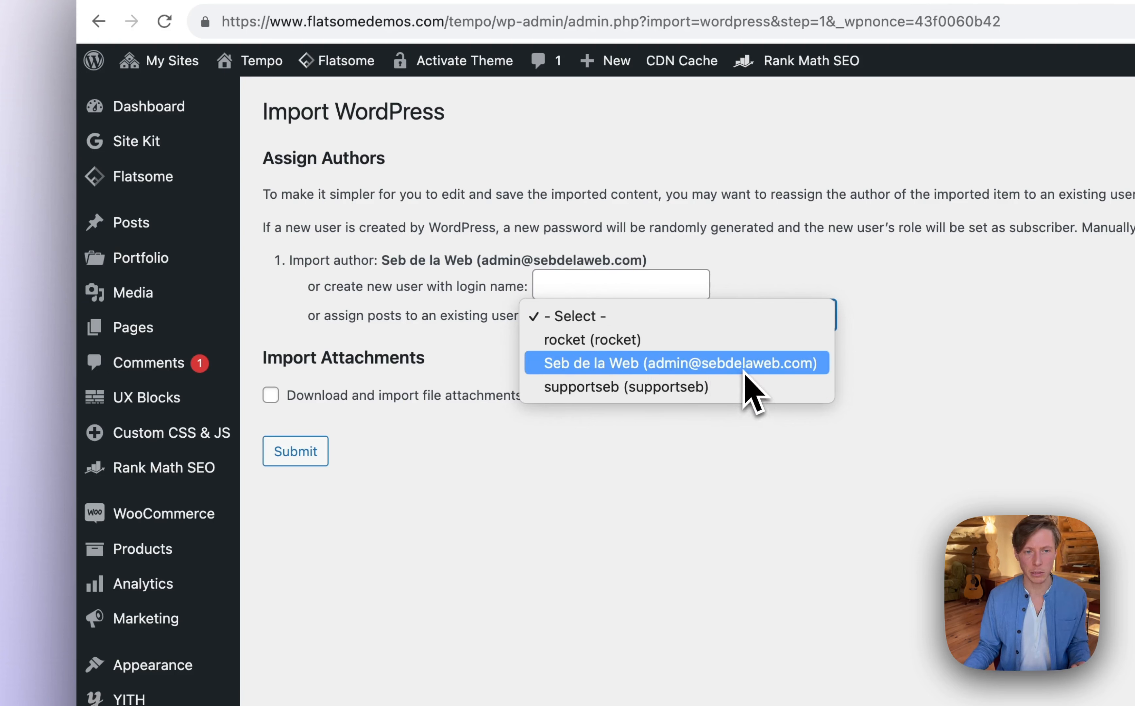
left_click(677, 363)
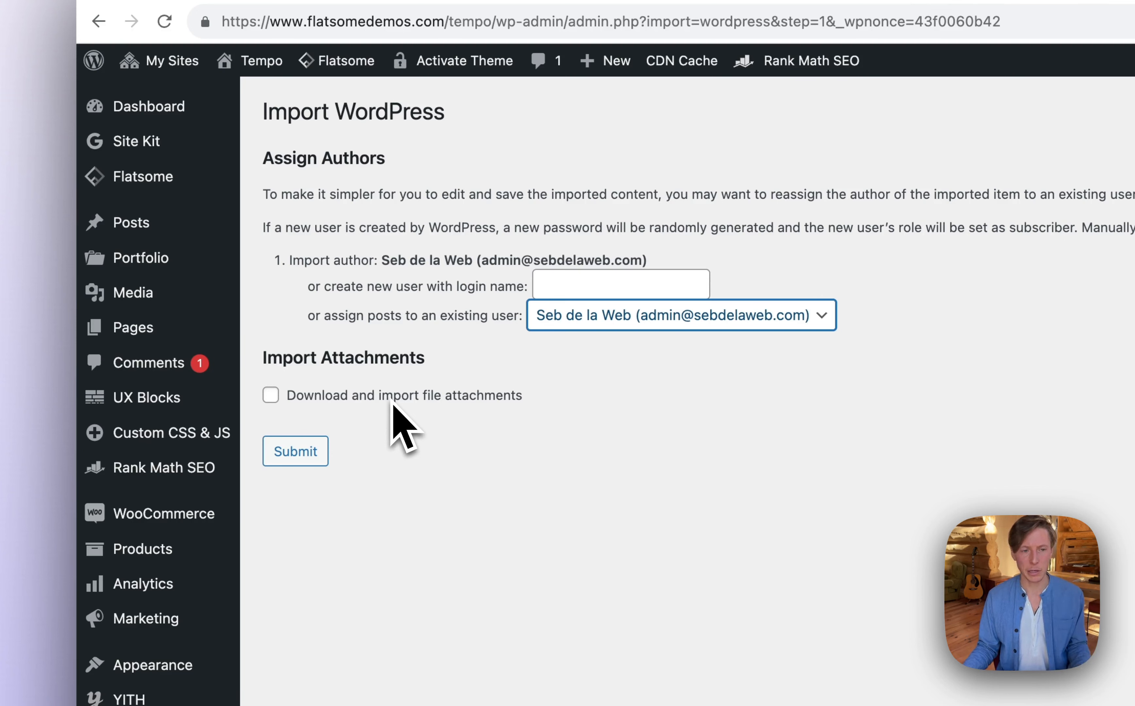
mouse_move(381, 442)
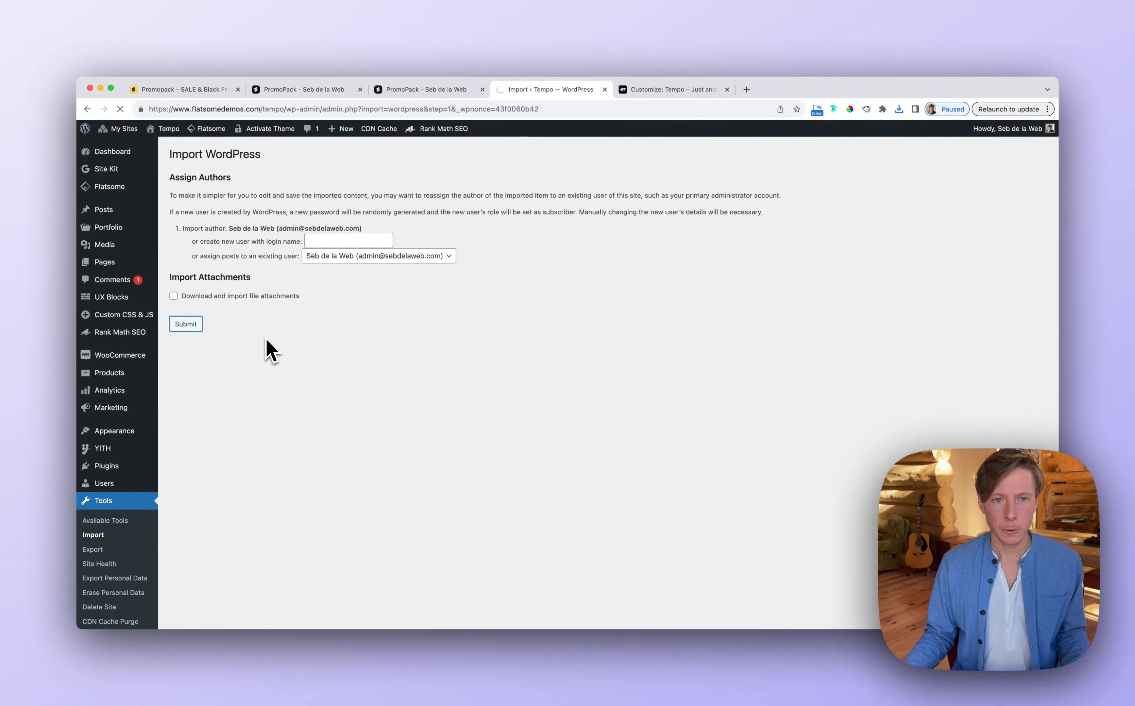
Step: Submit the block import, then scroll through the PromoPack sale and Black Friday banner designs
left_click(185, 323)
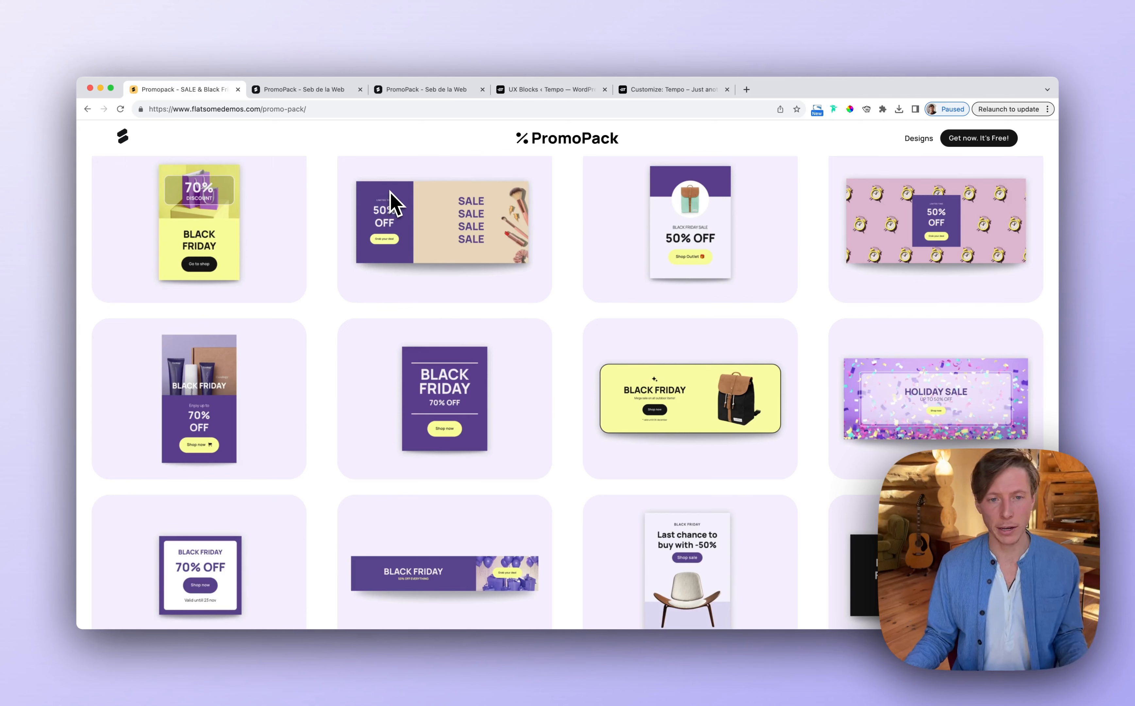
scroll("down", 3)
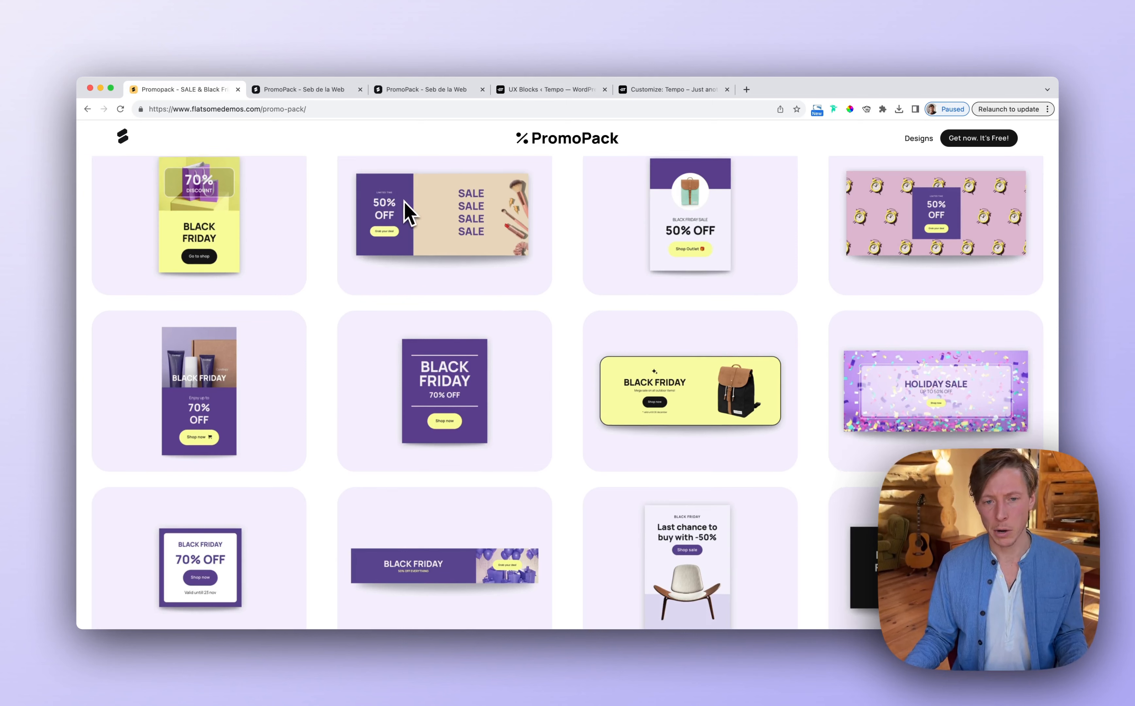
scroll("down", 3)
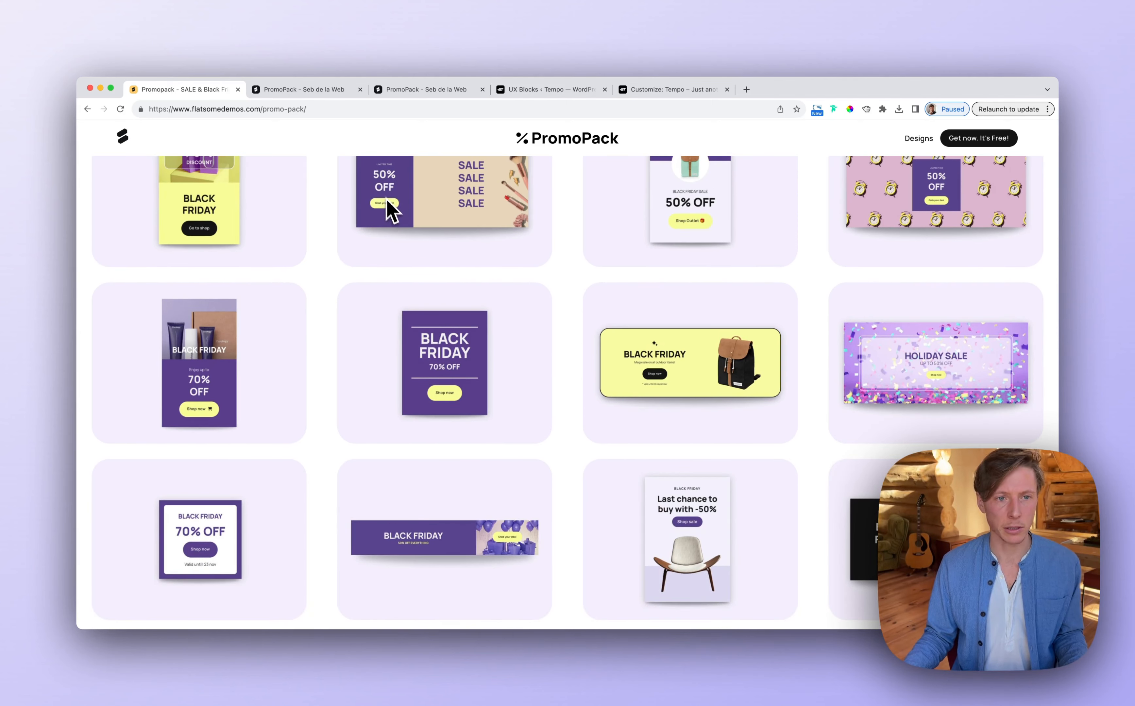
mouse_move(506, 113)
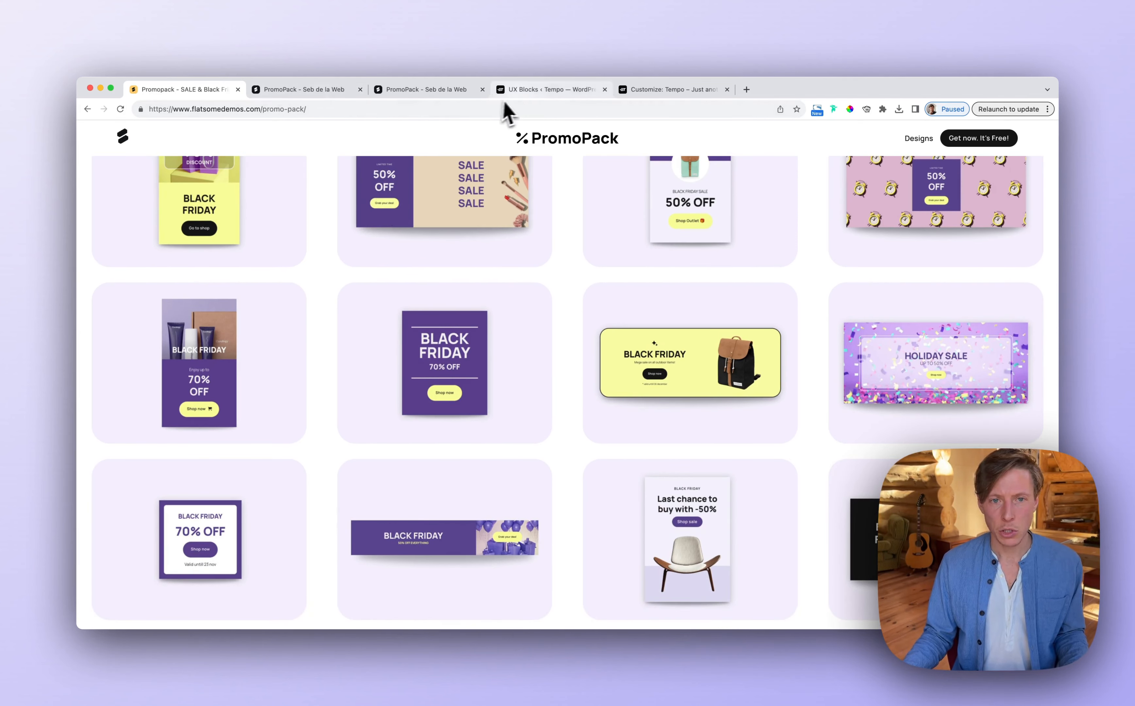
Step: Scroll the UX Blocks list showing the imported PromoPack banner, CTA and hero shortcodes
left_click(550, 89)
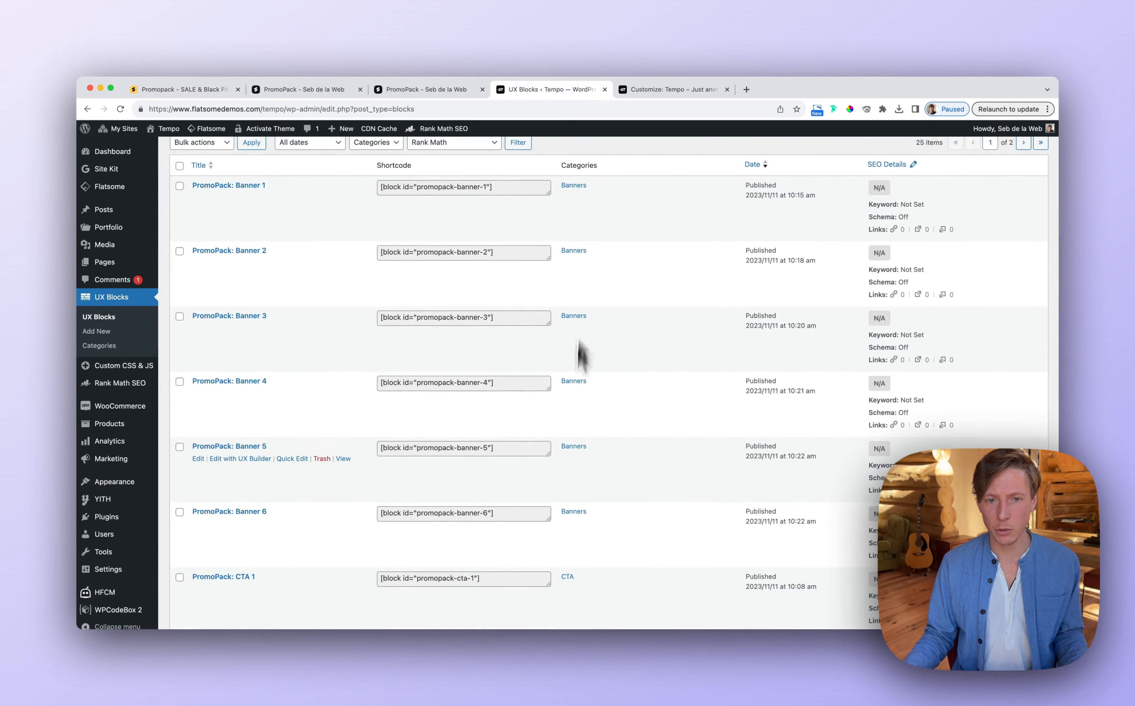
mouse_move(579, 203)
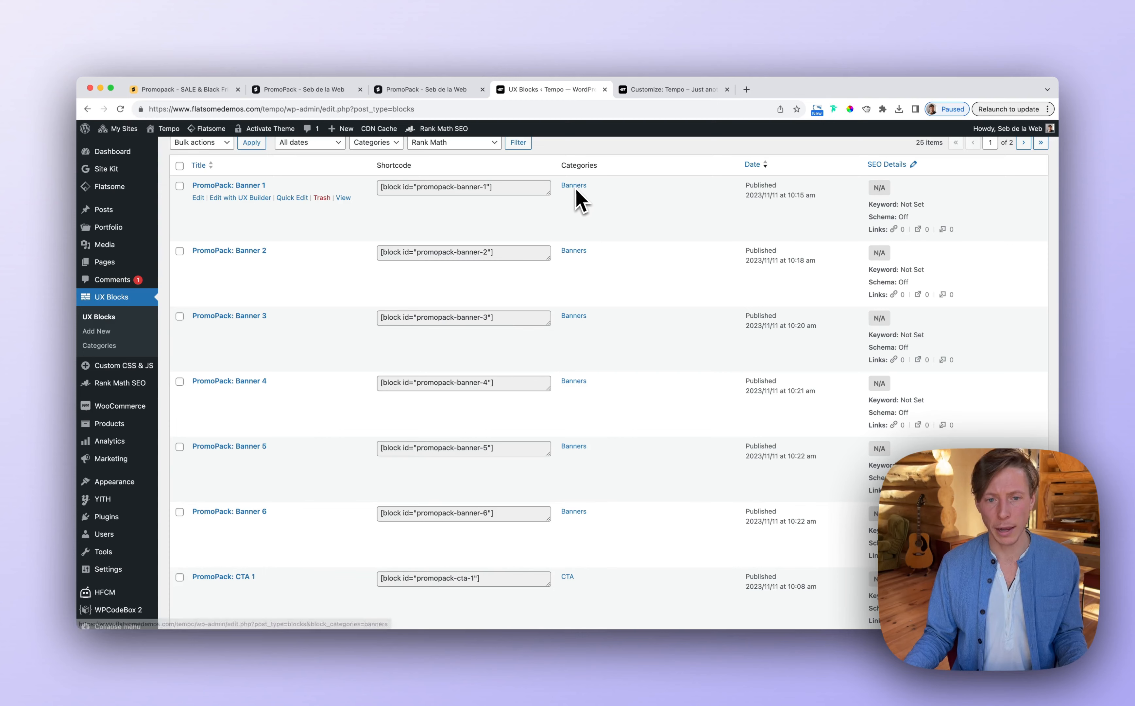
scroll("down", 3)
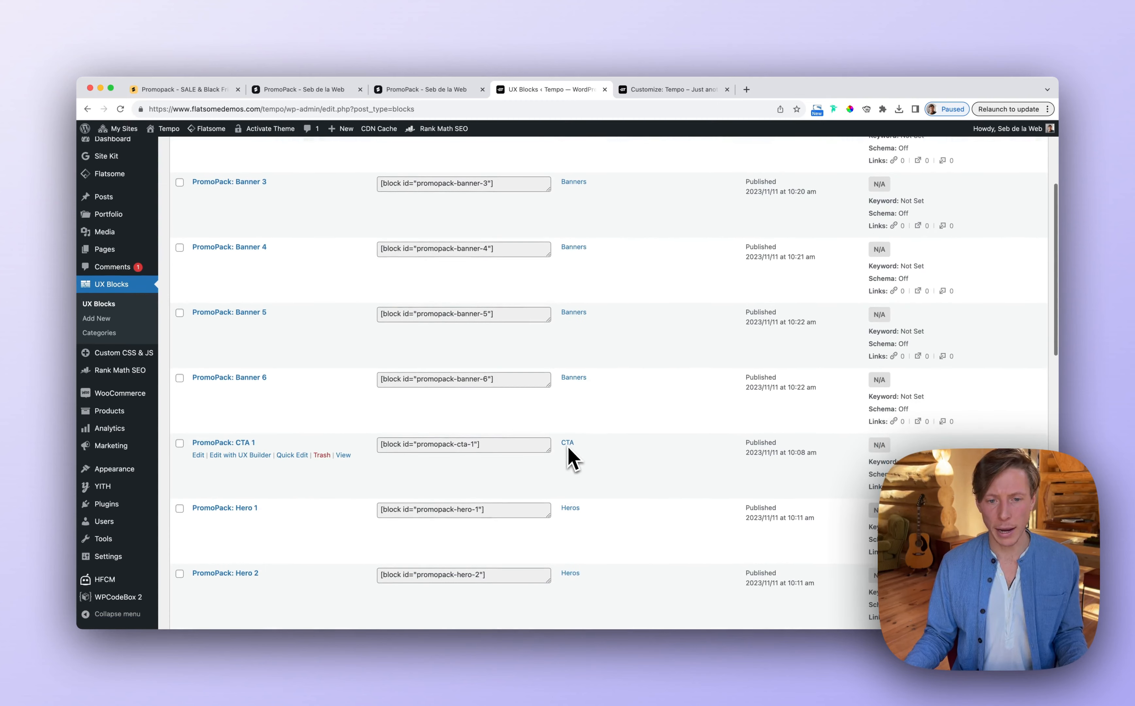
scroll("down", 3)
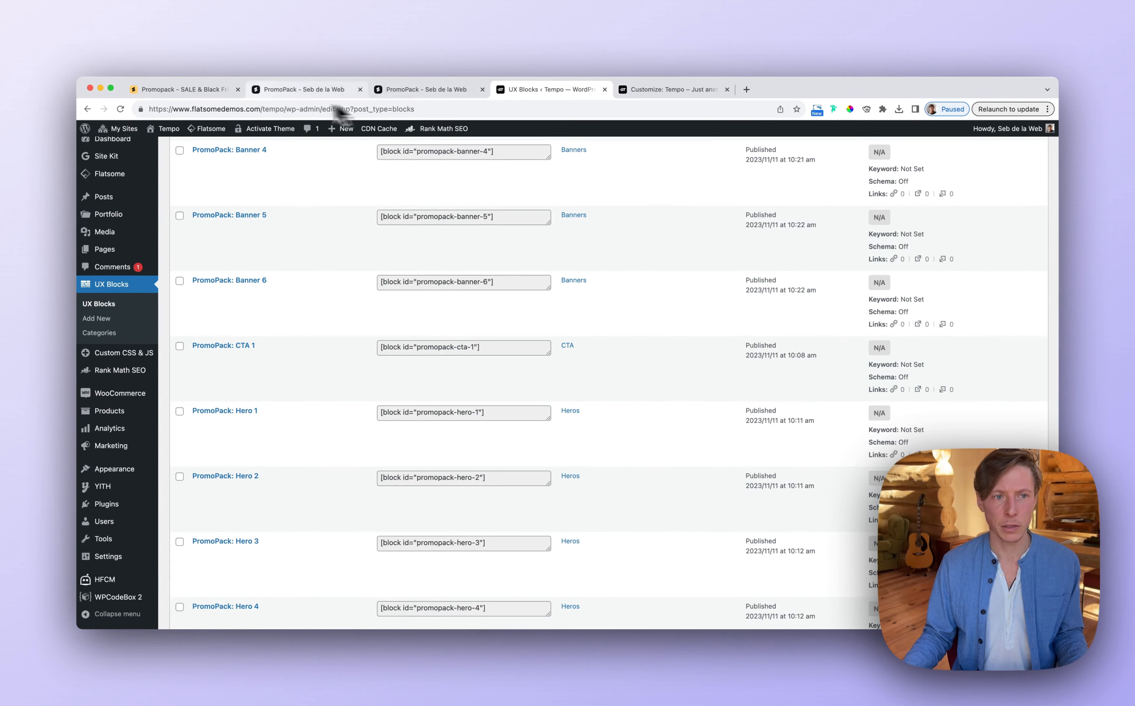
Step: Scroll through the Banners and Hero shortcodes on the PromoPack template files page, then return to the Tempo customizer
left_click(304, 89)
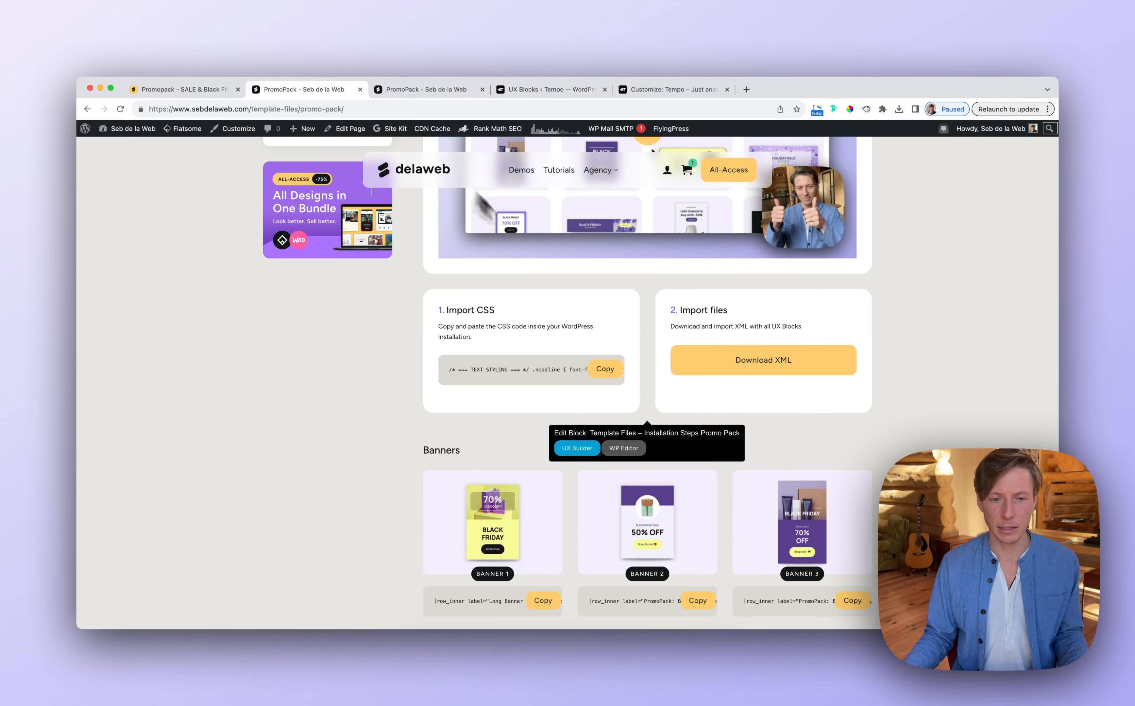
scroll("down", 3)
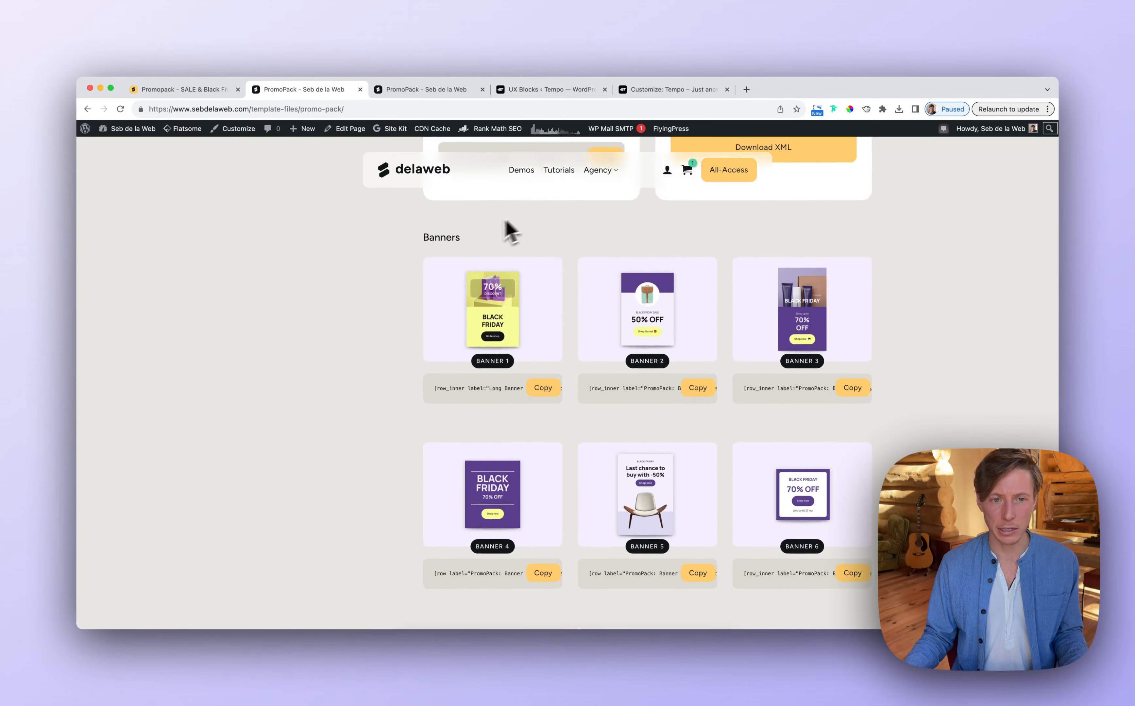
scroll("down", 3)
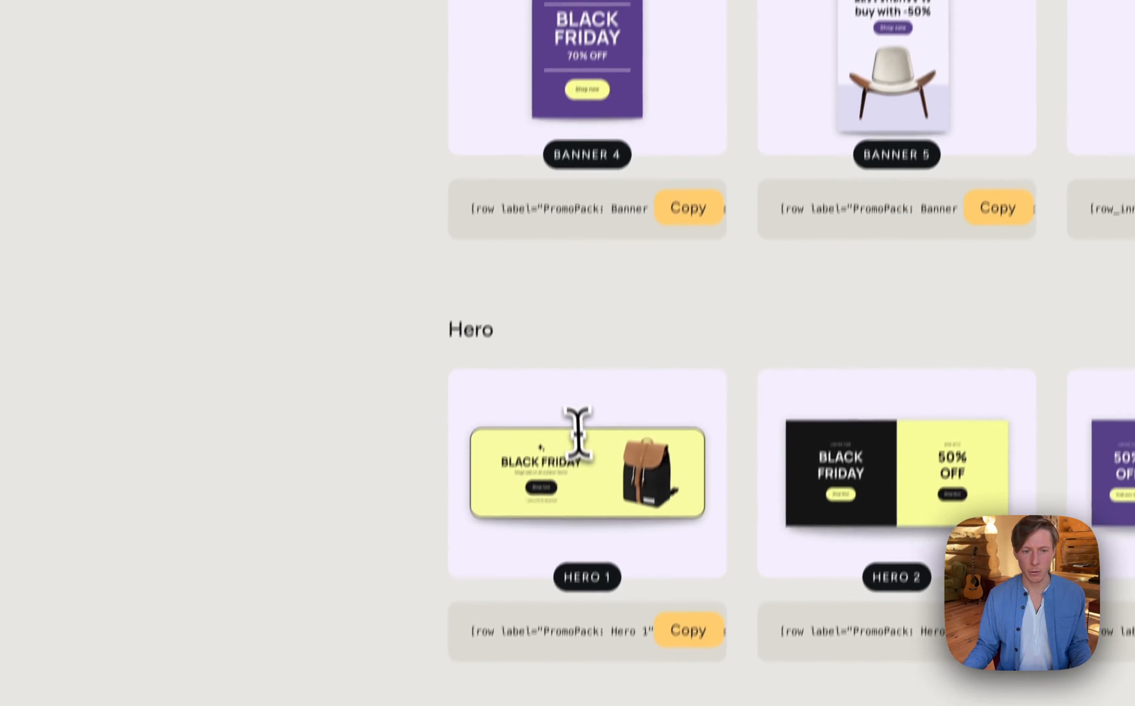
scroll("down", 3)
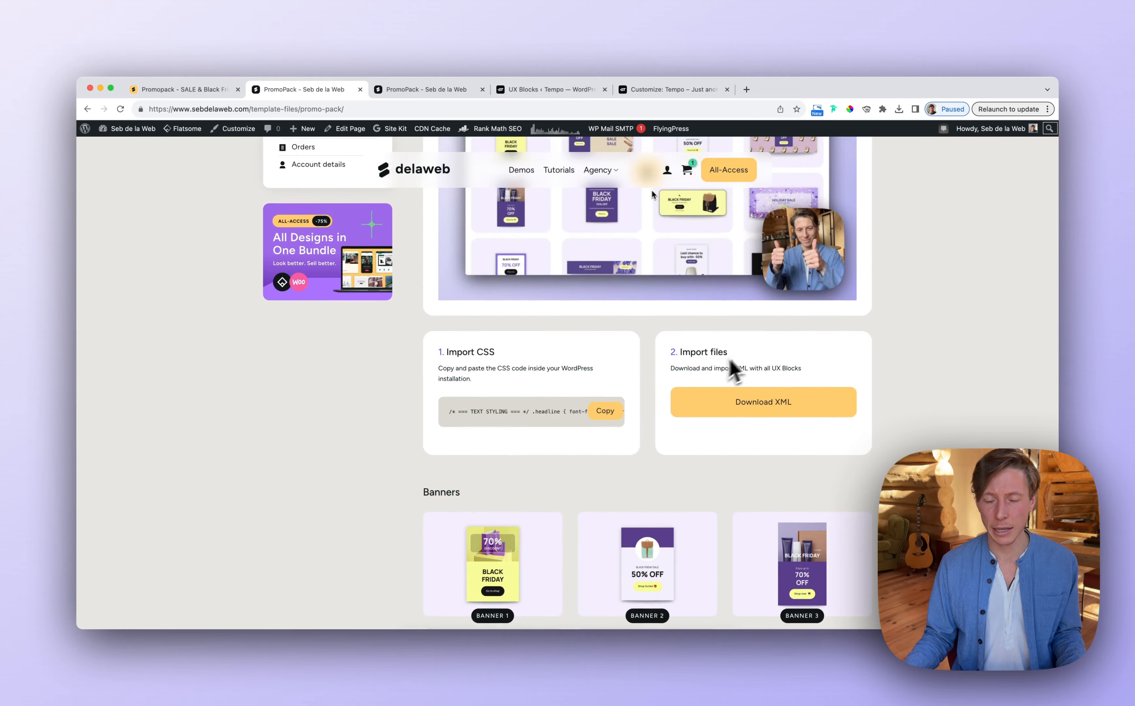
left_click(550, 89)
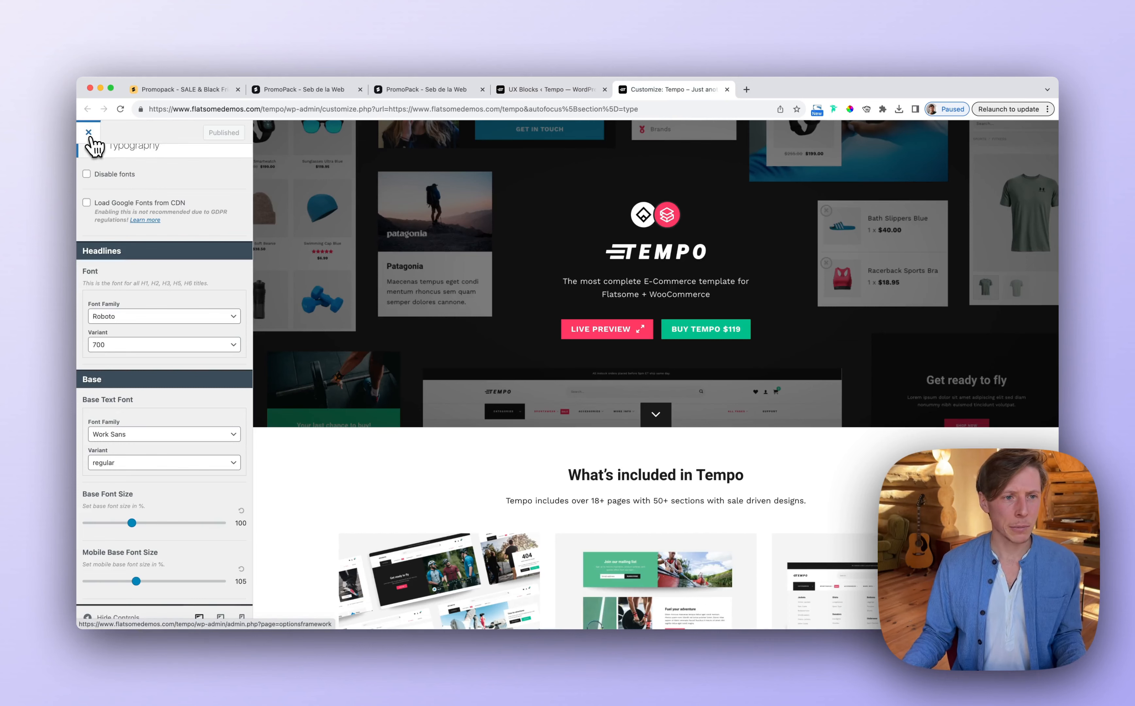
Step: Leave the customizer for Flatsome Advanced Custom CSS, then visit the Tempo homepage on the front end
left_click(88, 133)
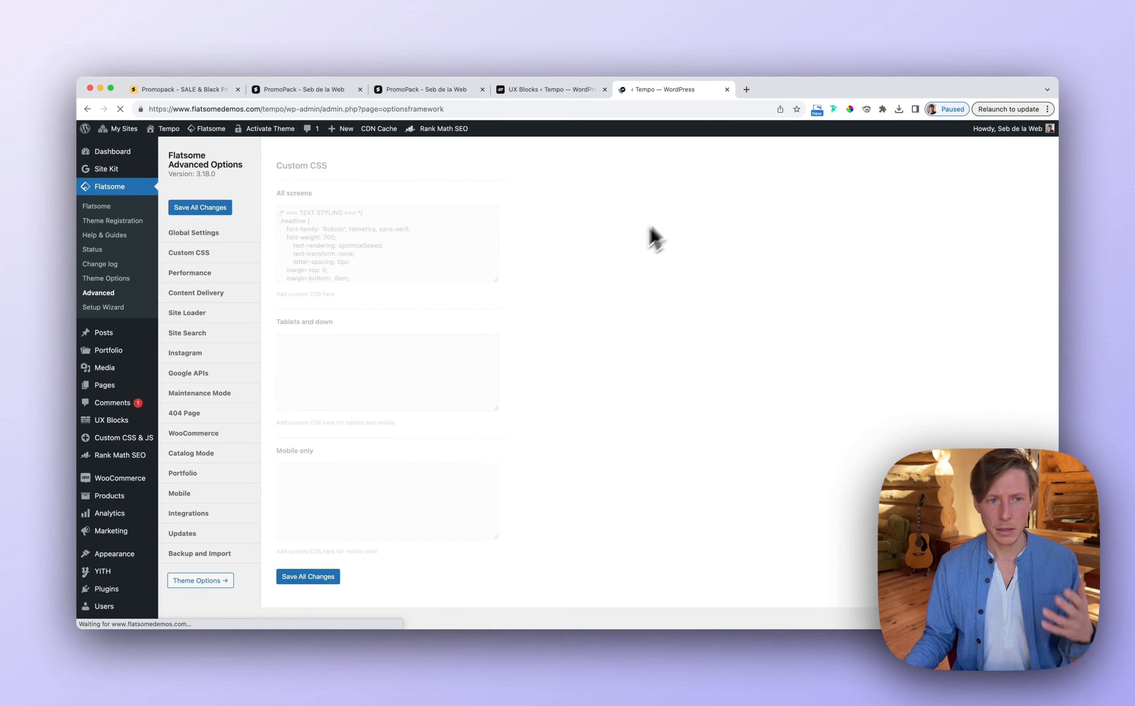
left_click(168, 128)
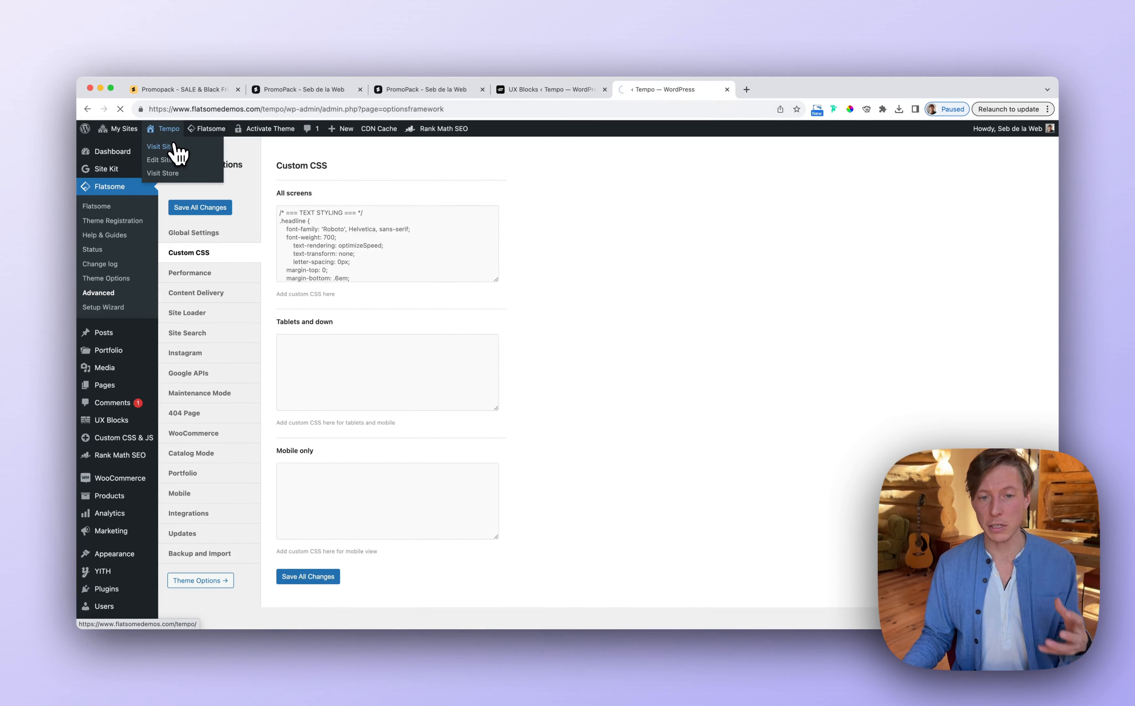
left_click(160, 146)
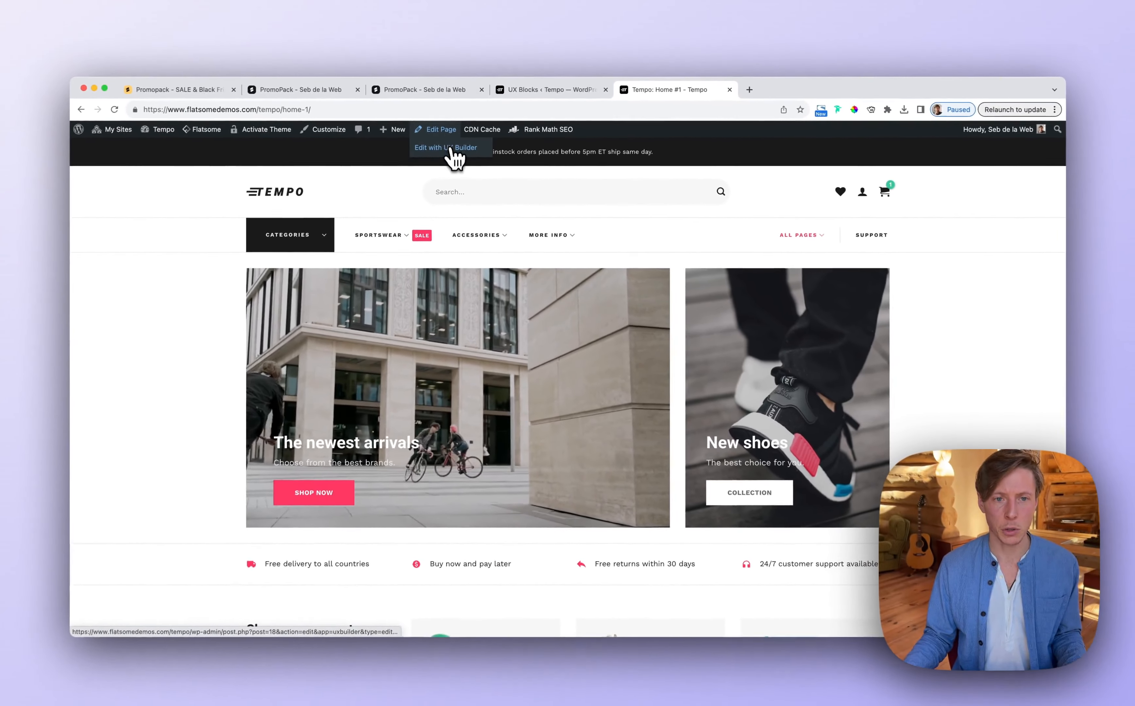
Step: Edit Home #1 in UX Builder and add a Block element, previewing PromoPack Banners 1, 2 and 4
left_click(445, 148)
type("bloc")
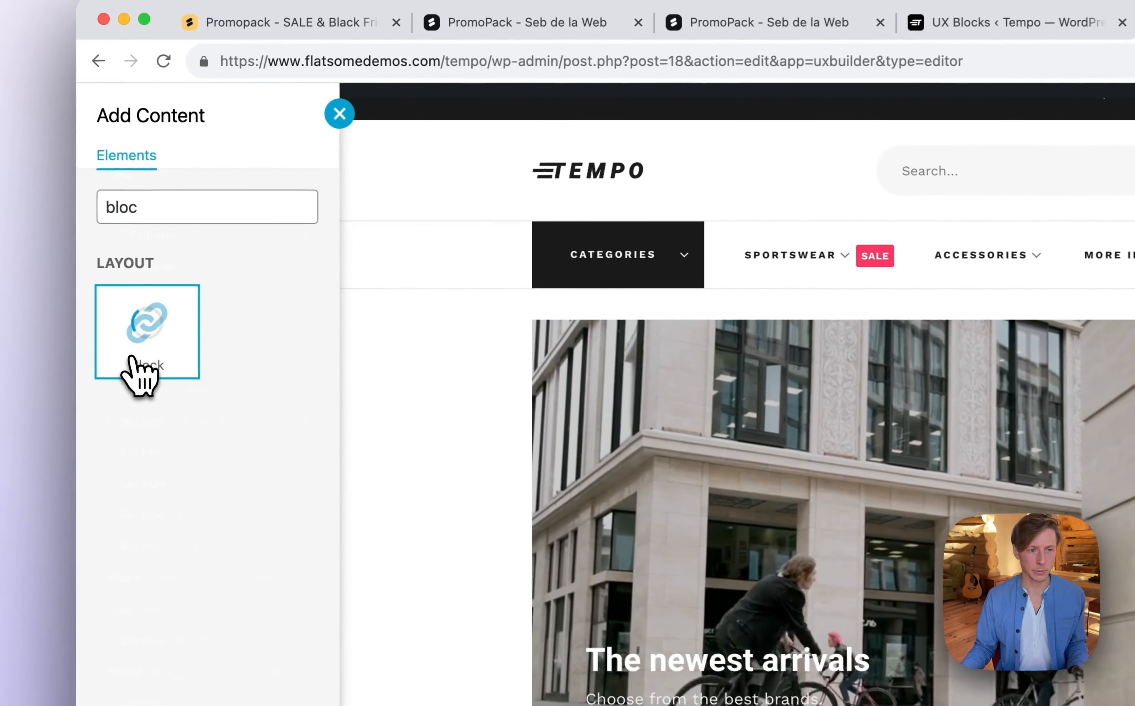
left_click(147, 331)
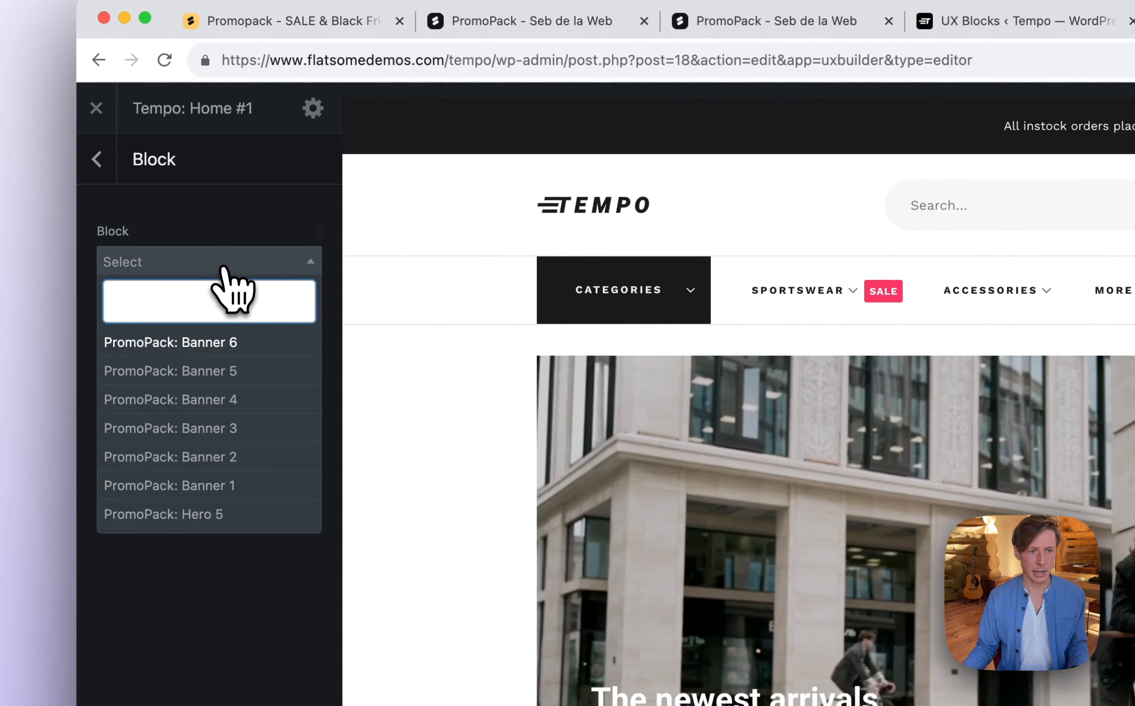
left_click(169, 485)
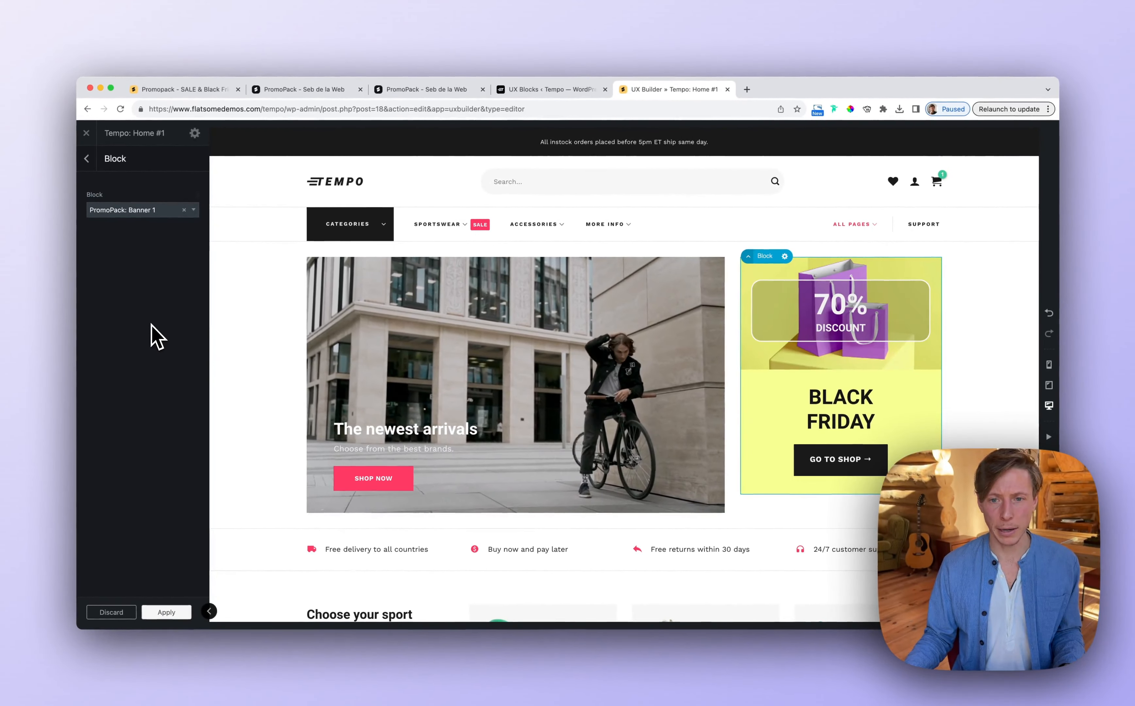
left_click(142, 210)
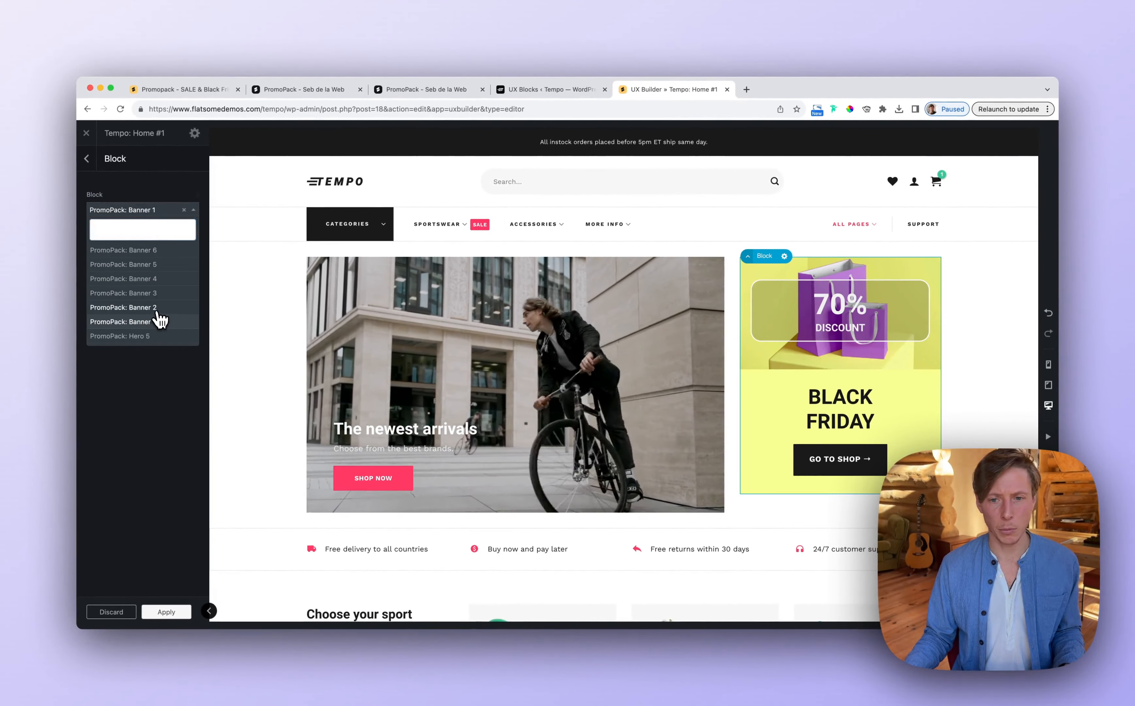
left_click(123, 308)
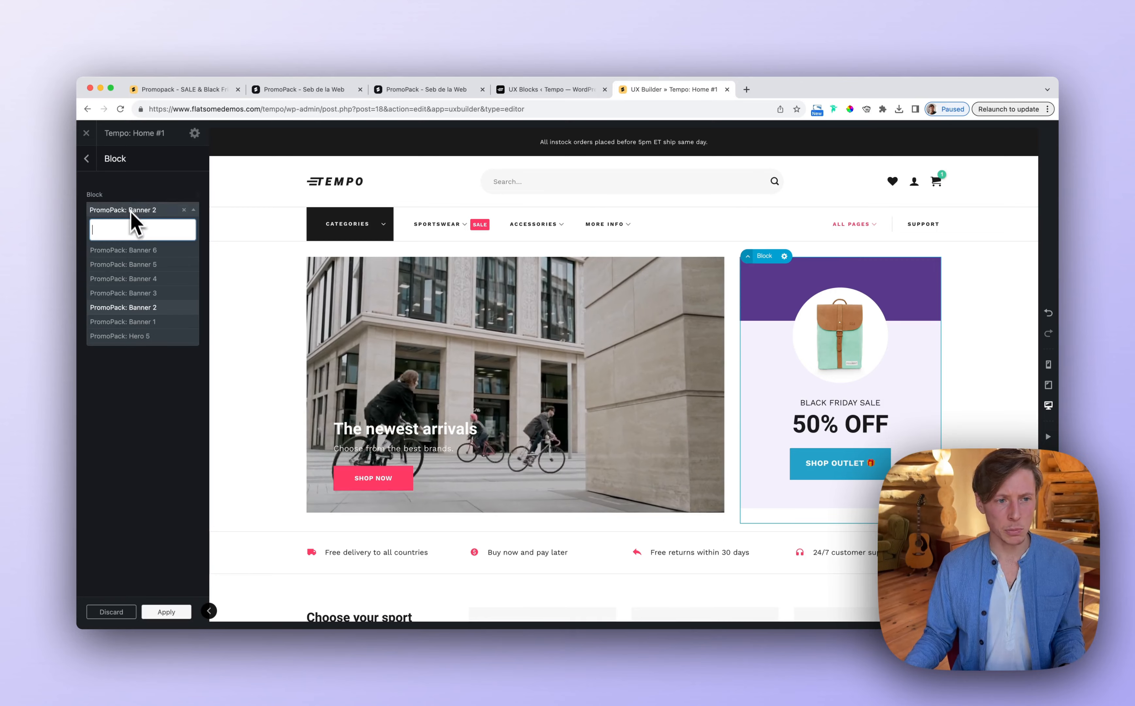
left_click(123, 293)
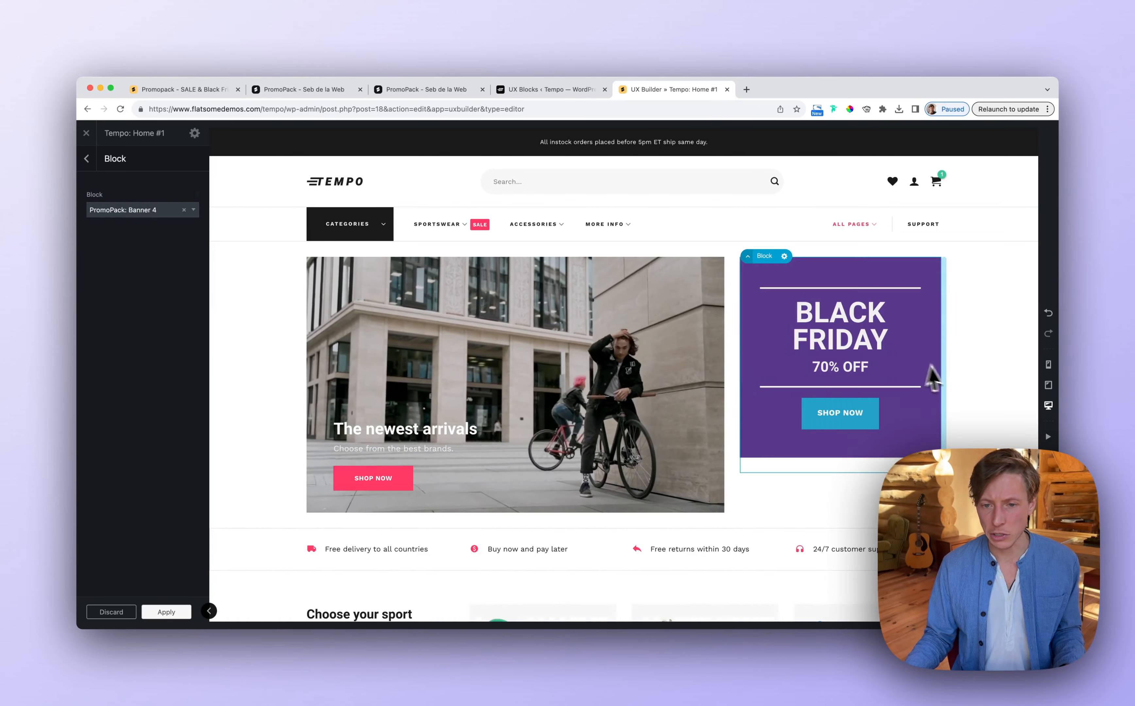
Step: Try Banner 5, settle on PromoPack: Banner 6, apply it to the page and exit the builder
left_click(137, 210)
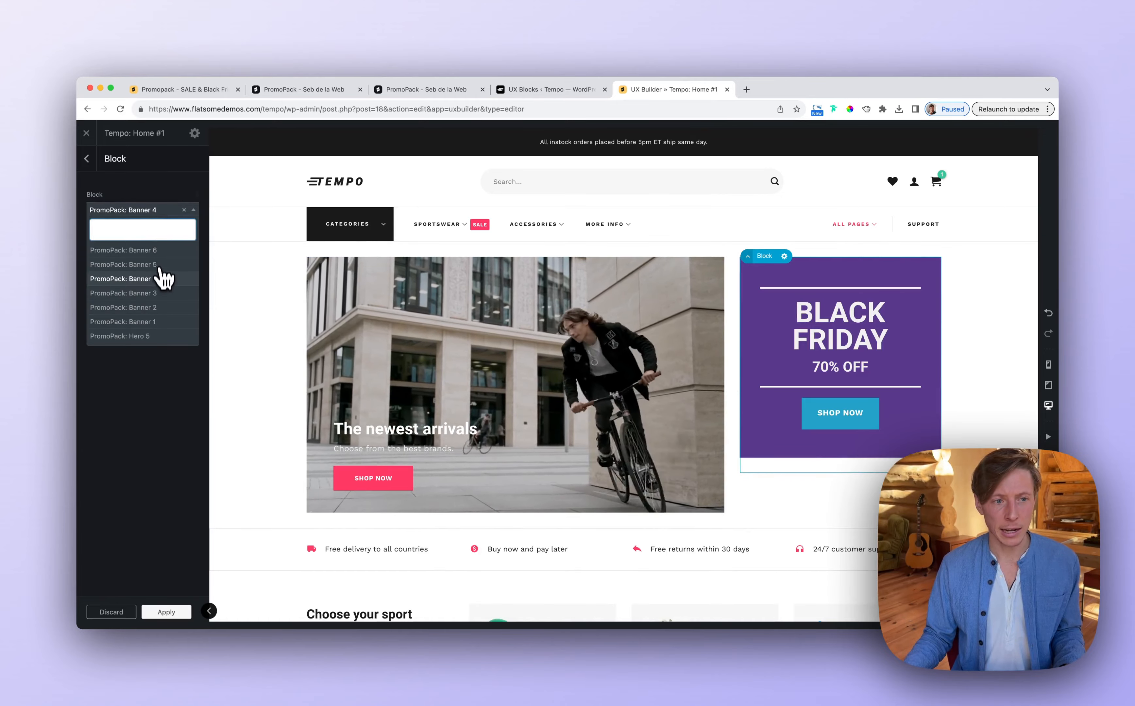
left_click(123, 264)
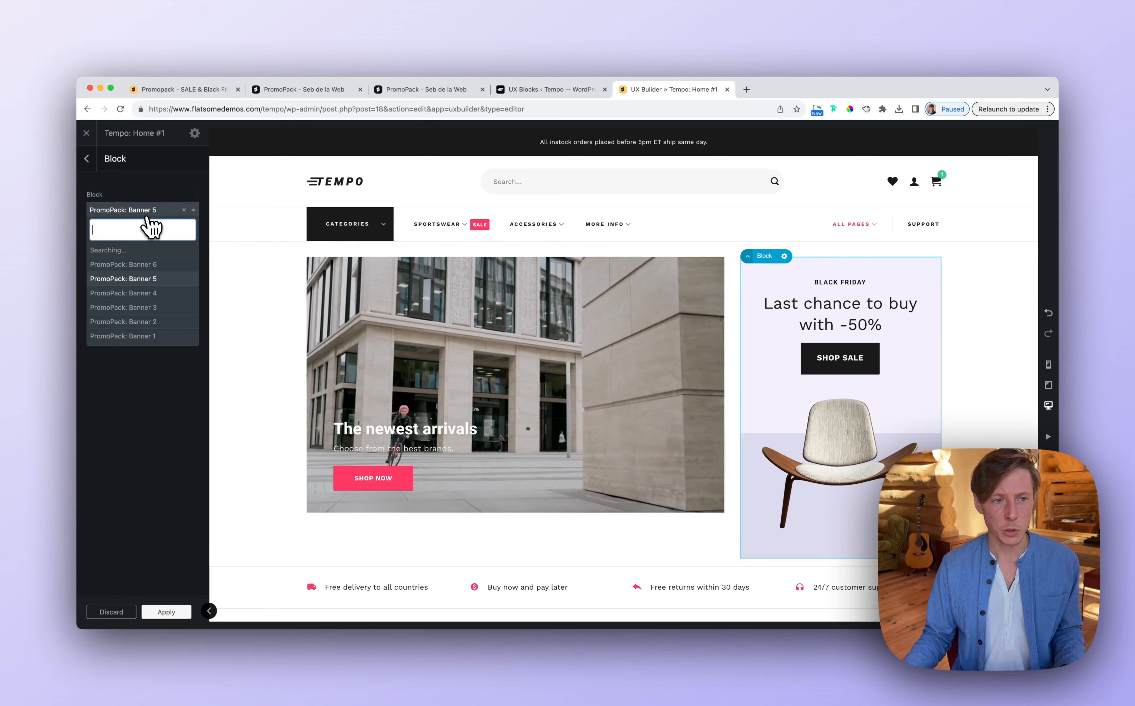
left_click(123, 264)
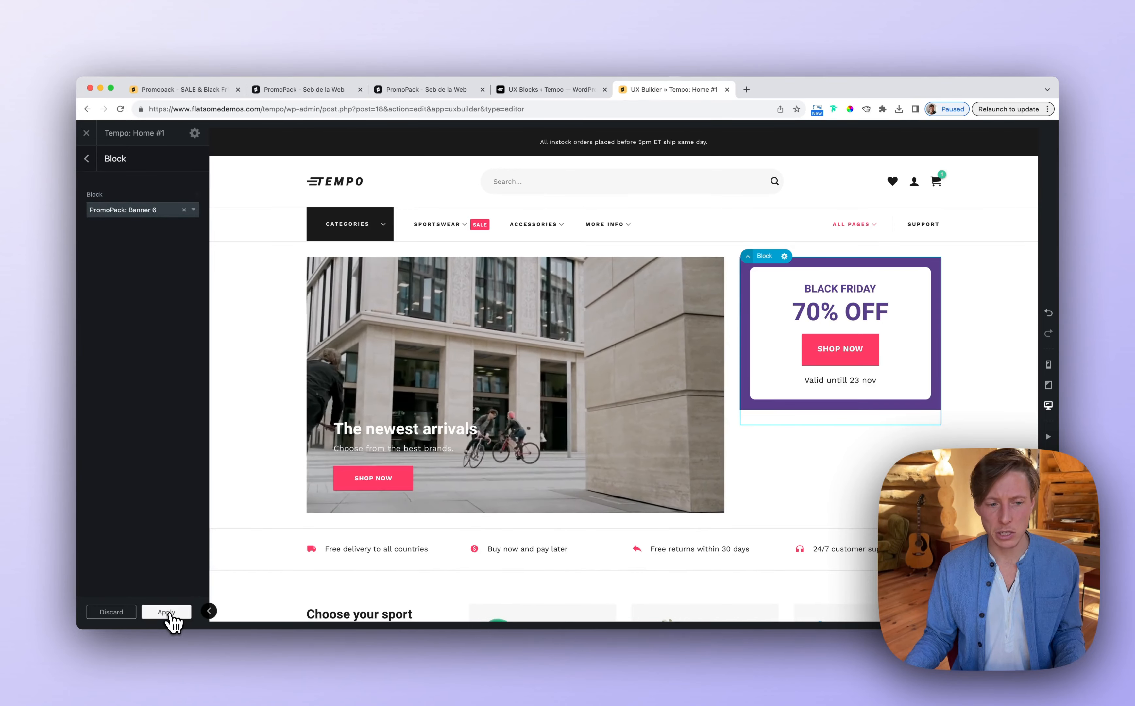
left_click(166, 612)
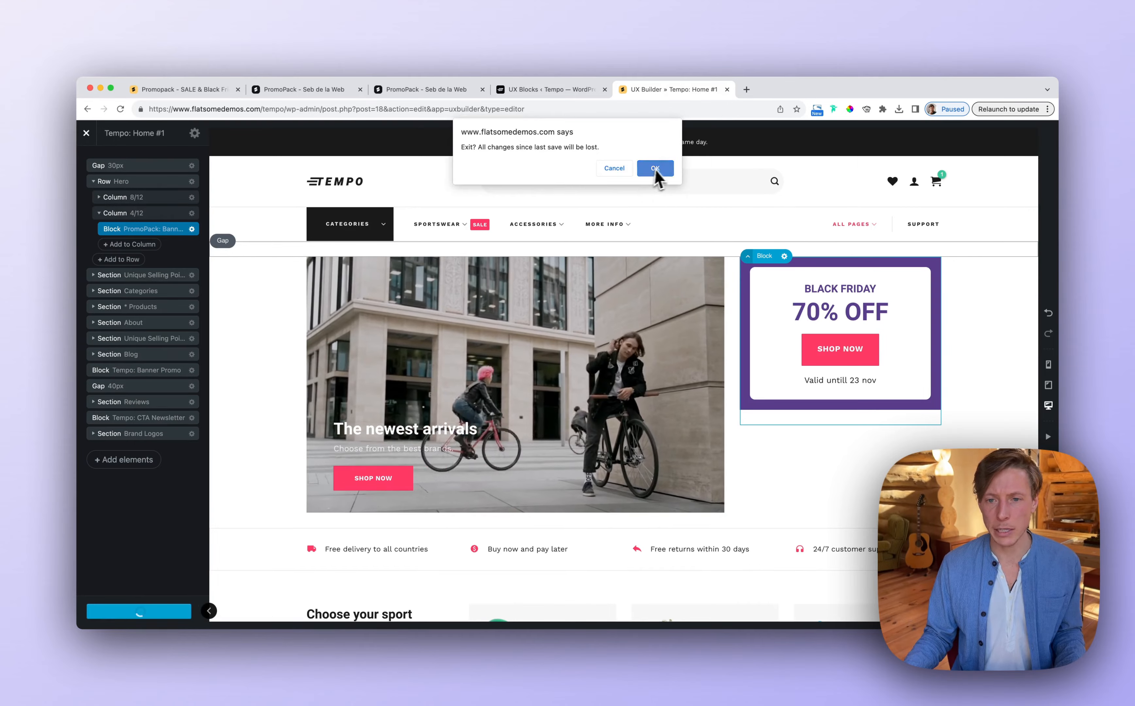
left_click(653, 168)
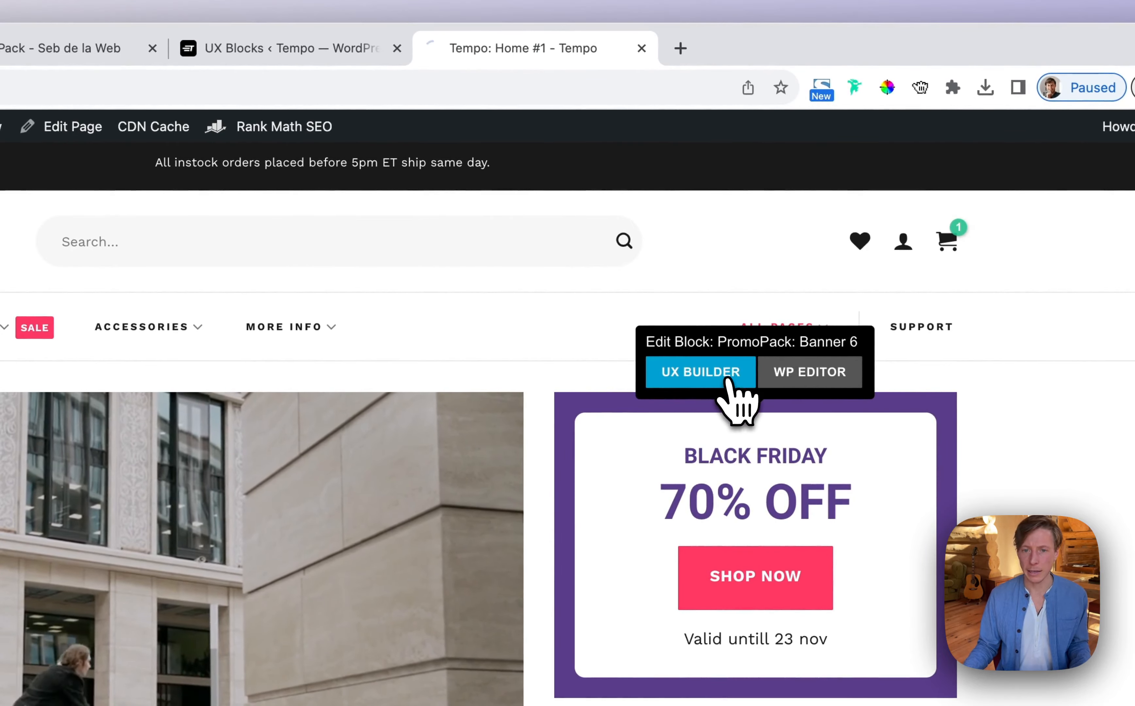
Step: Edit Banner 6 in UX Builder and inspect the 70% OFF text element's headline CSS class
left_click(697, 371)
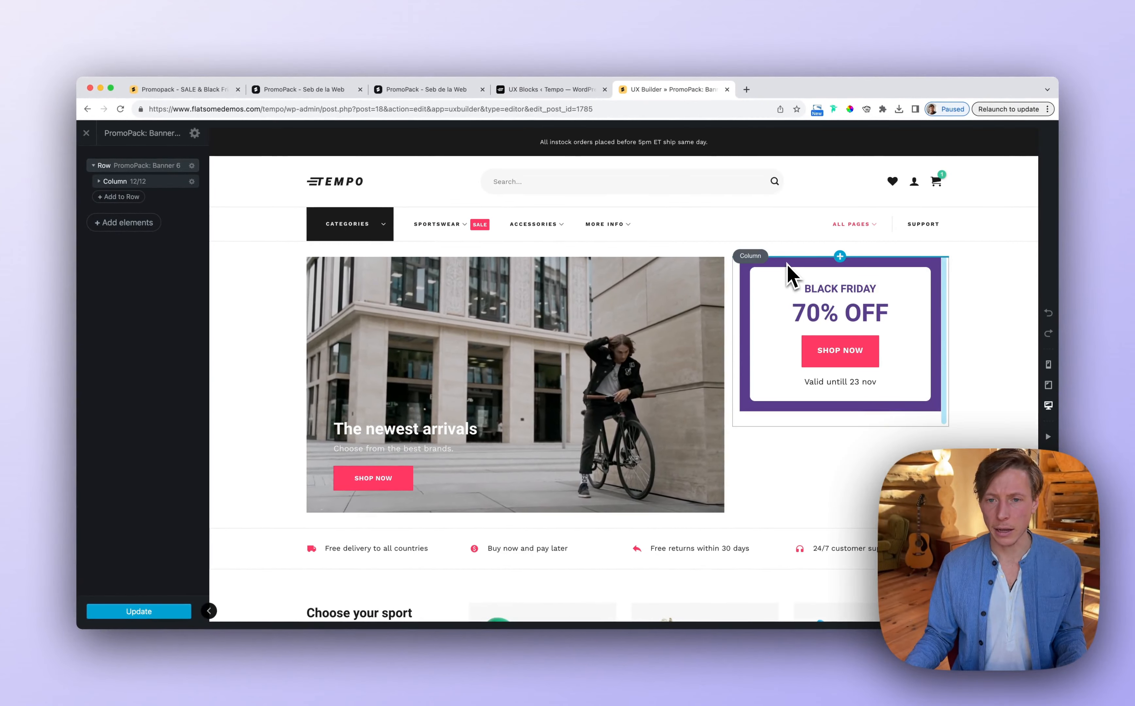
left_click(839, 313)
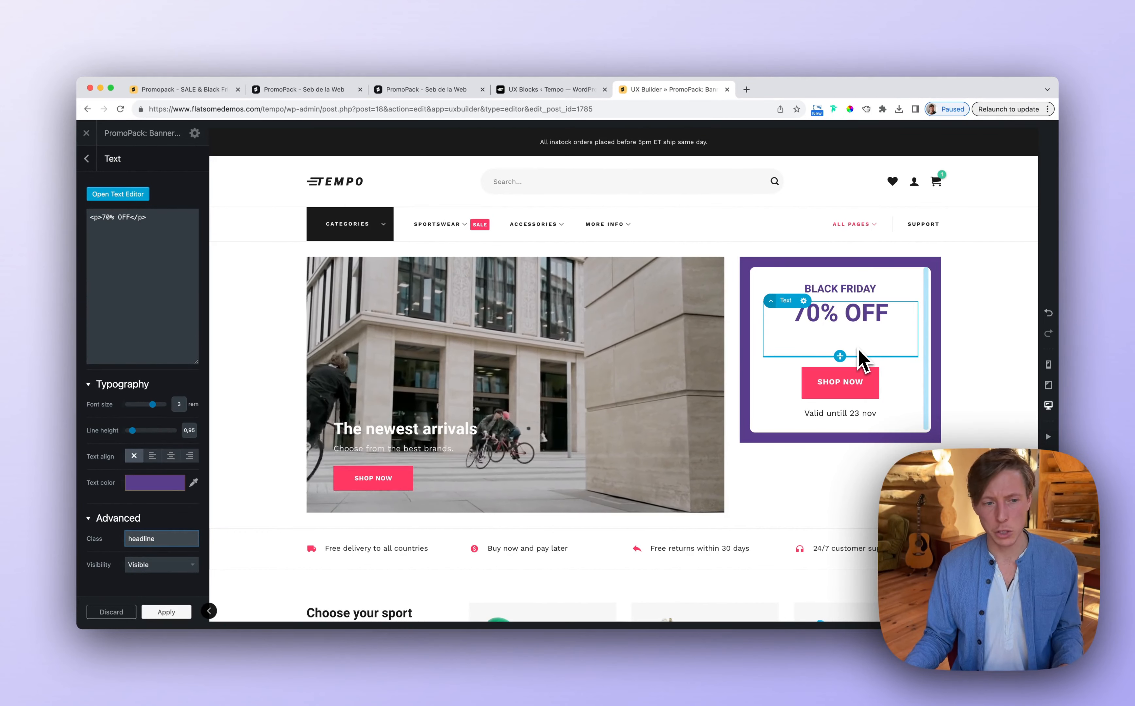
left_click(161, 539)
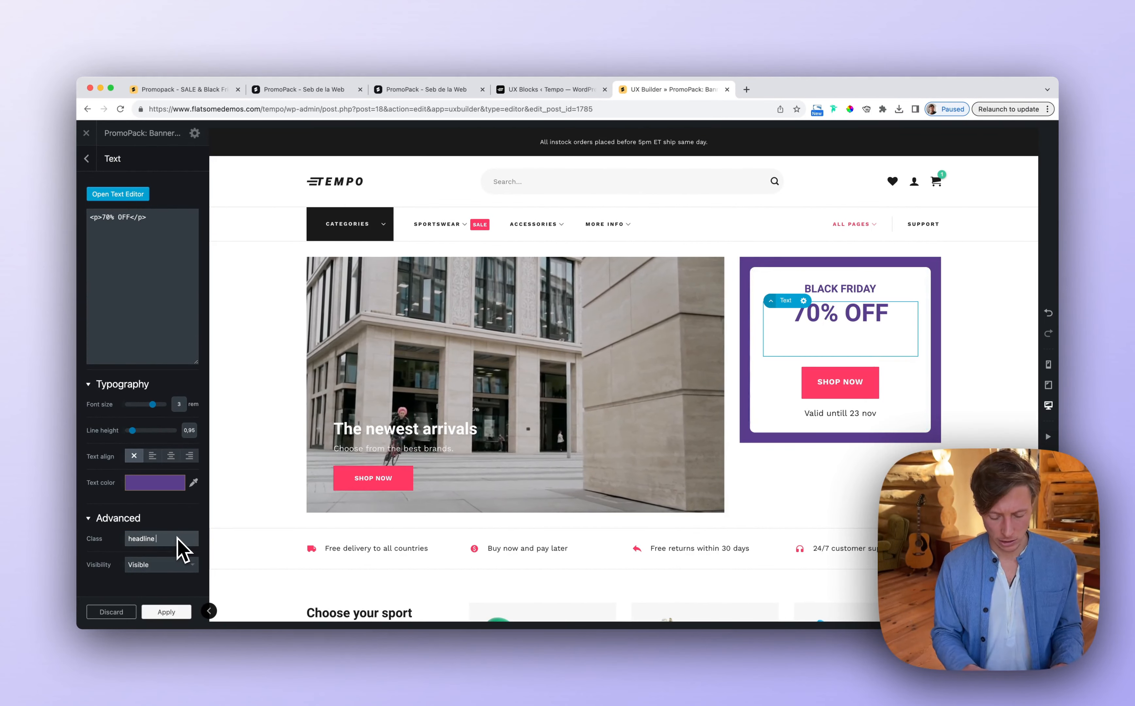
type("col")
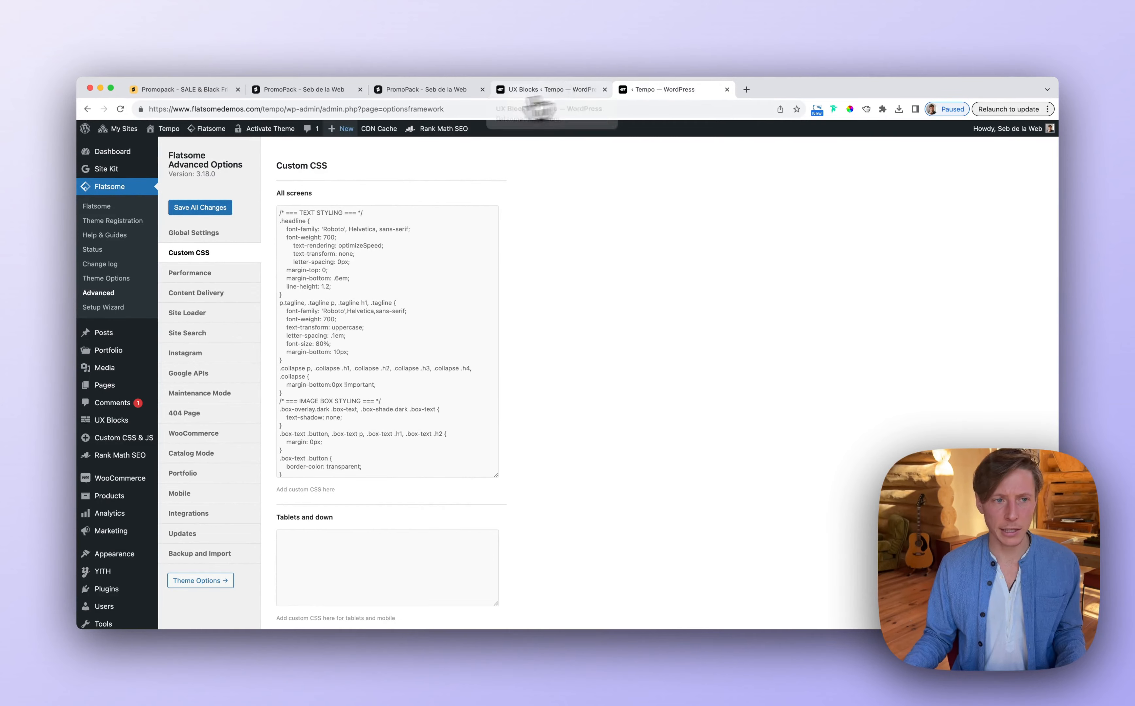
Step: Open the Sports product category from Tempo's Home #1, then go to the Widgets screen
left_click(666, 89)
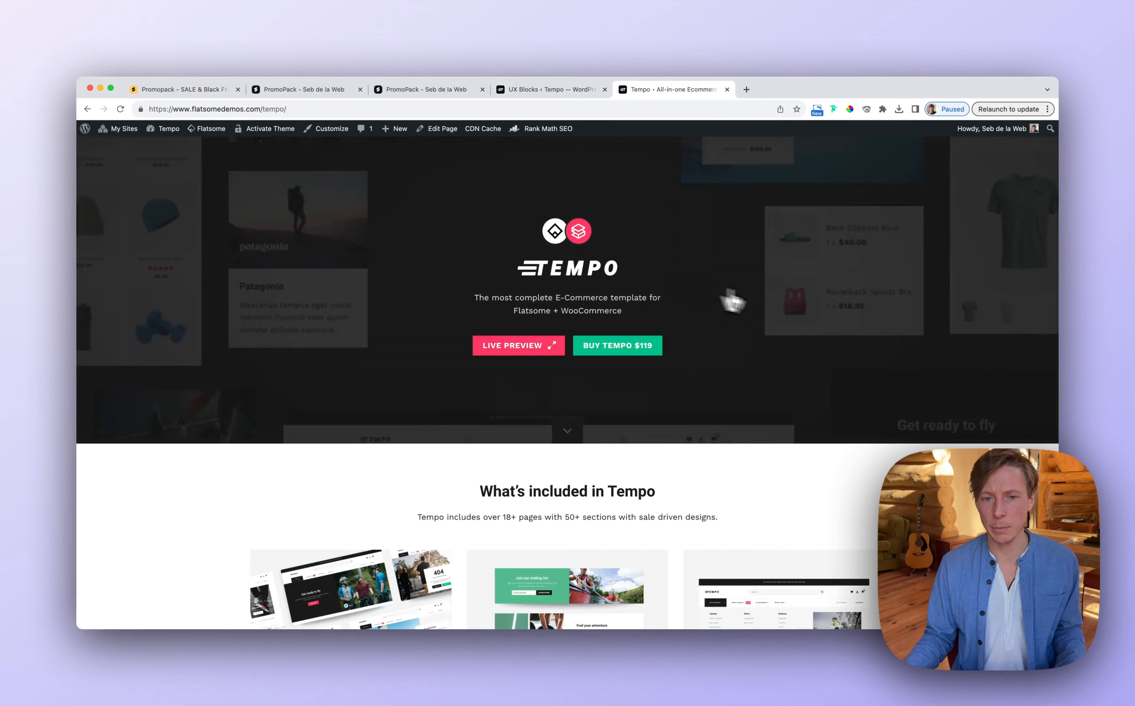
left_click(517, 345)
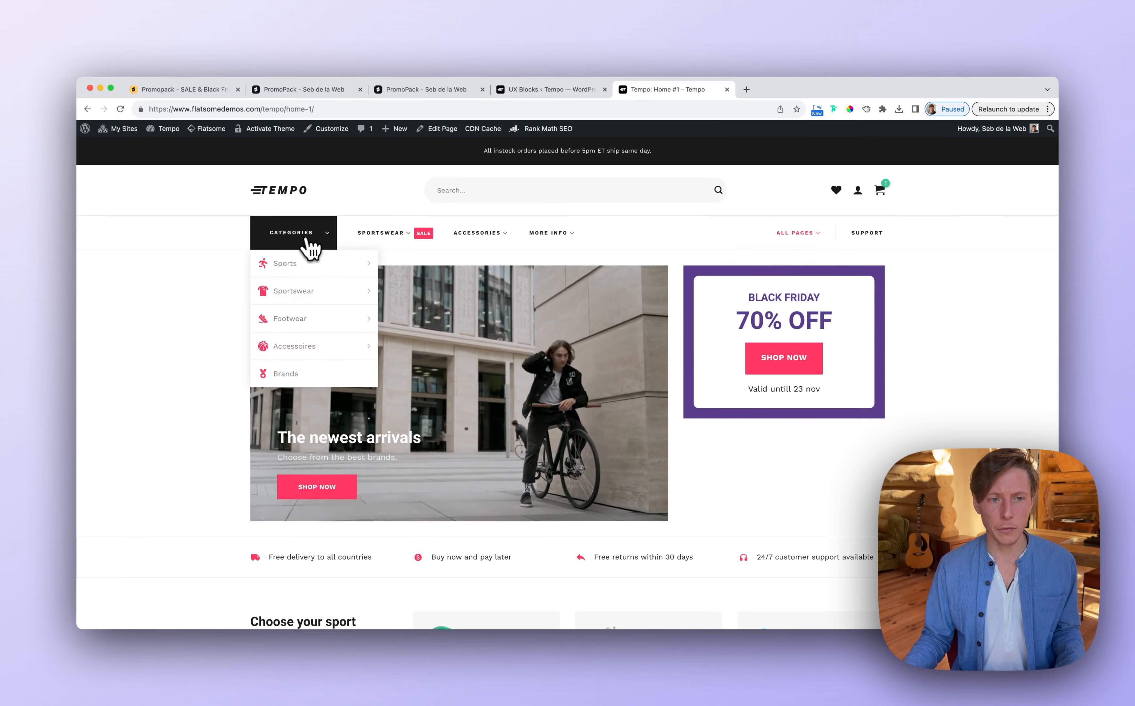
left_click(284, 263)
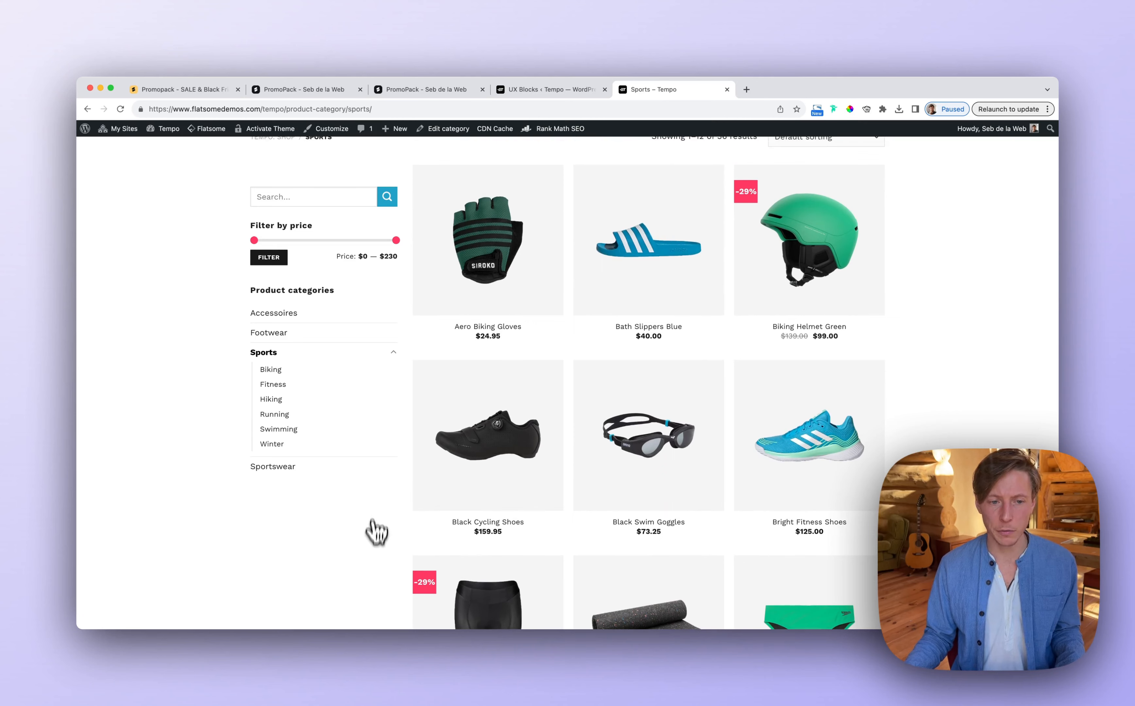
mouse_move(329, 427)
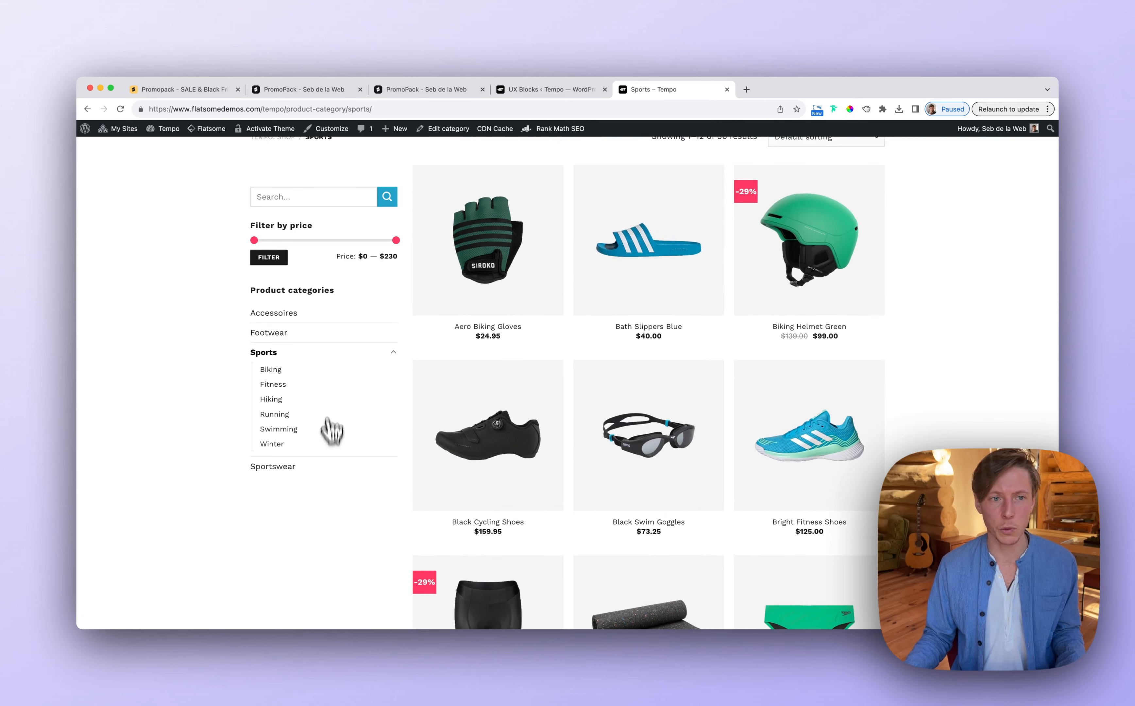
left_click(85, 128)
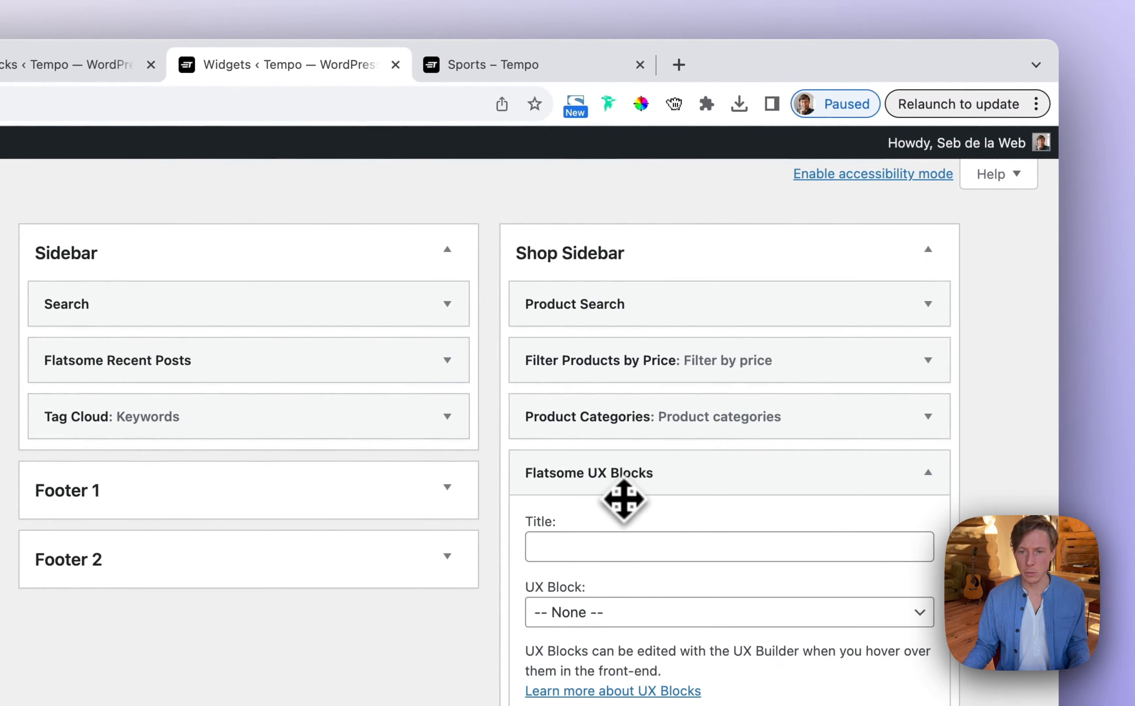
Step: Select PromoPack: Banner 3 for the Shop Sidebar UX Blocks widget and save it
left_click(726, 612)
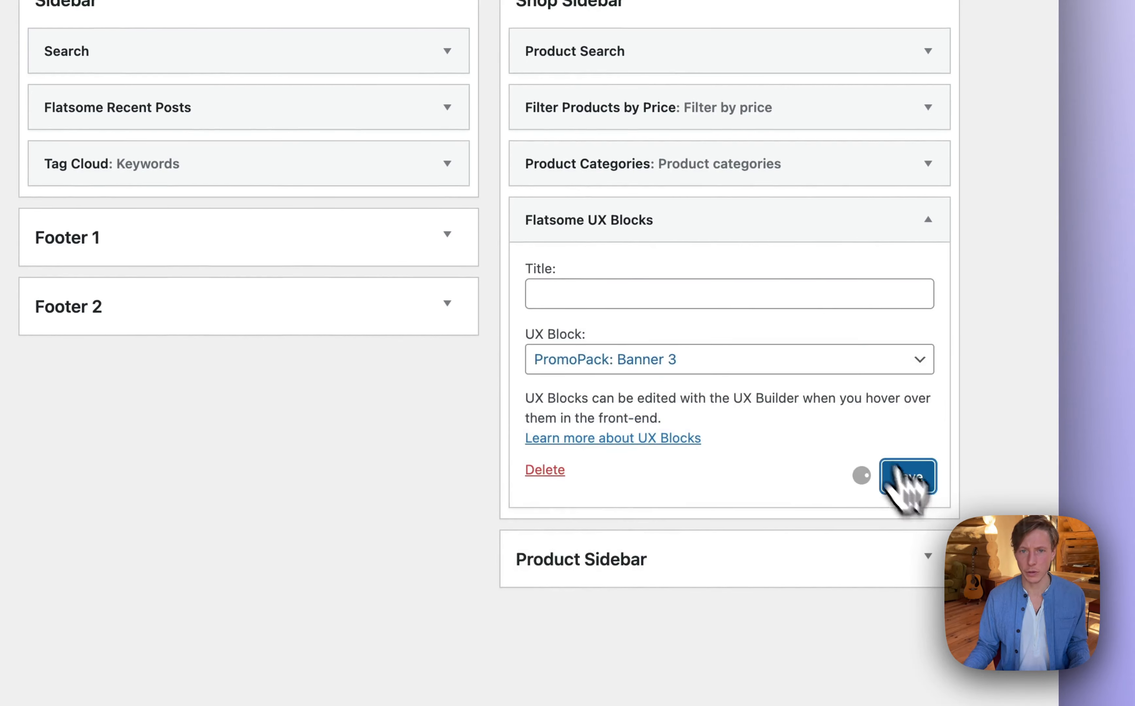
left_click(906, 476)
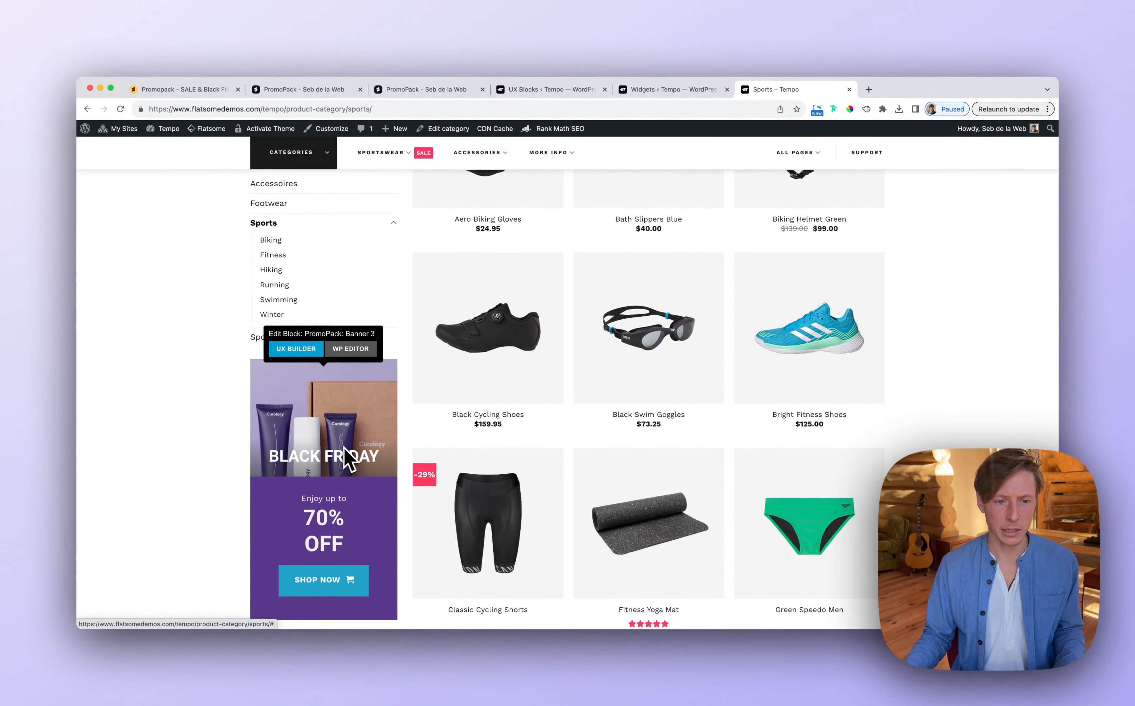
scroll("down", 3)
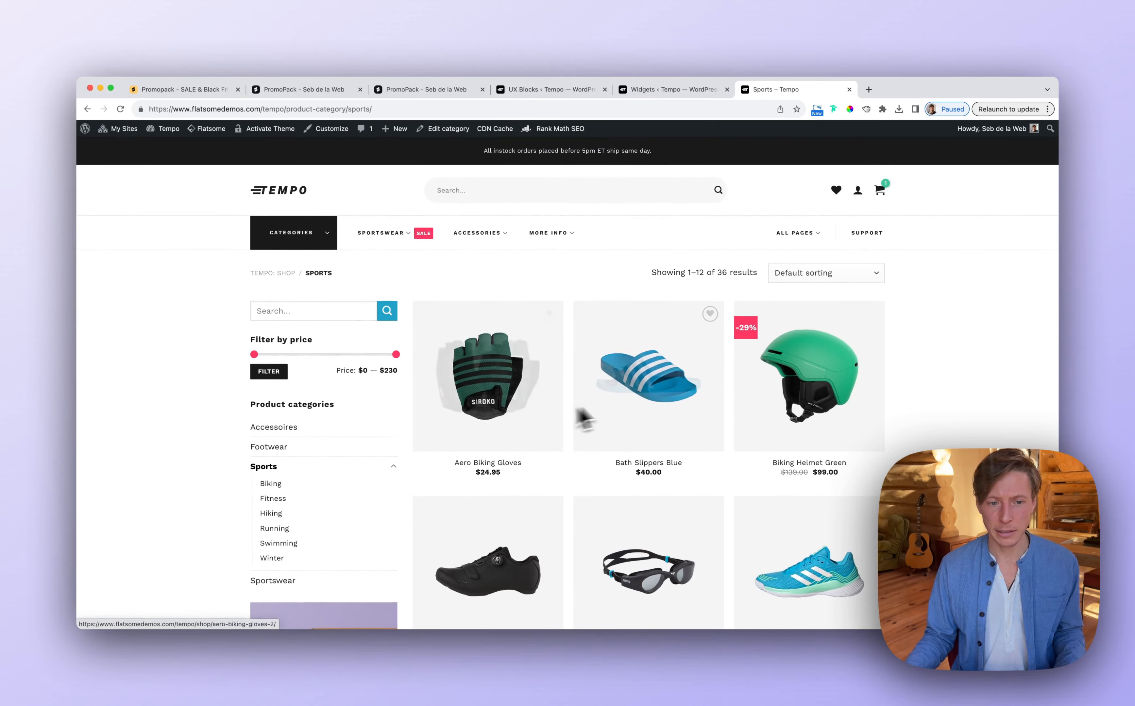
mouse_move(651, 289)
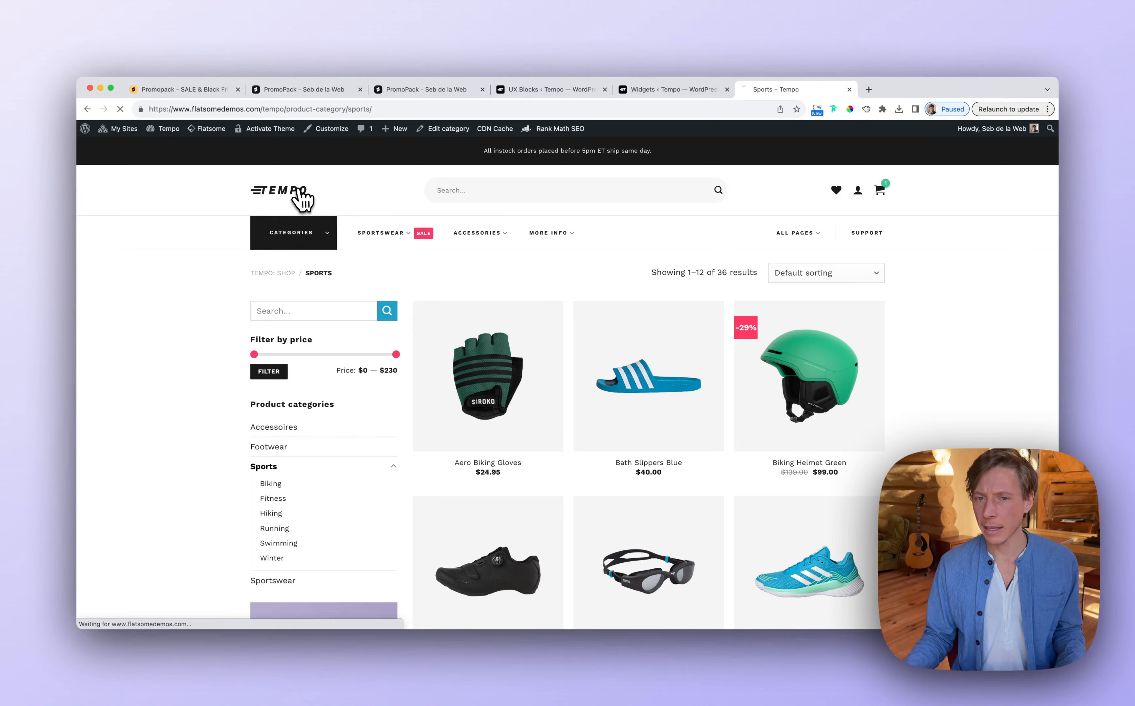
Step: Copy the Hero 4 shortcode from the PromoPack template files page and return to Tempo's Home #1
left_click(281, 189)
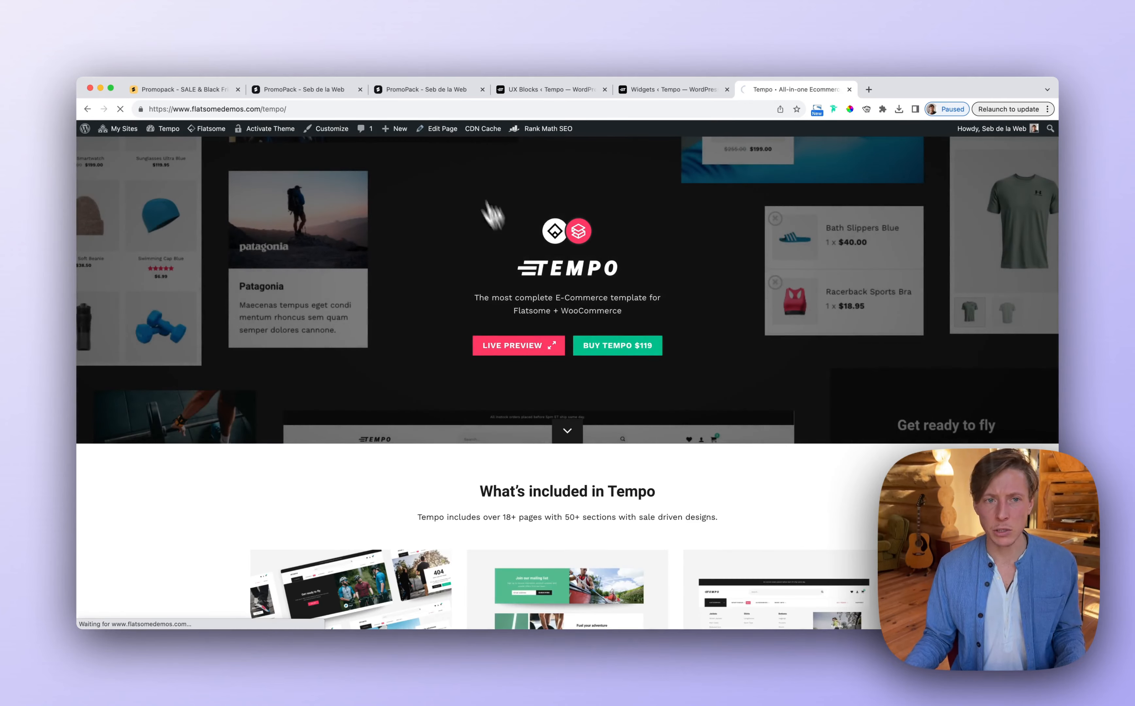
left_click(184, 89)
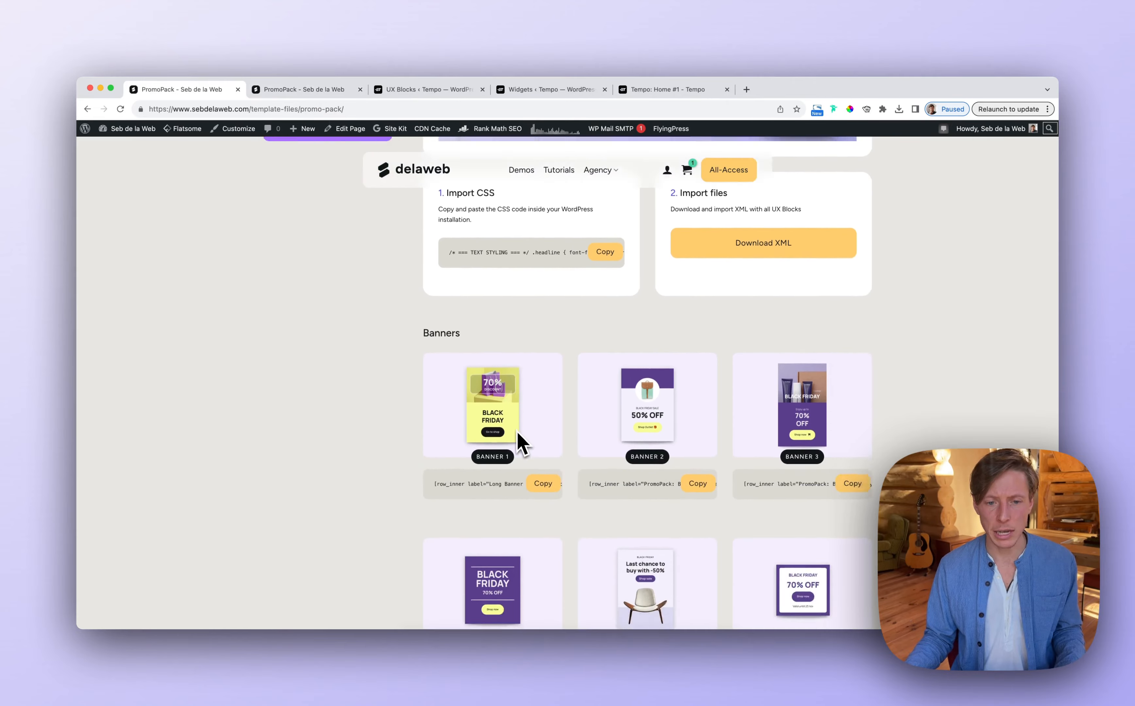
scroll("down", 3)
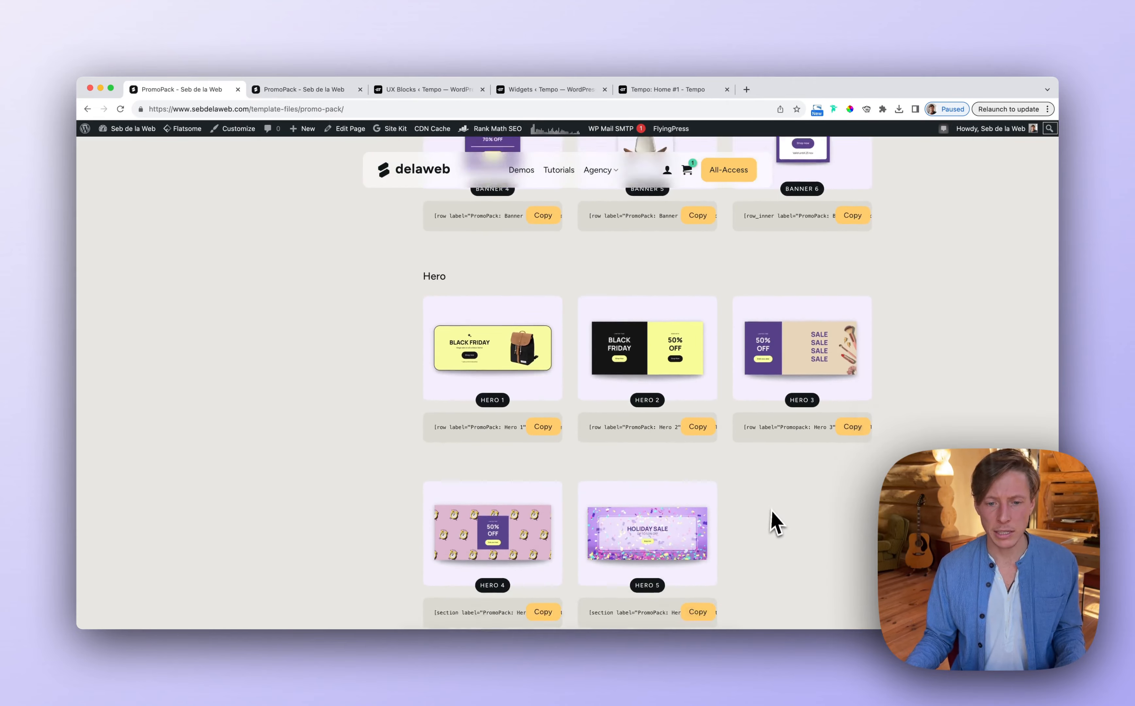
scroll("down", 3)
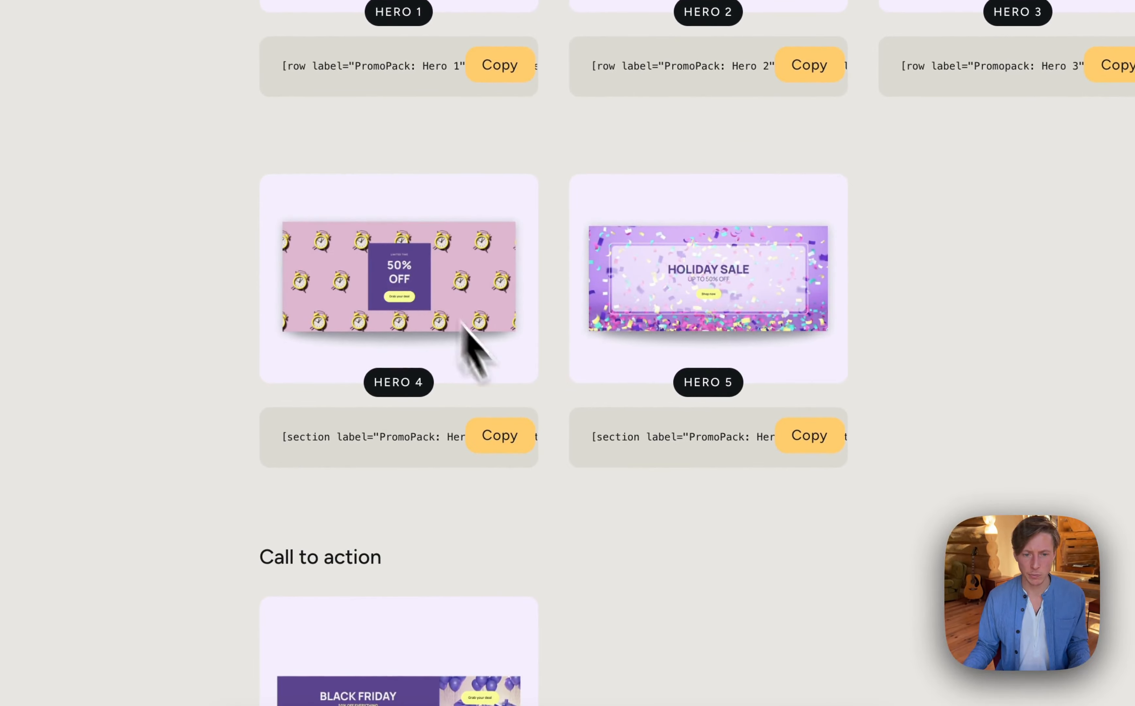
left_click(673, 87)
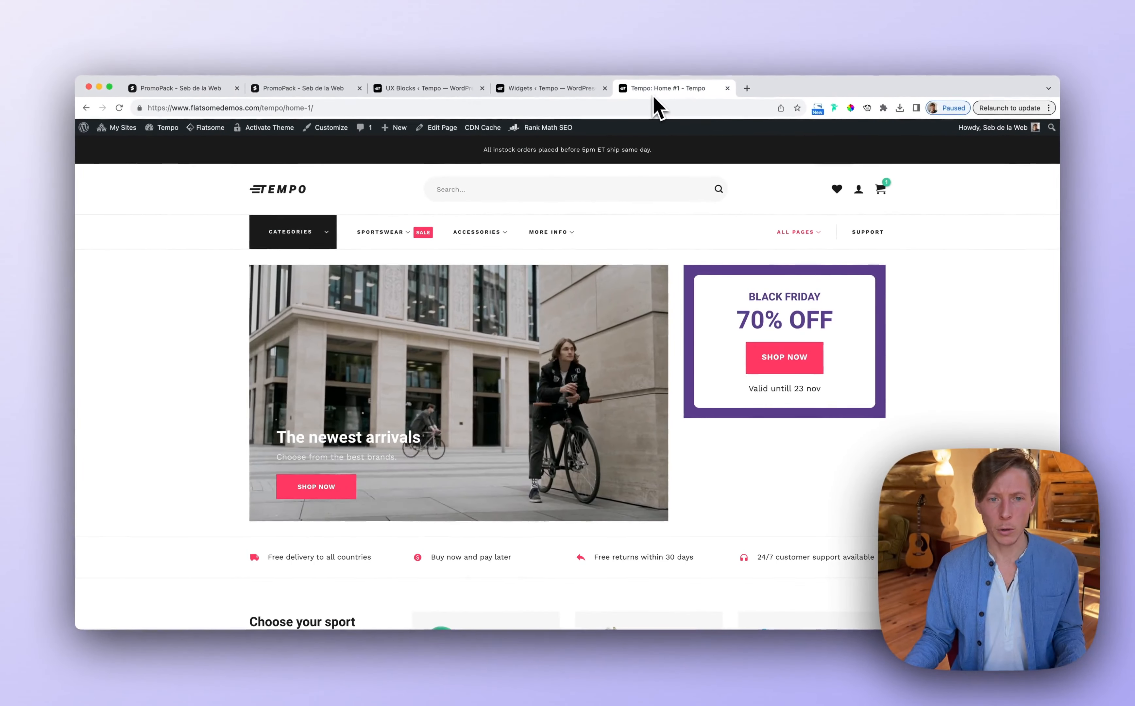
left_click(437, 127)
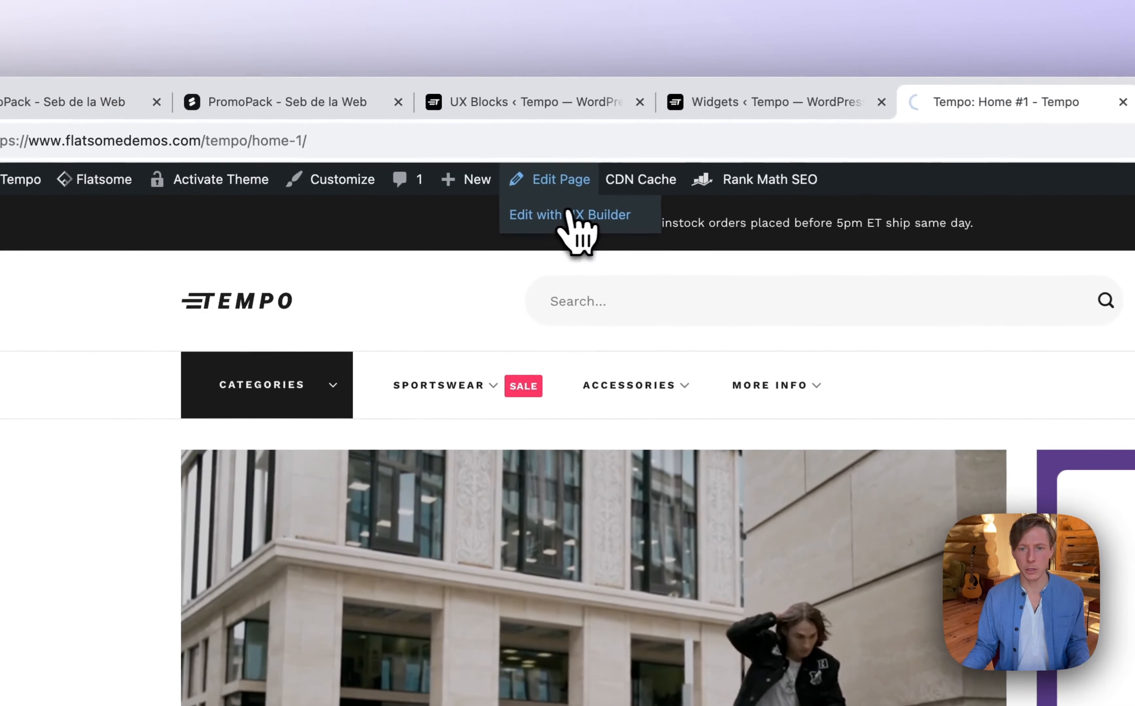
left_click(569, 214)
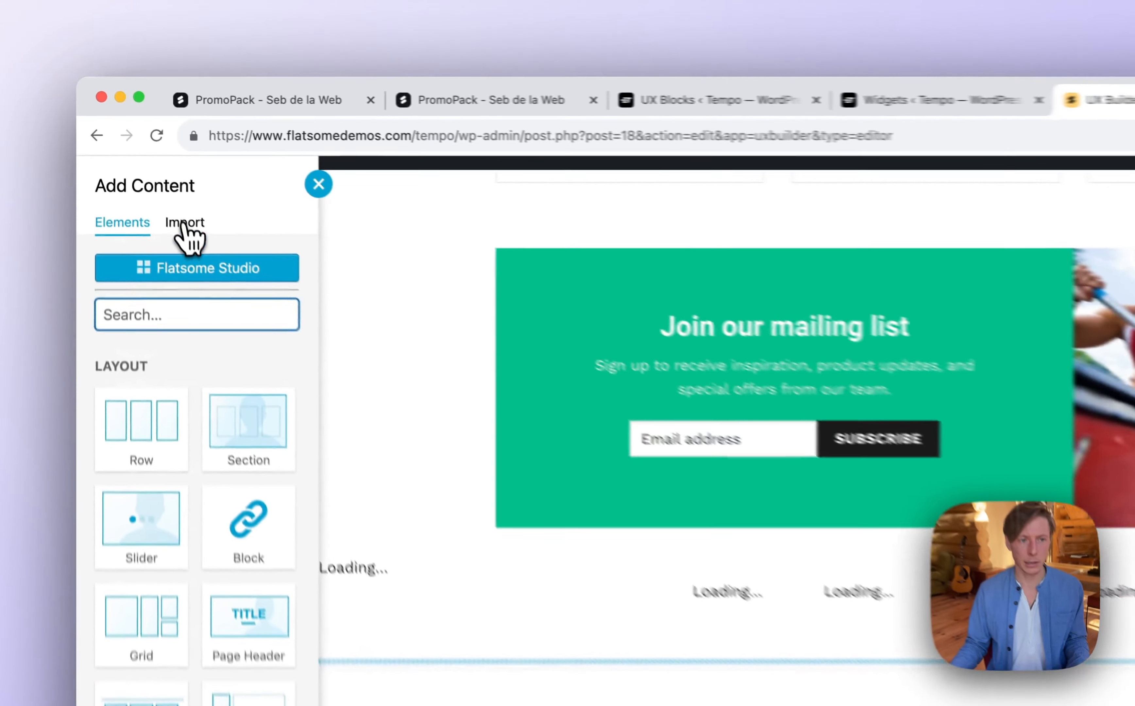
left_click(184, 222)
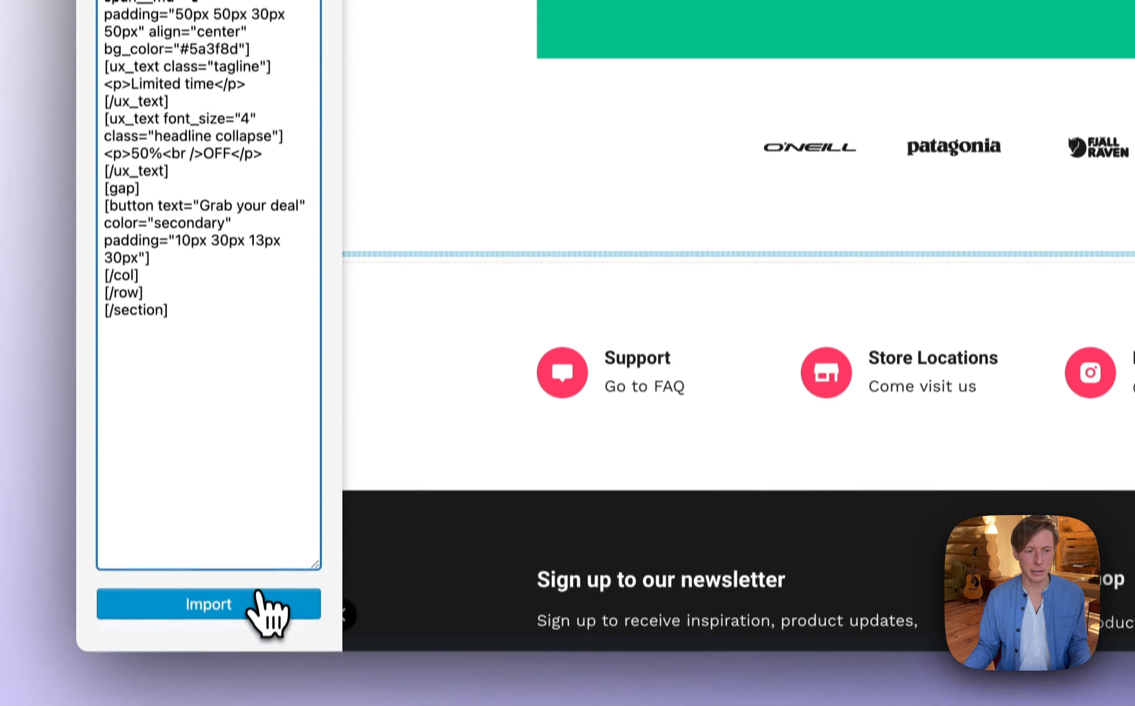
left_click(208, 604)
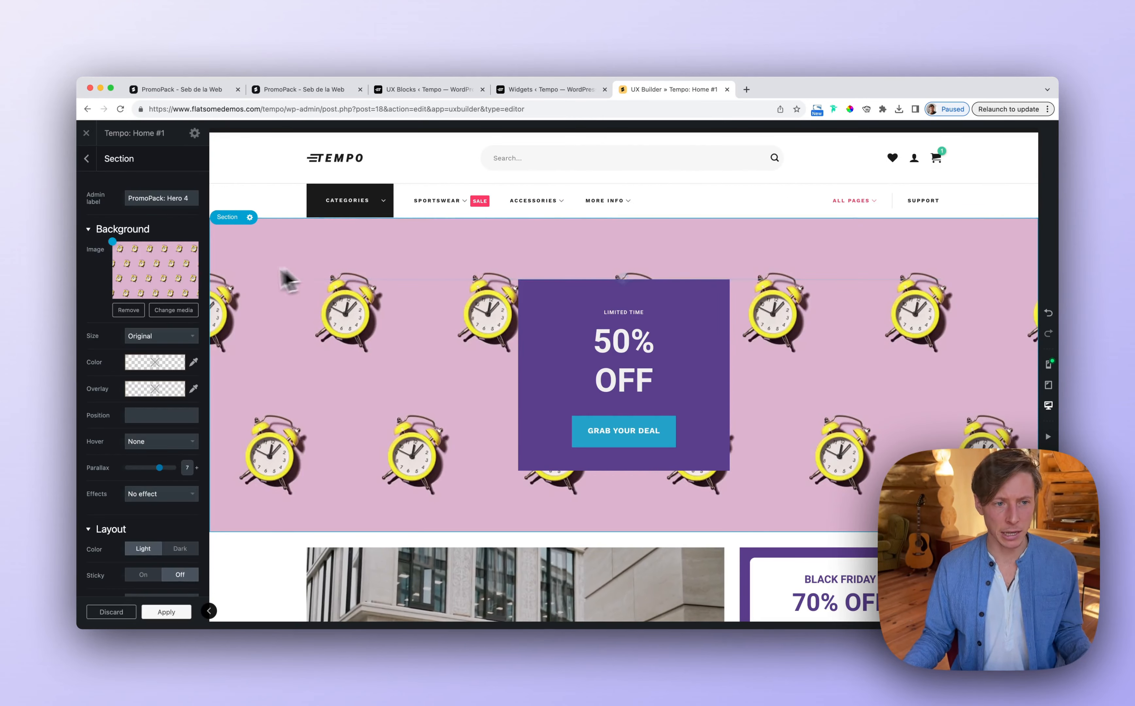
mouse_move(162, 285)
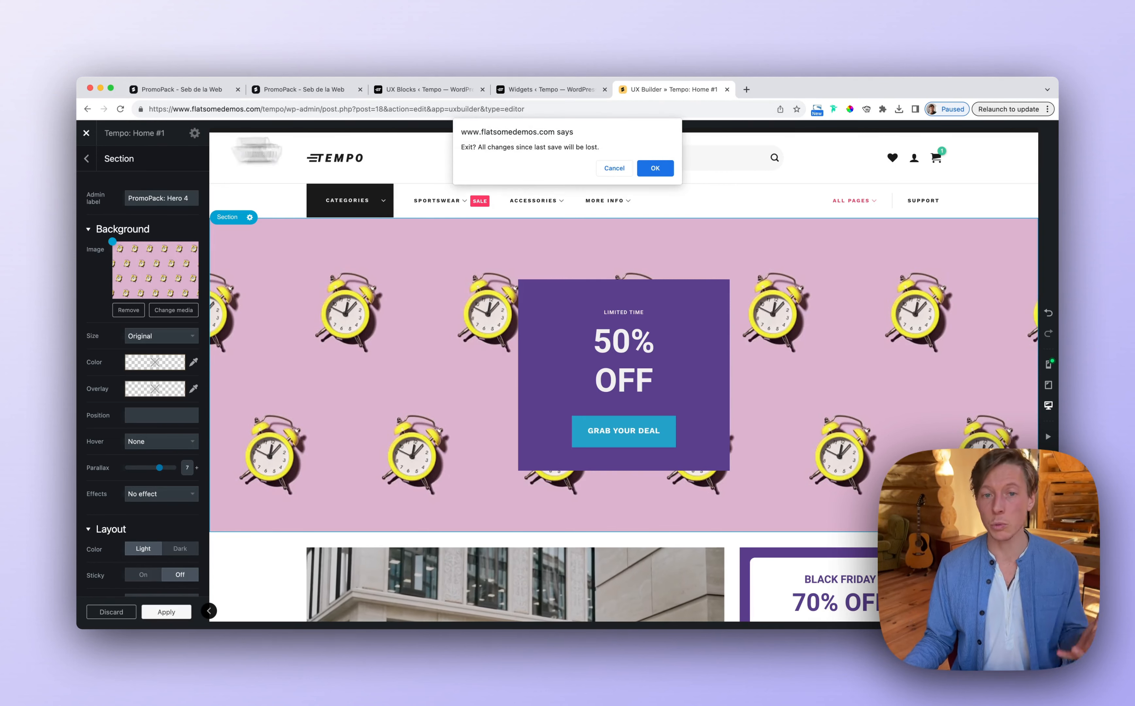
left_click(653, 168)
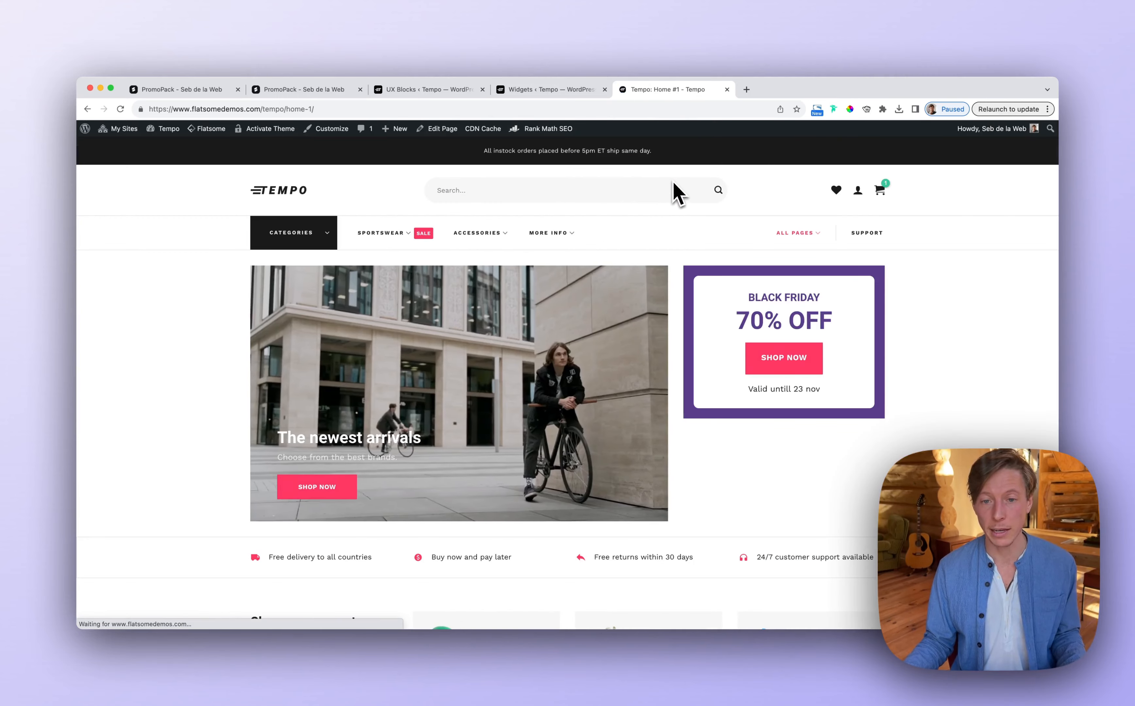